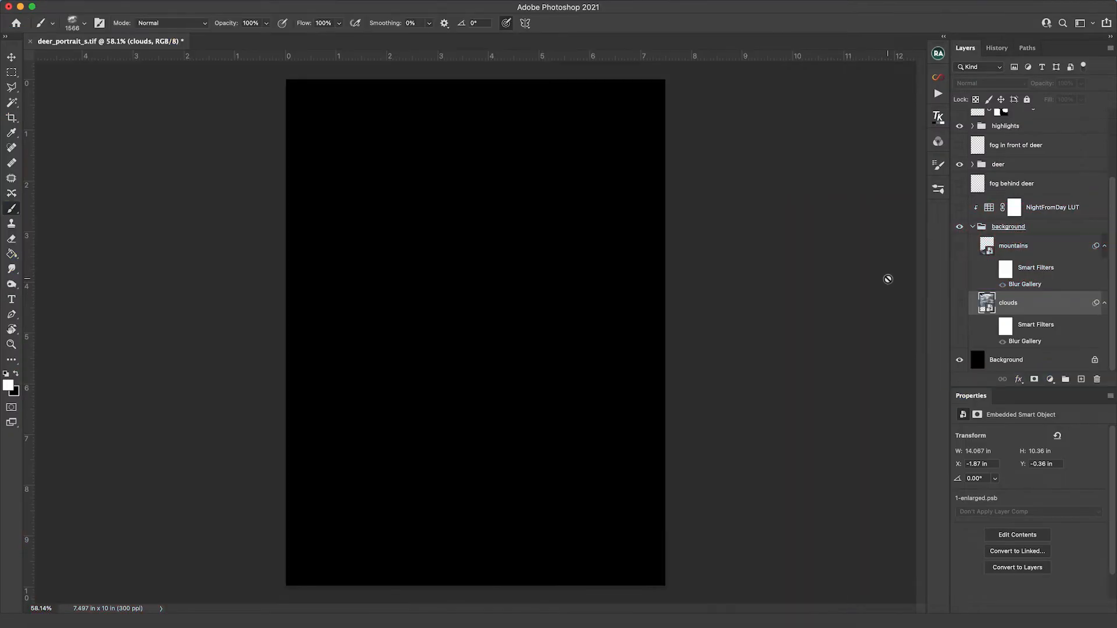
mouse_move(983, 248)
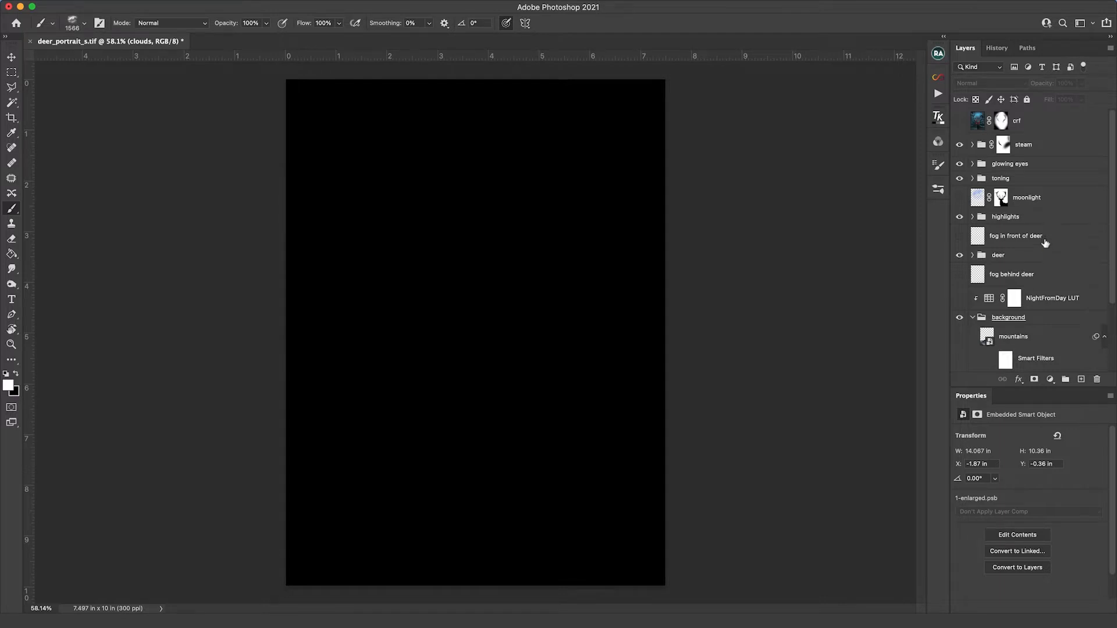
mouse_move(1041, 239)
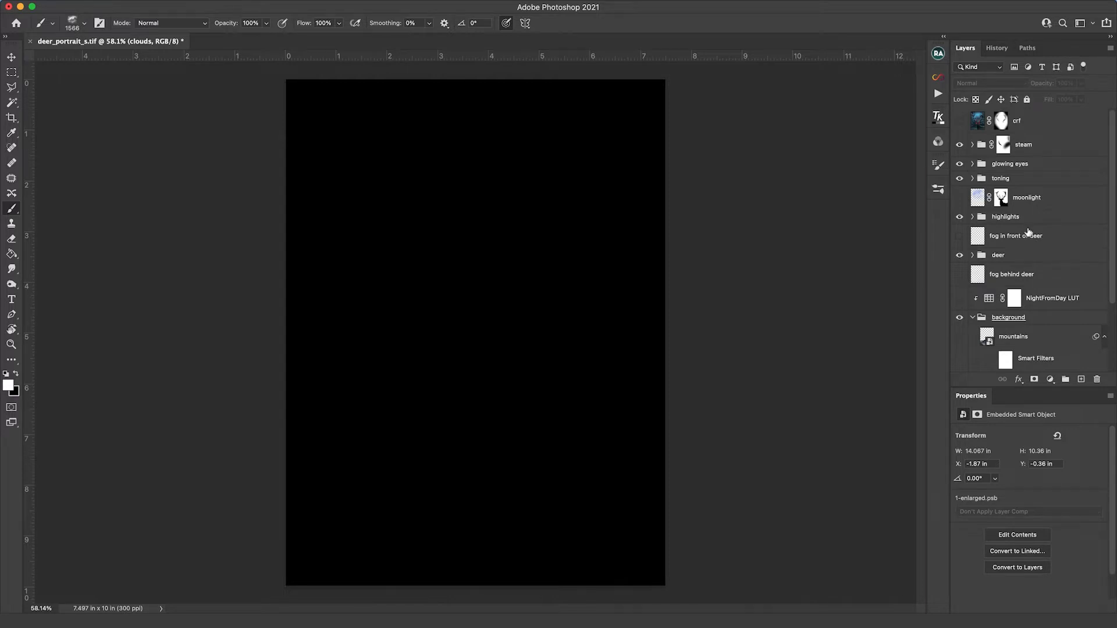
Make the clouds and mountains layers visible and select the mountains layer.
scroll("down", 3)
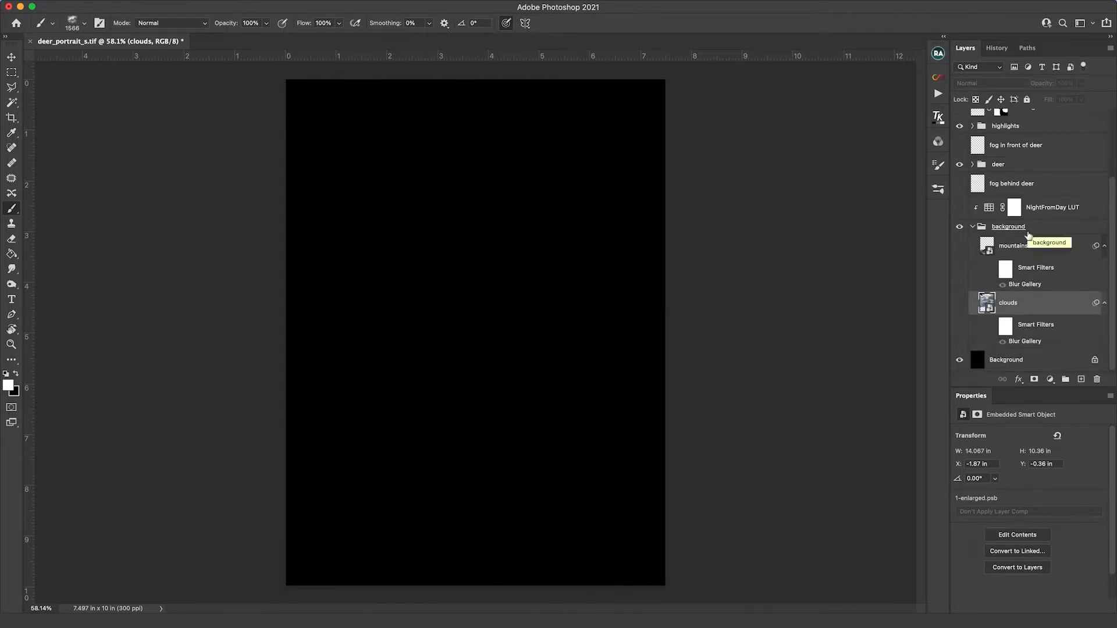
mouse_move(1045, 278)
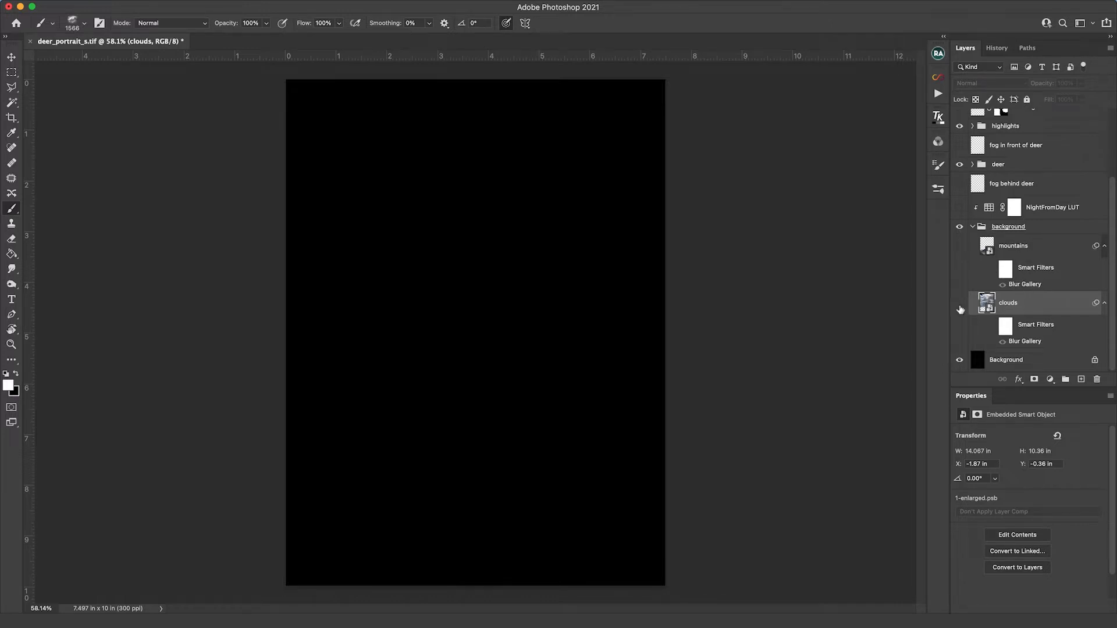
left_click(960, 302)
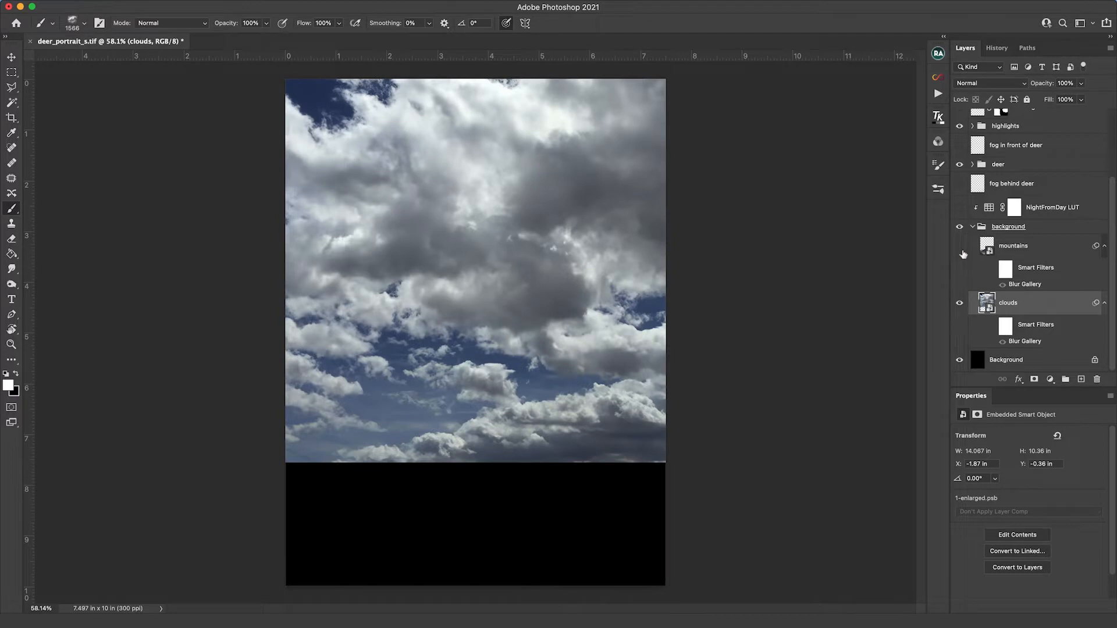
left_click(960, 244)
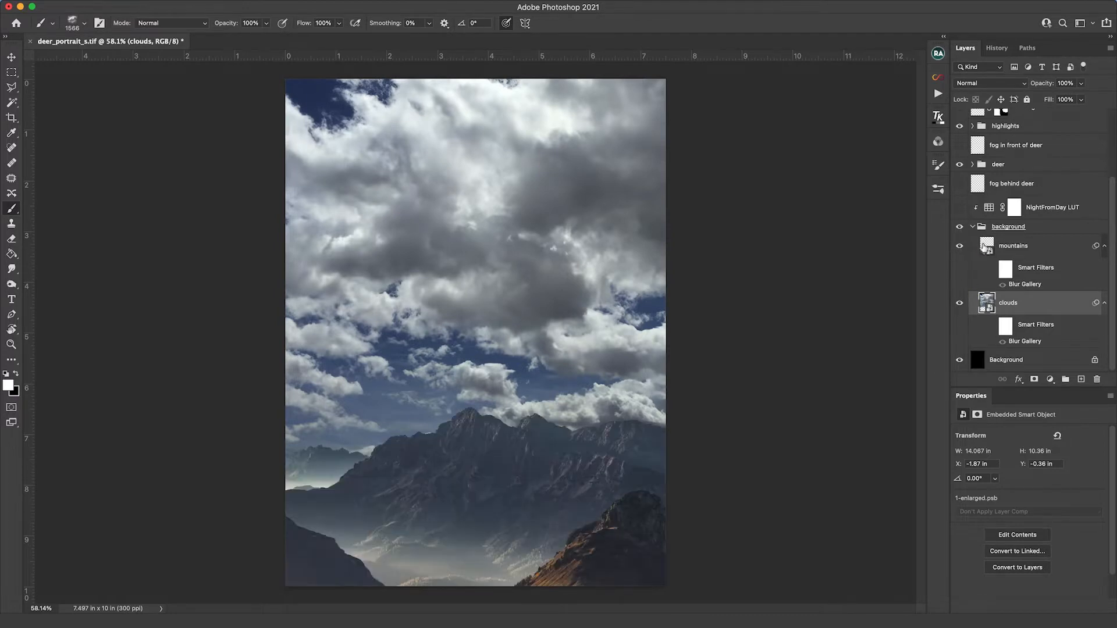
left_click(1013, 246)
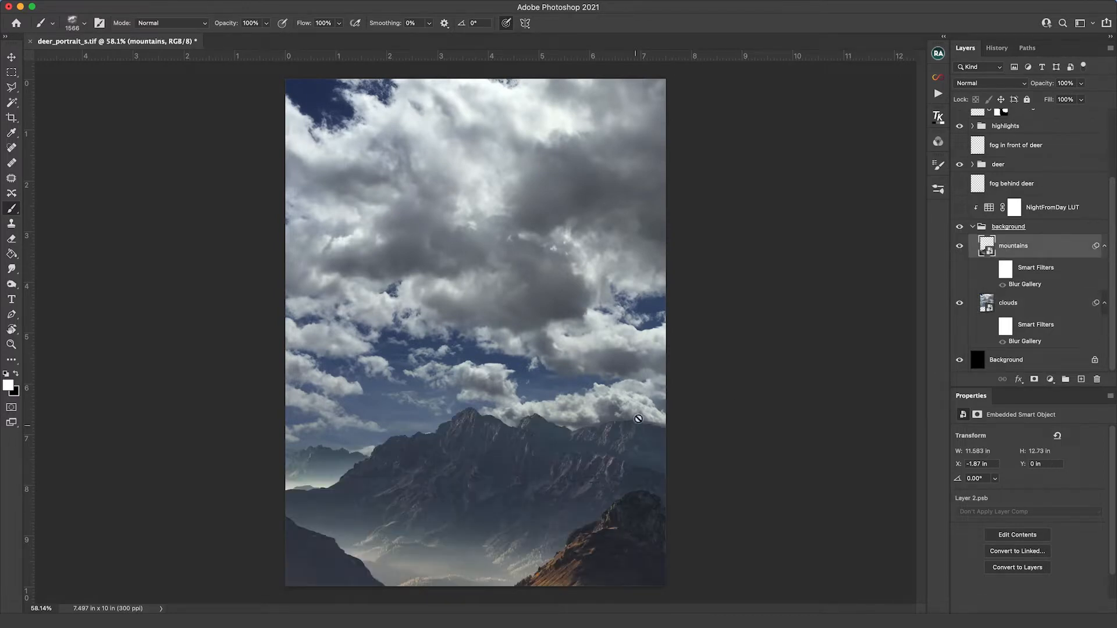
mouse_move(311, 437)
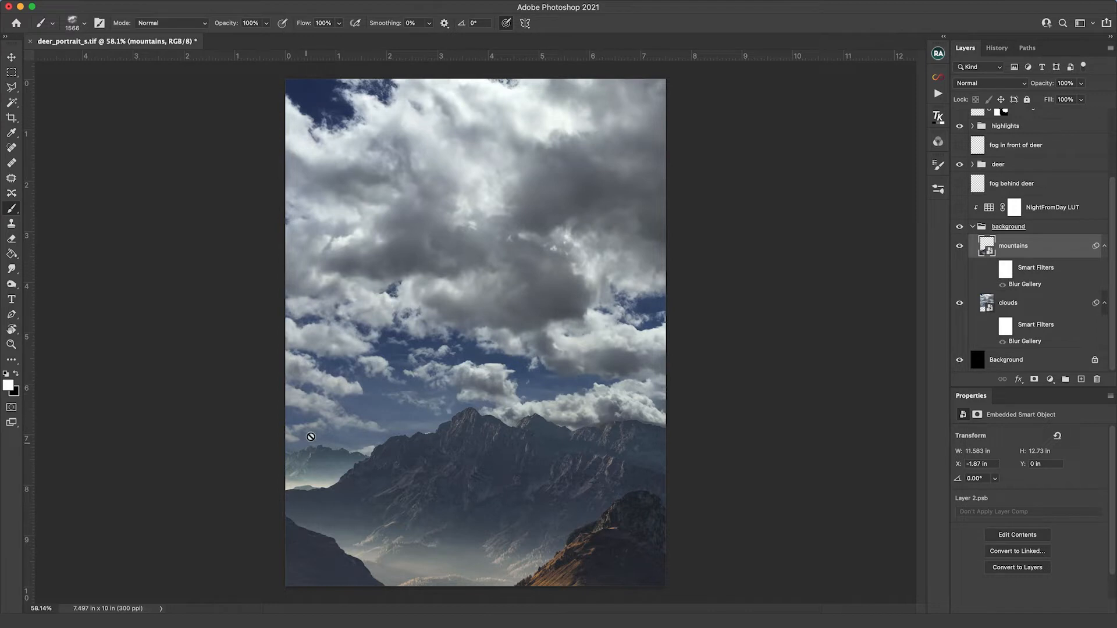
mouse_move(691, 518)
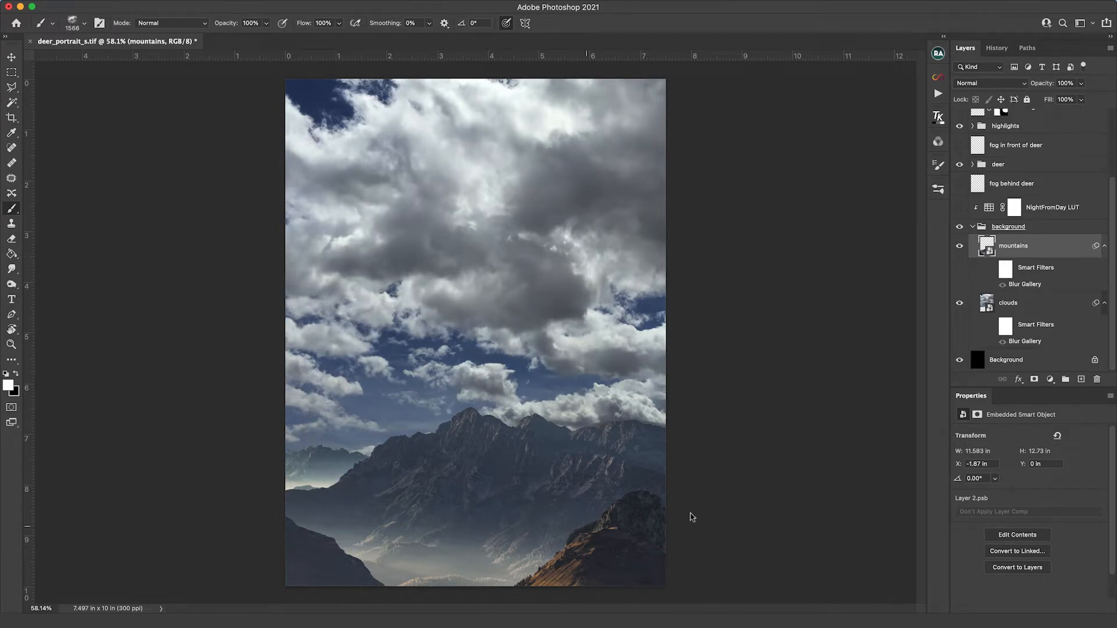
mouse_move(1005, 302)
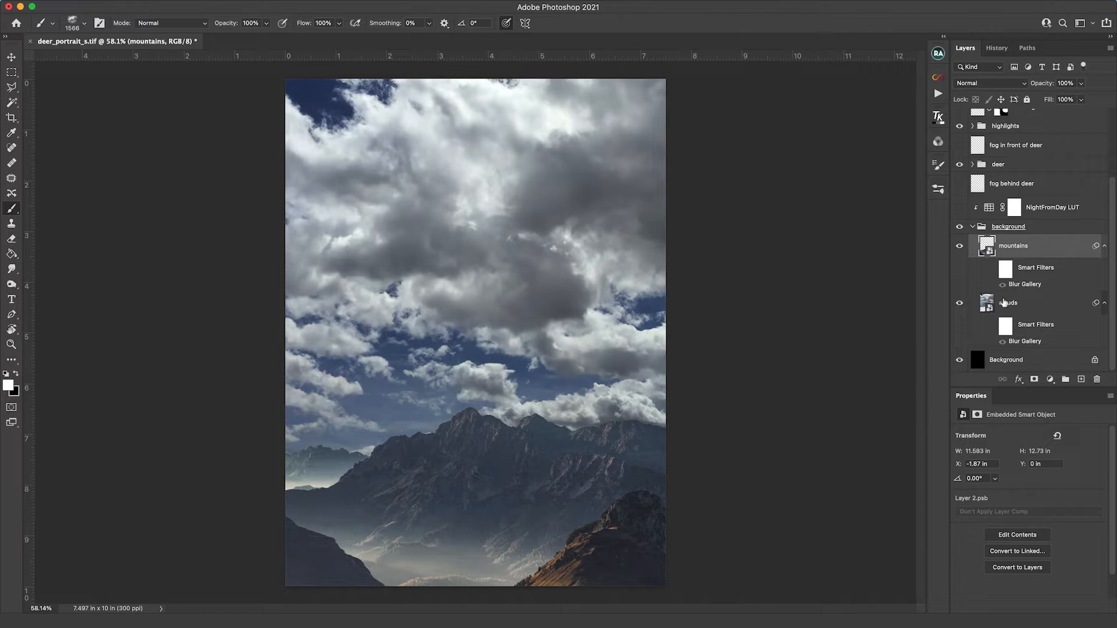
mouse_move(1006, 303)
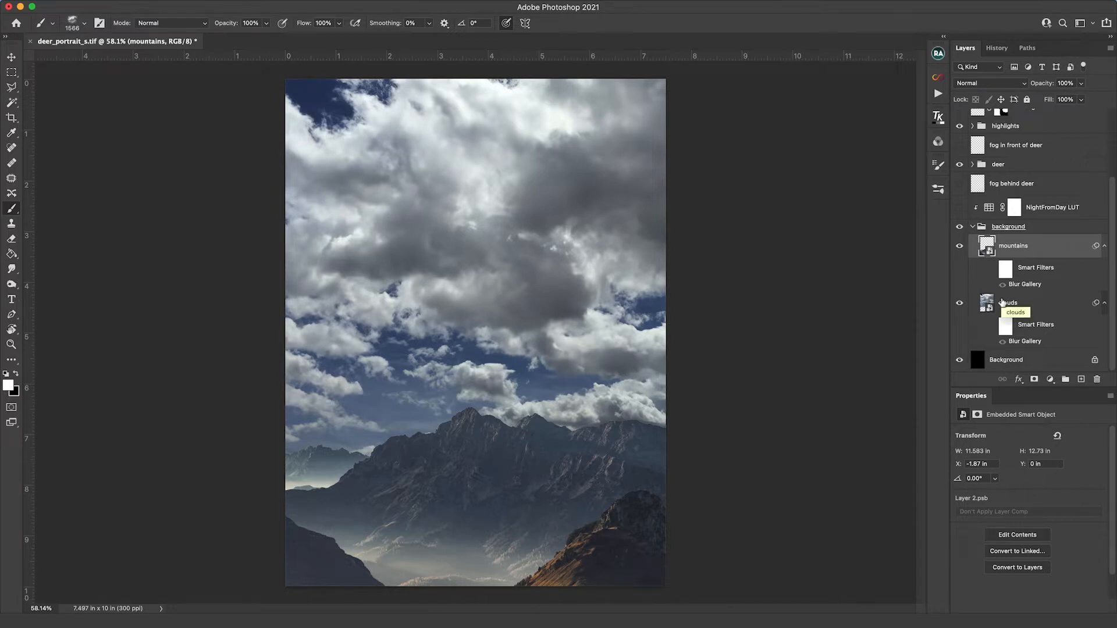
mouse_move(1006, 302)
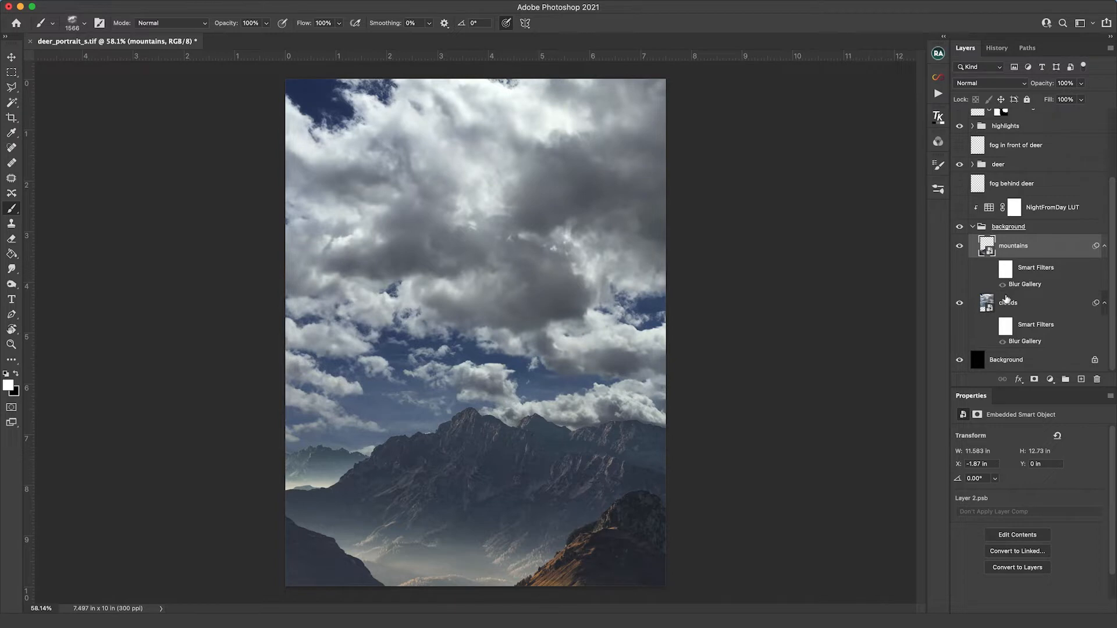
mouse_move(1018, 310)
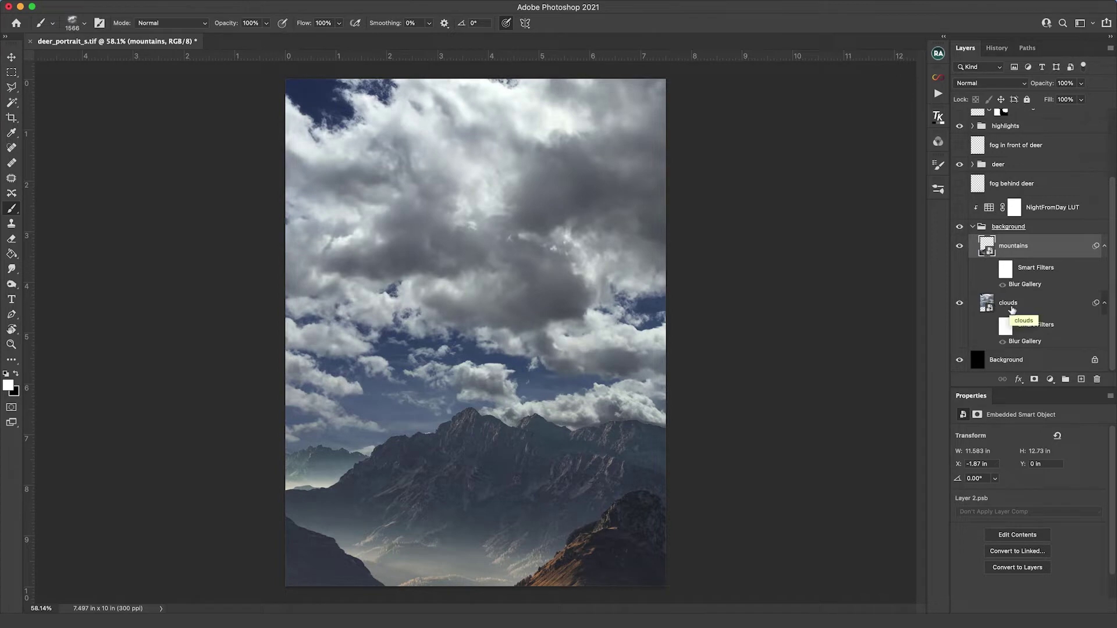
mouse_move(991, 330)
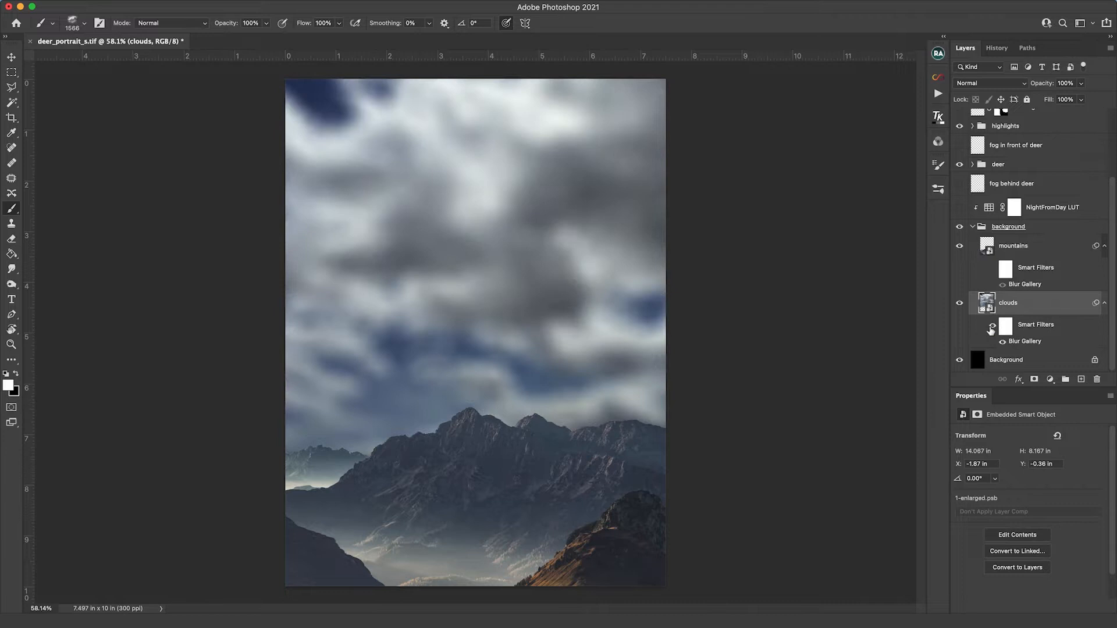
Switch on the mountains layer's Smart Filters blur.
left_click(1013, 246)
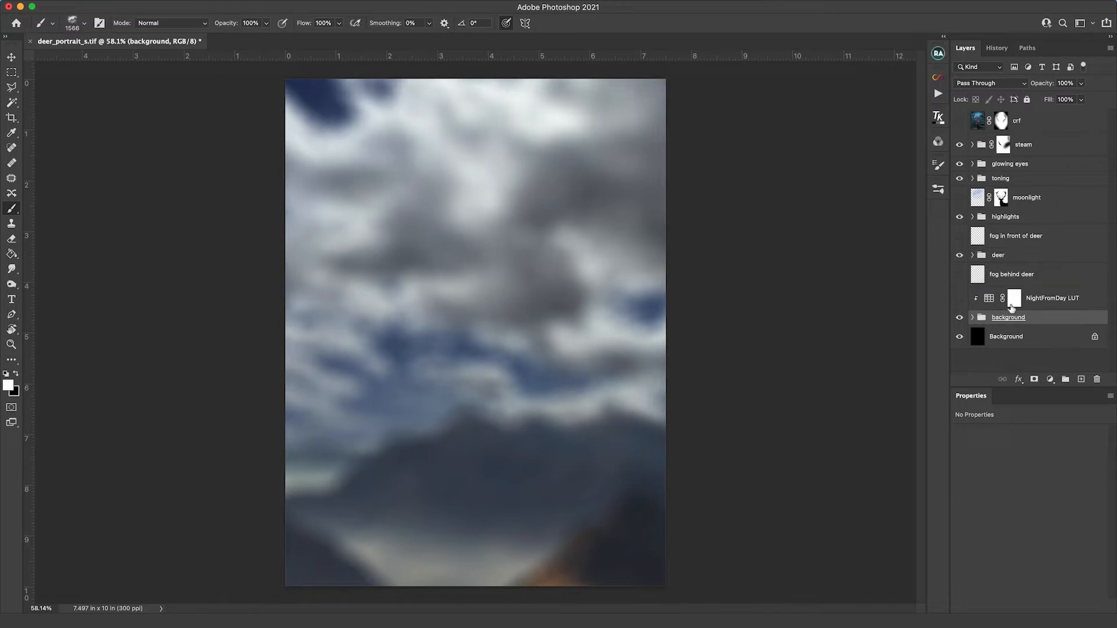
mouse_move(1015, 302)
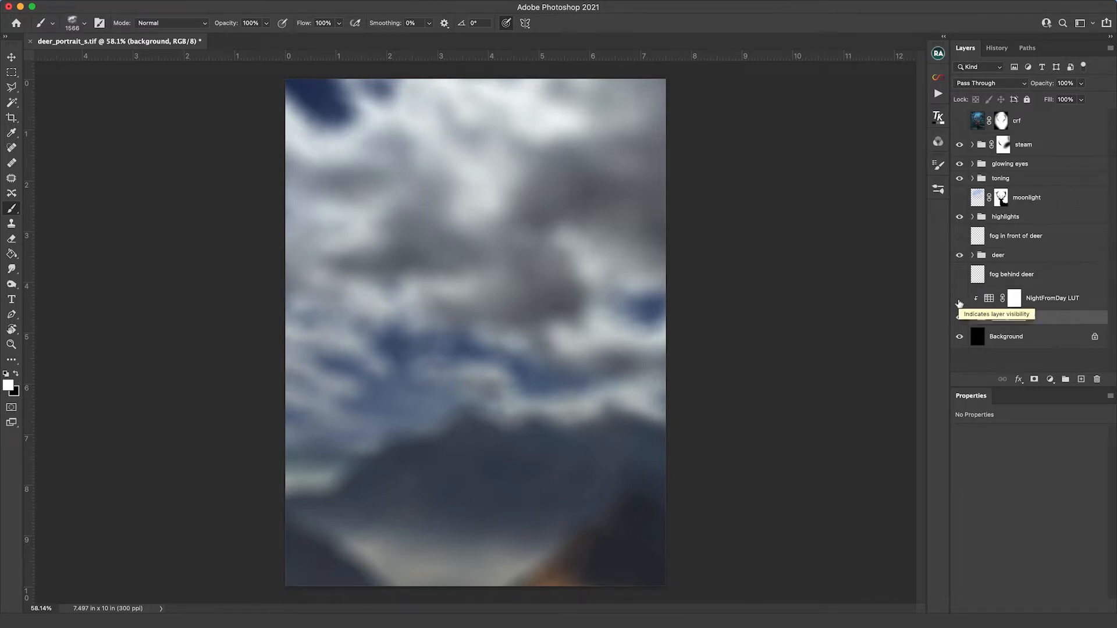
Turn on and select the NightFromDay LUT adjustment, then browse its 3DLUT file list.
left_click(959, 298)
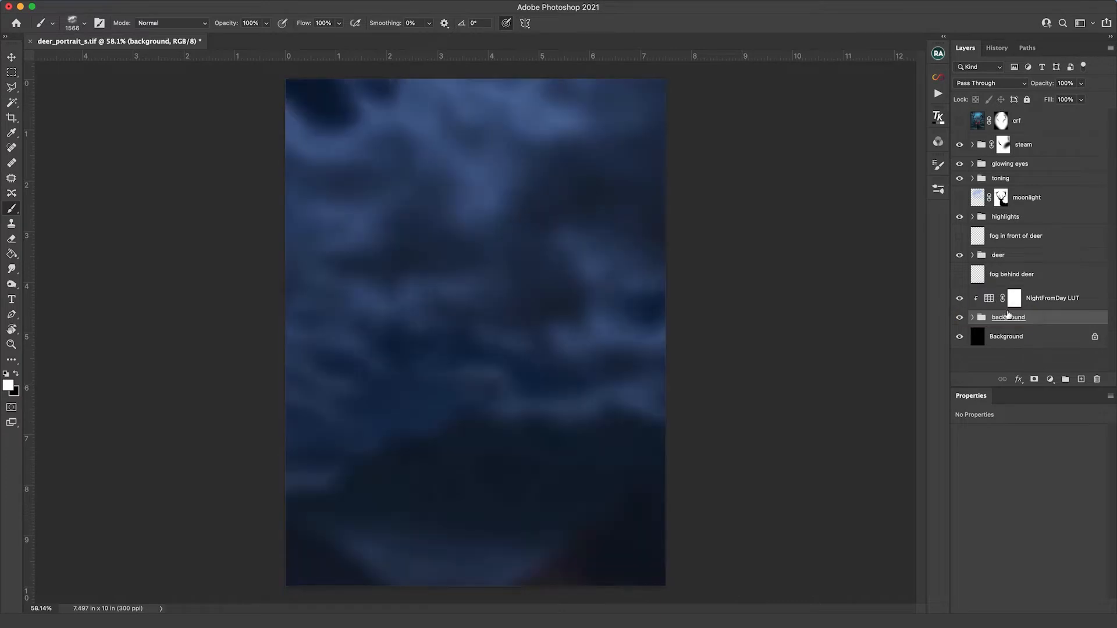
left_click(1052, 298)
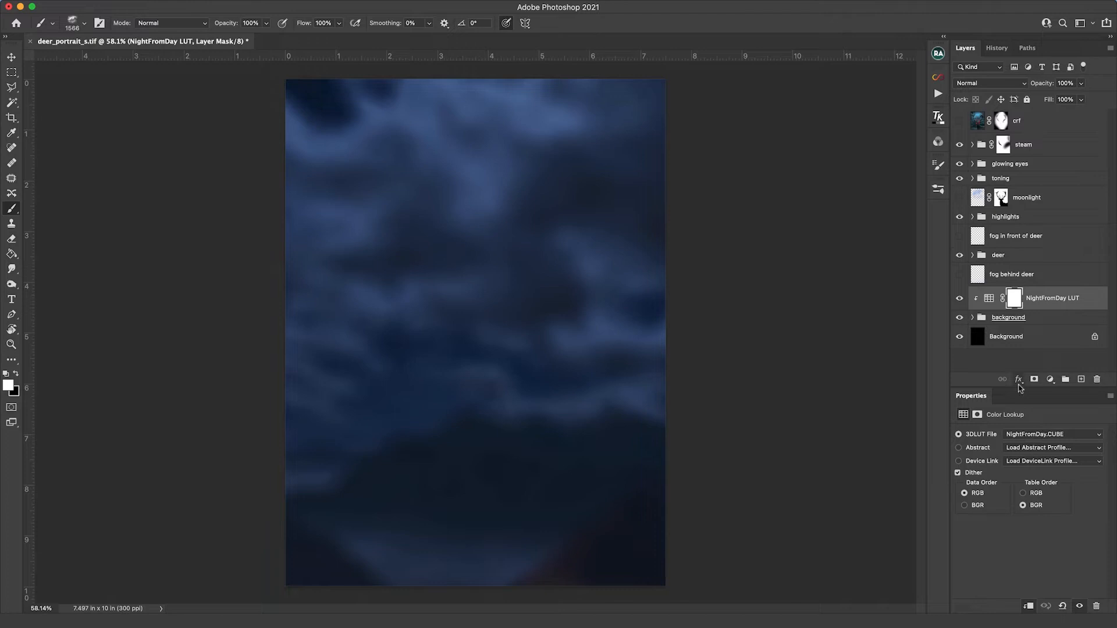
left_click(1049, 379)
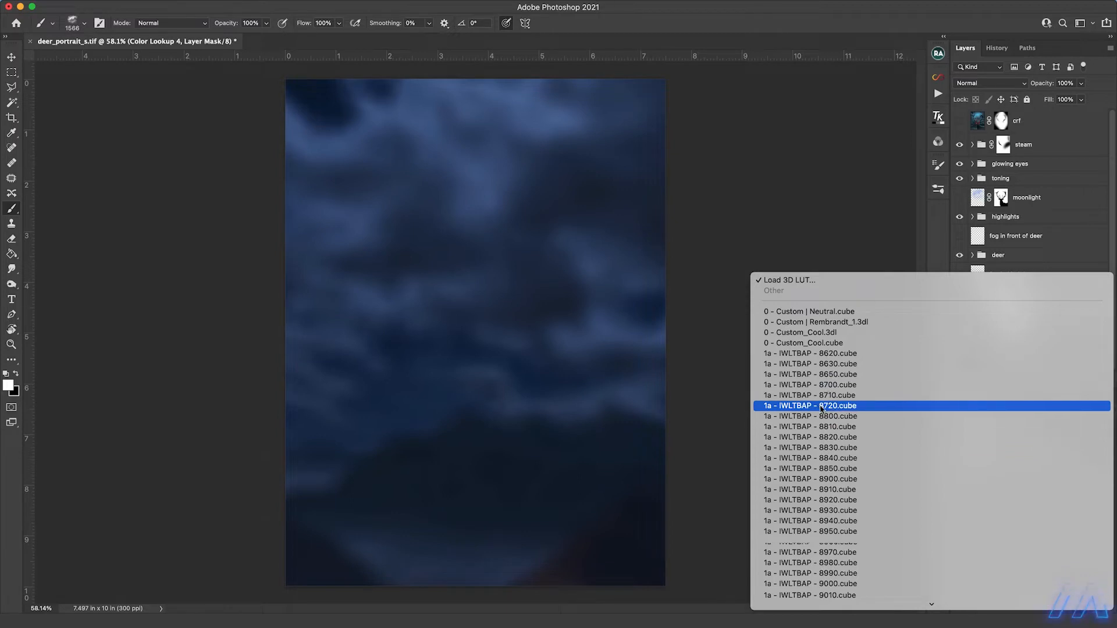
mouse_move(958, 279)
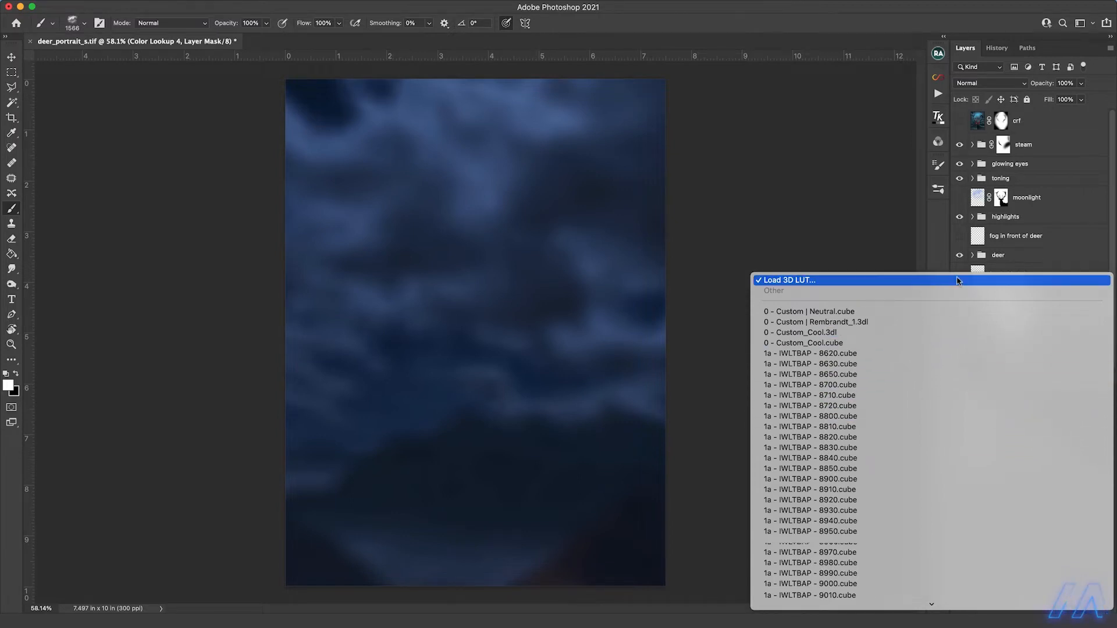
mouse_move(935, 258)
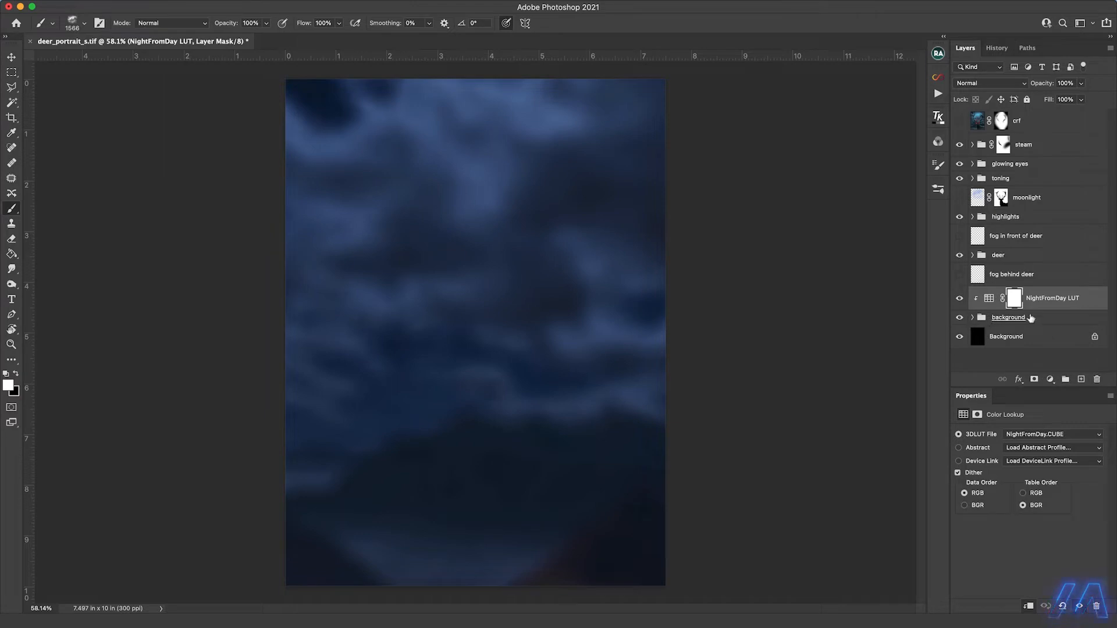
mouse_move(1052, 323)
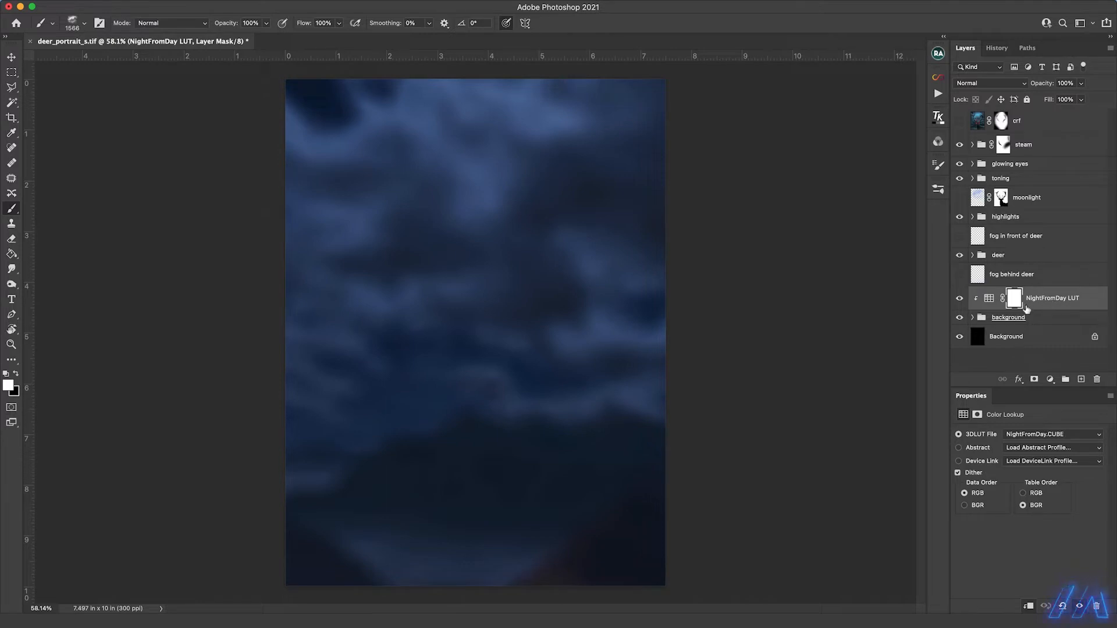
mouse_move(980, 307)
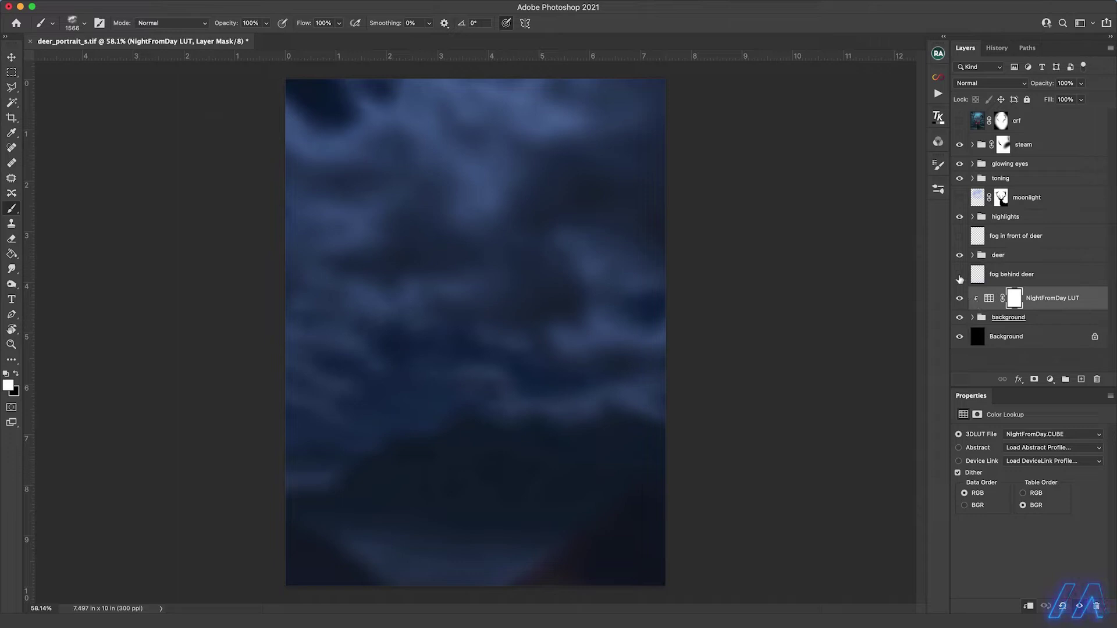
Make 'fog behind deer' and the deer group visible, then select the deer group.
left_click(960, 274)
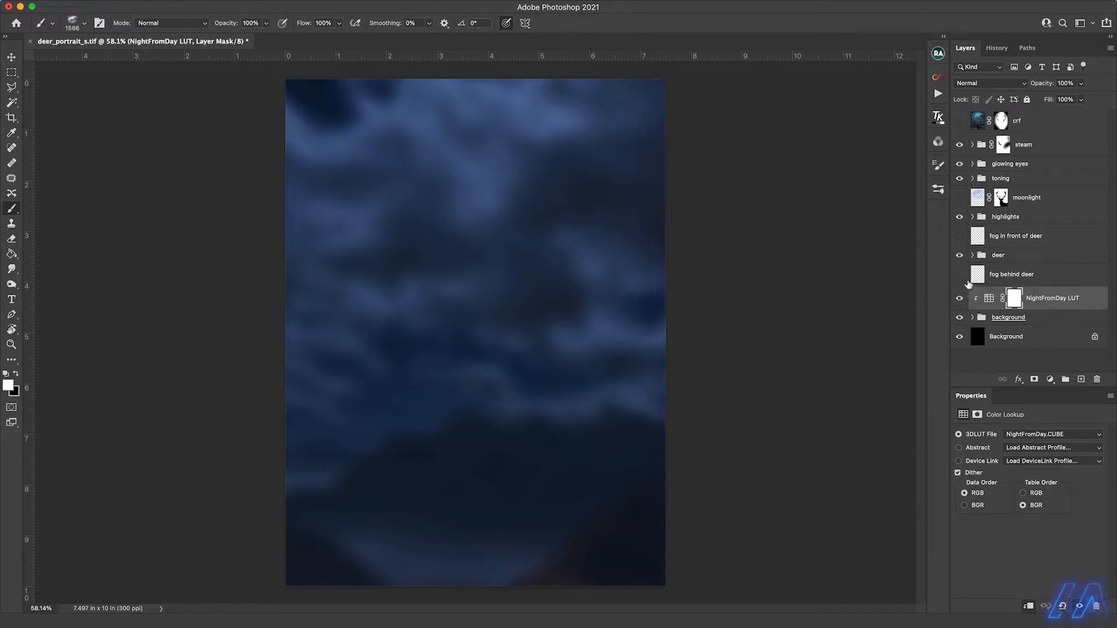
left_click(960, 277)
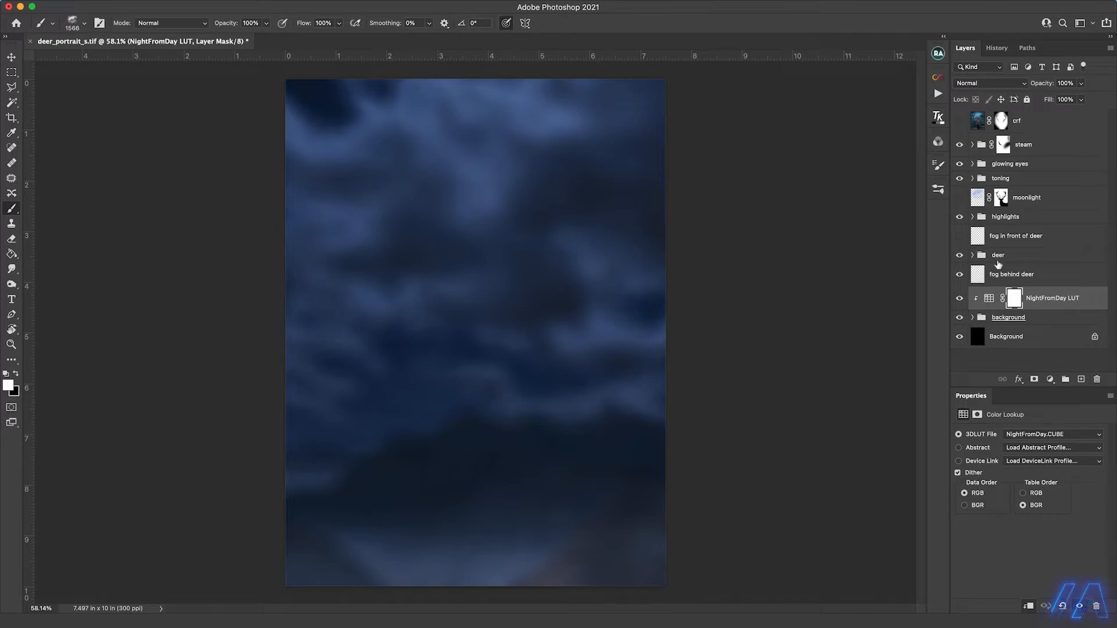
left_click(997, 254)
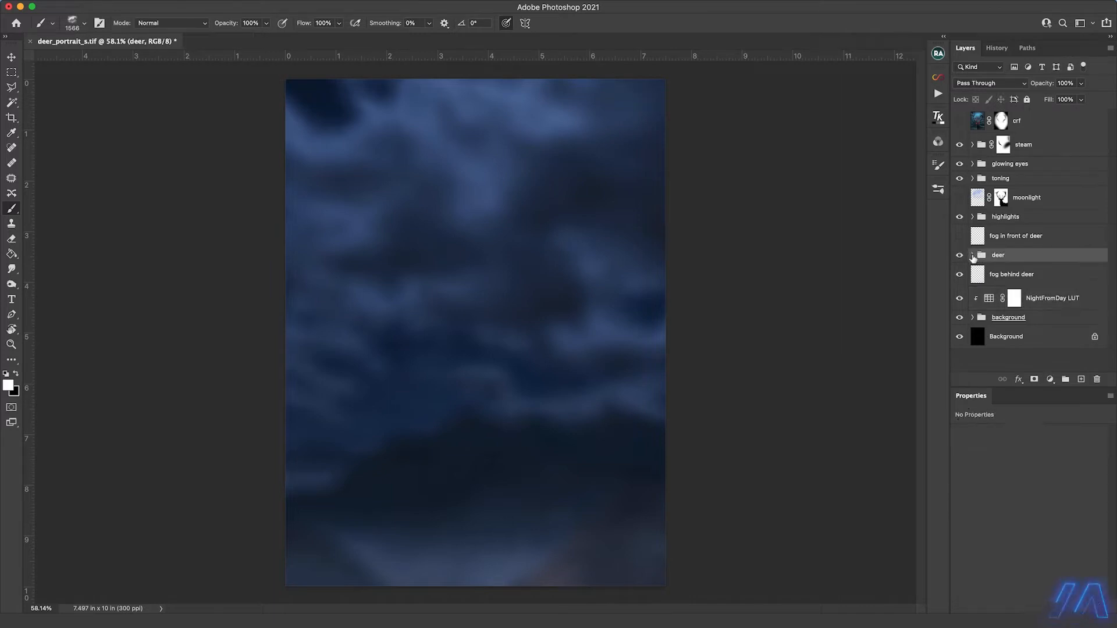
Expand the deer group, show the deer photo with its mask disabled, and target the photo.
left_click(973, 255)
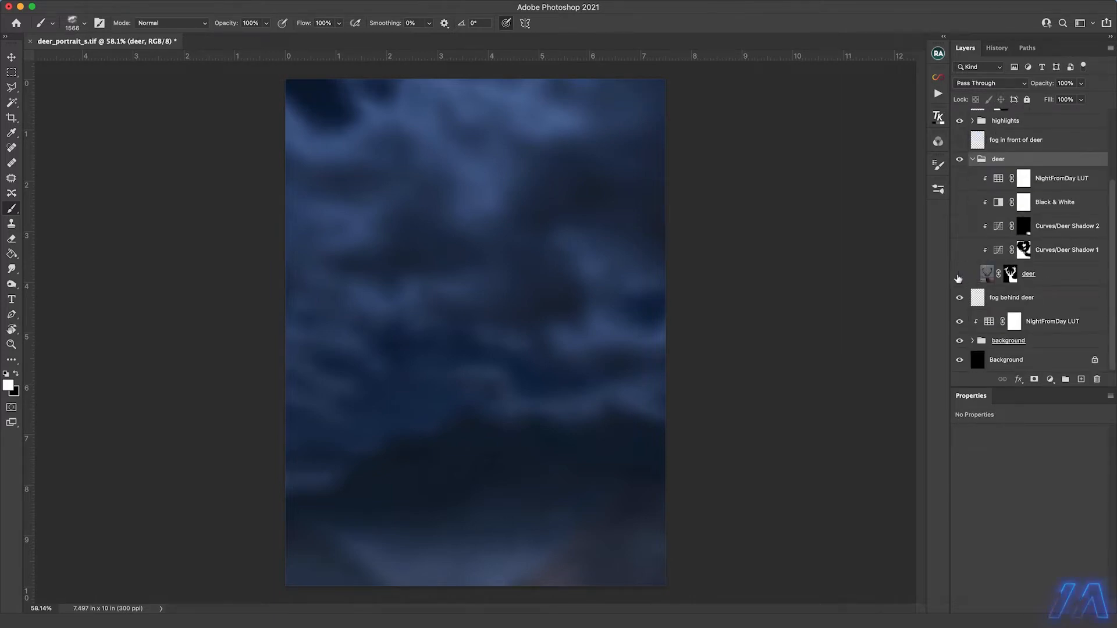
left_click(959, 278)
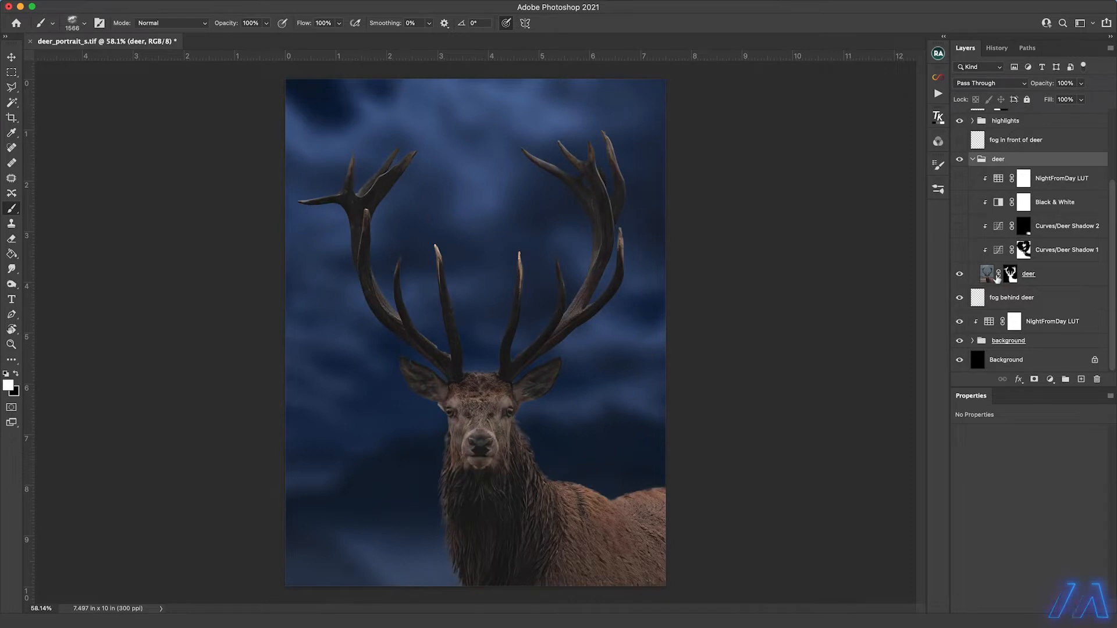
left_click(1010, 274)
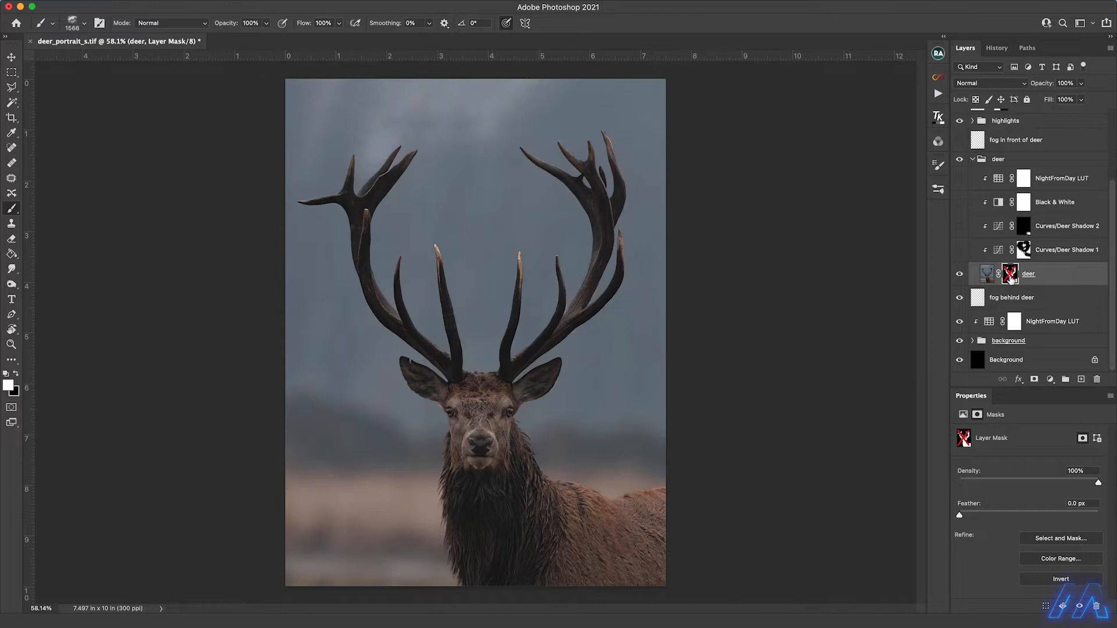
mouse_move(1010, 273)
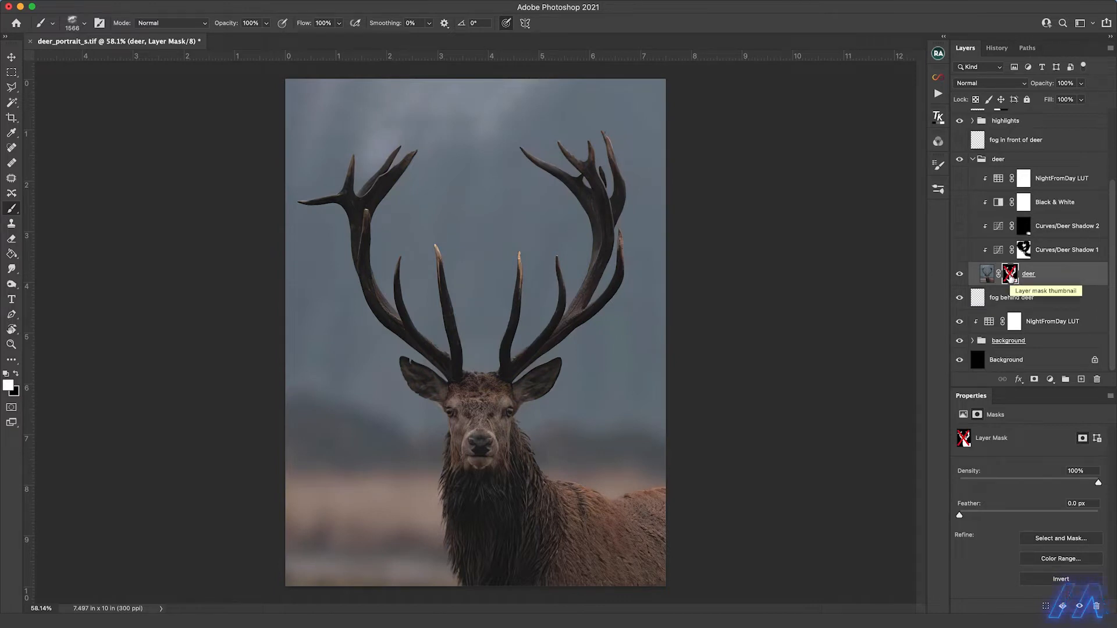
mouse_move(739, 350)
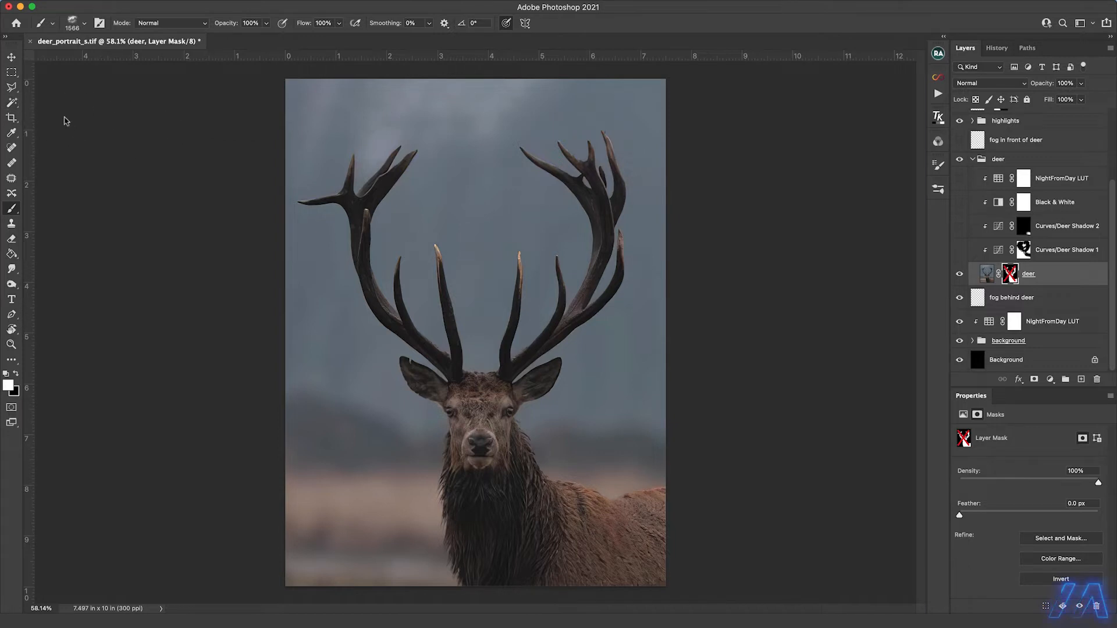
left_click(988, 274)
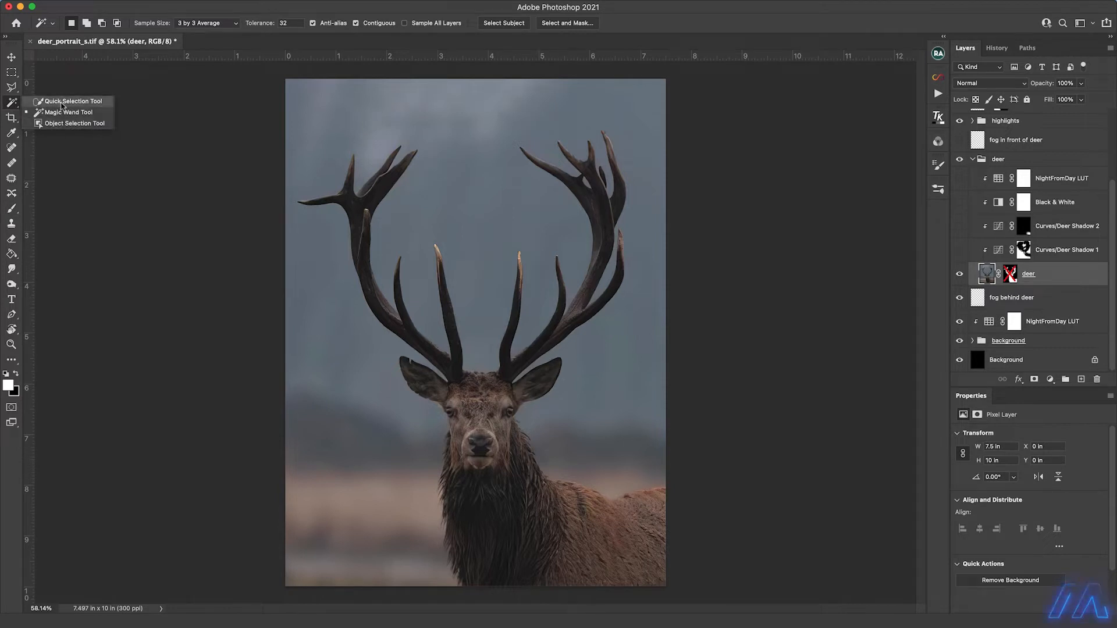
mouse_move(105, 105)
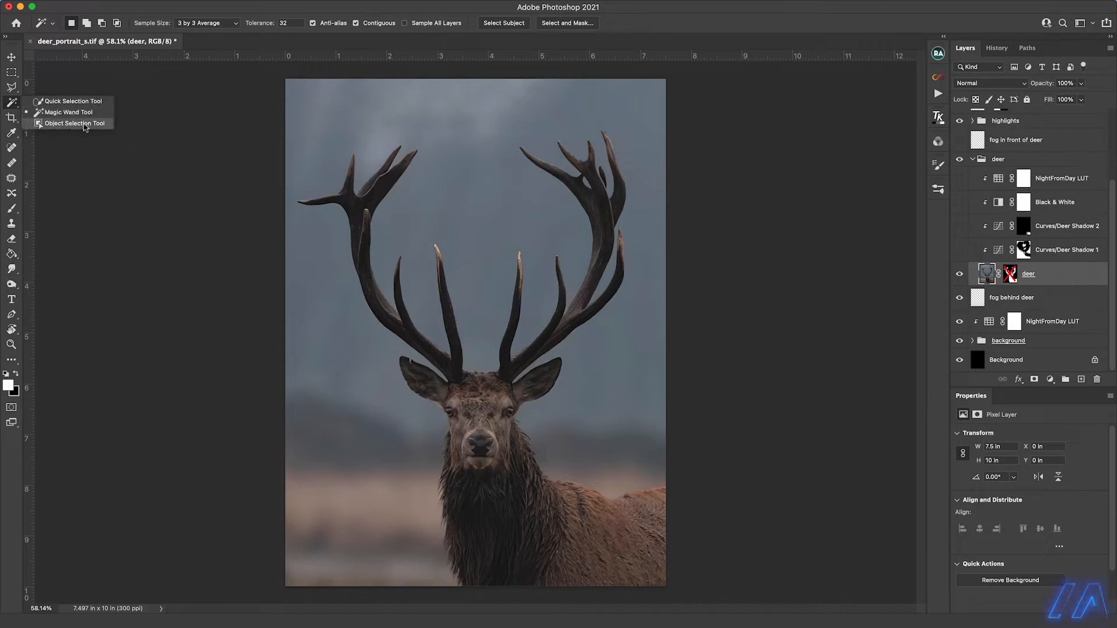
mouse_move(67, 112)
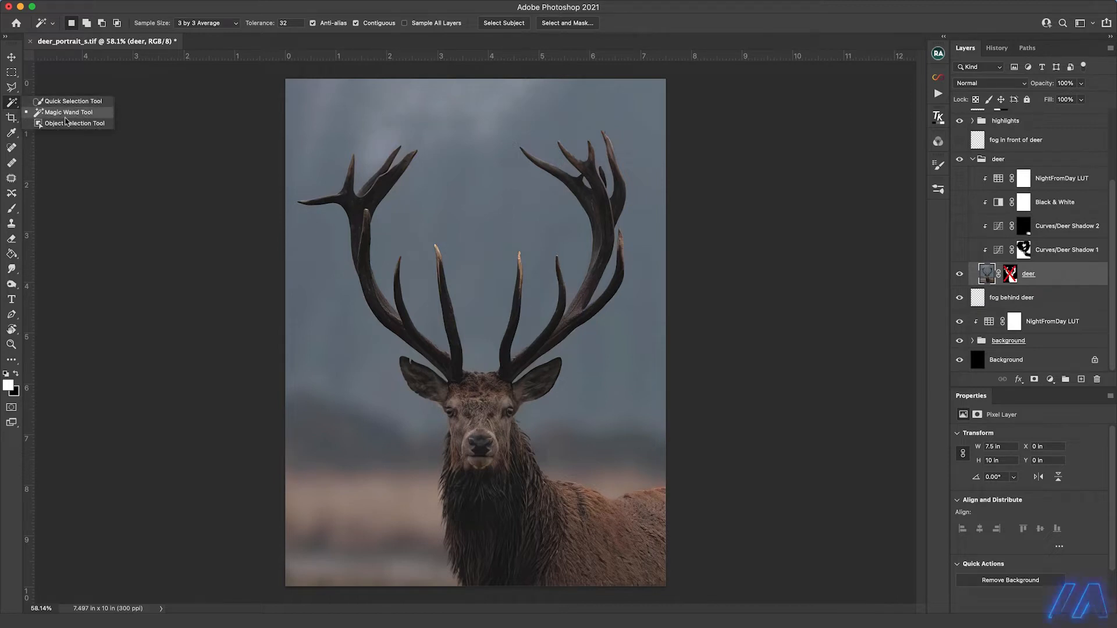
mouse_move(580, 27)
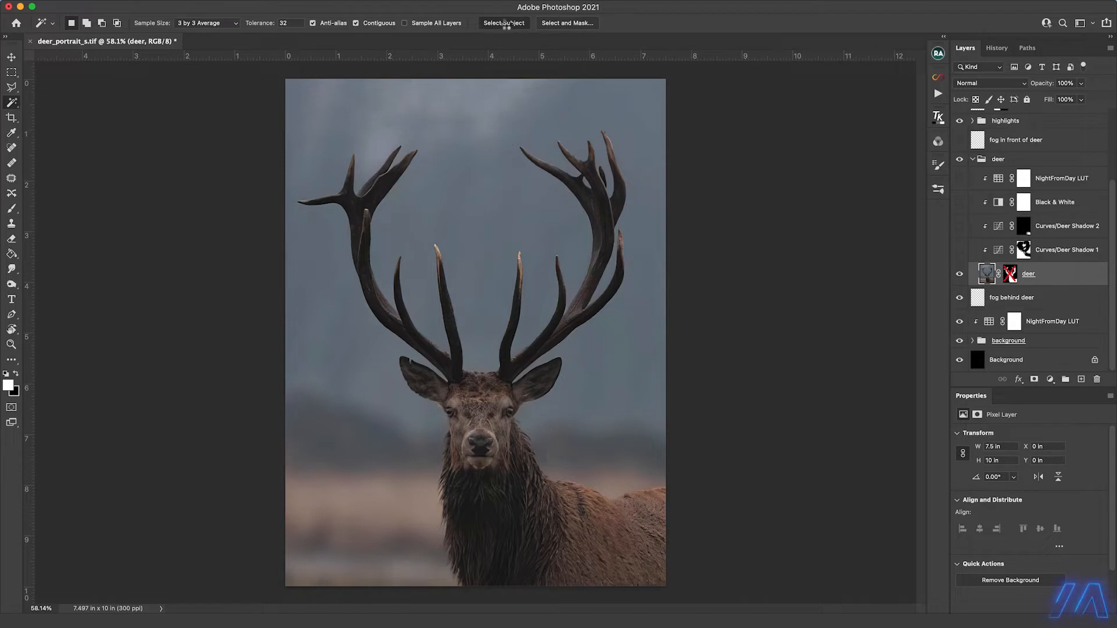
Use Select Subject to select the stag with its antlers.
left_click(503, 23)
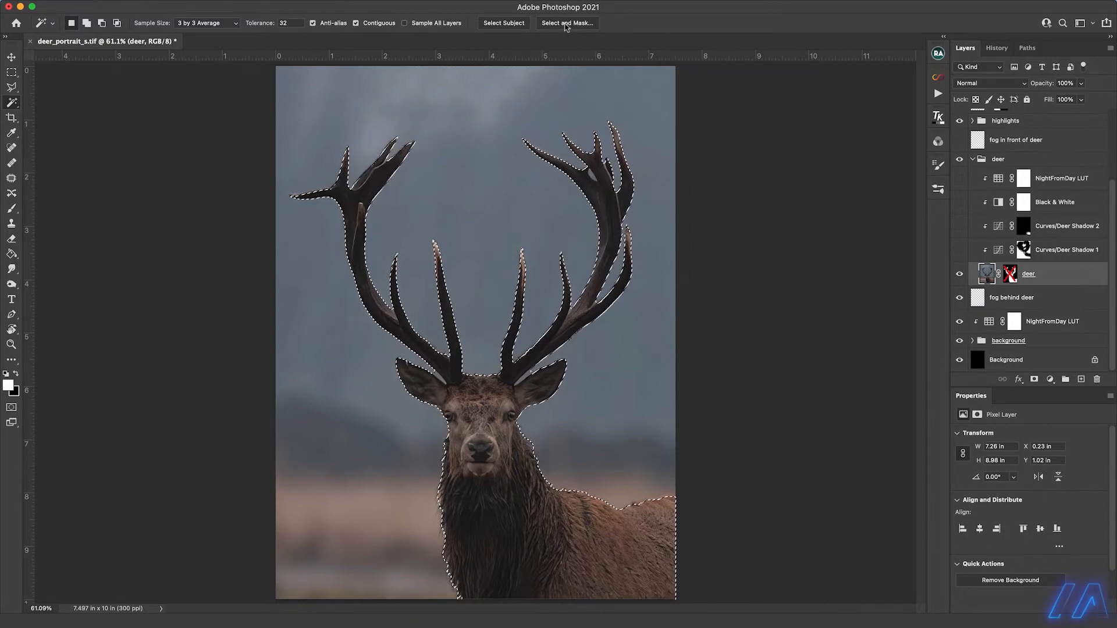
Refine the stag selection in Select and Mask and apply it to the deer layer mask.
left_click(566, 22)
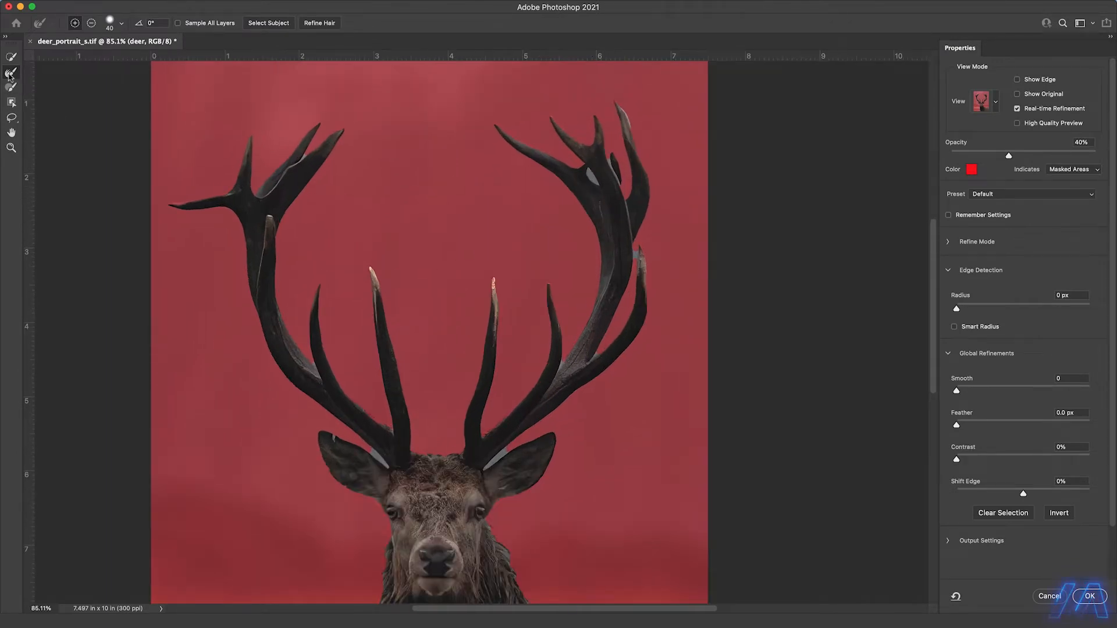
mouse_move(12, 73)
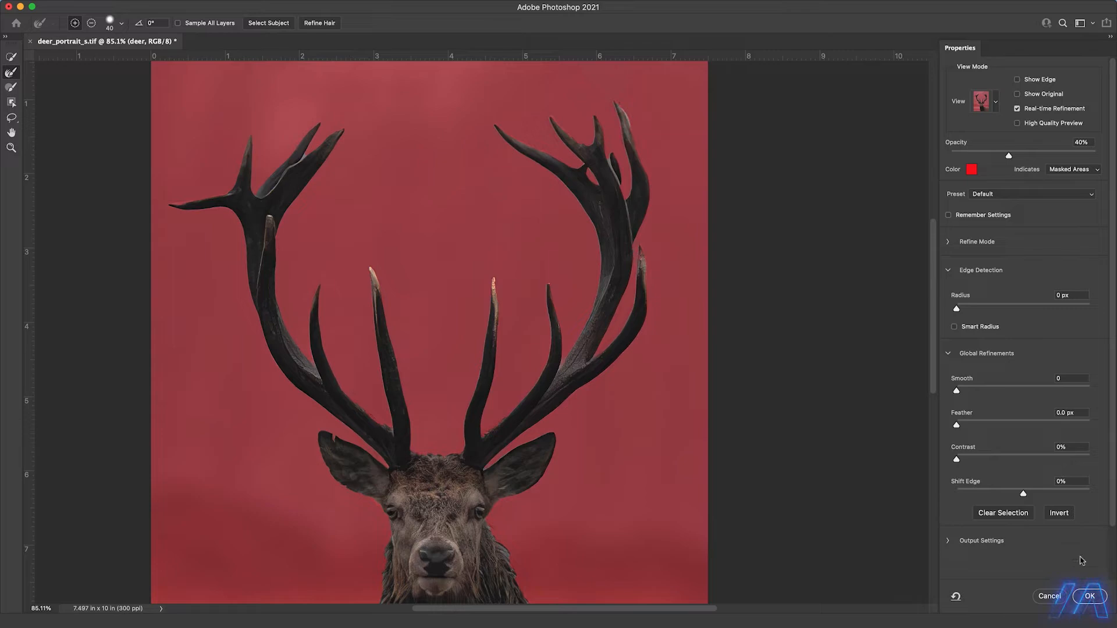
left_click(1090, 597)
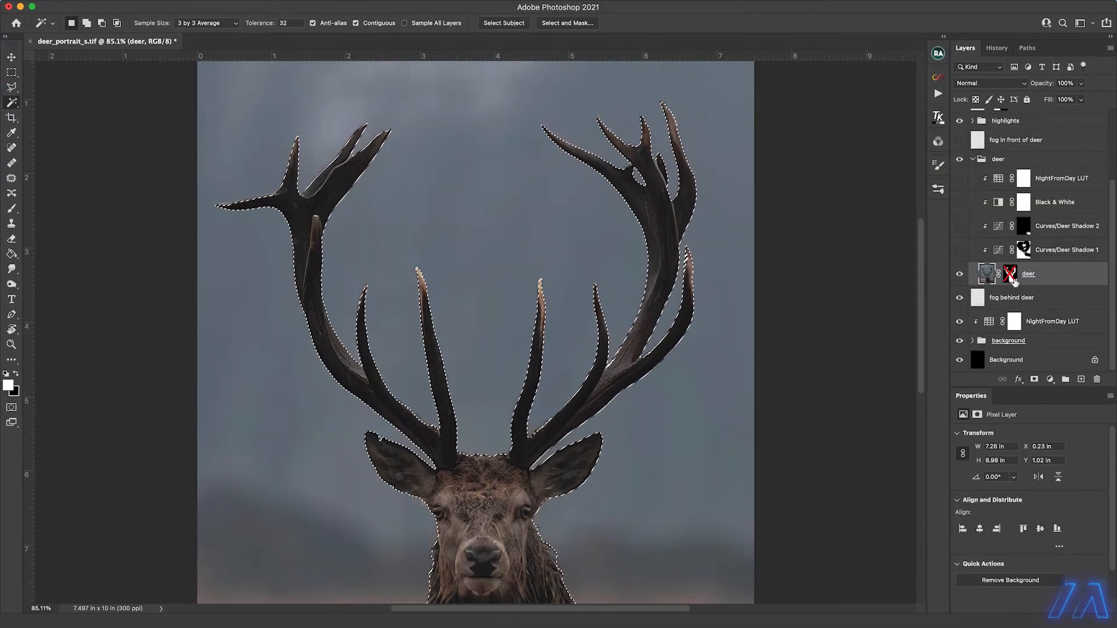
mouse_move(1009, 273)
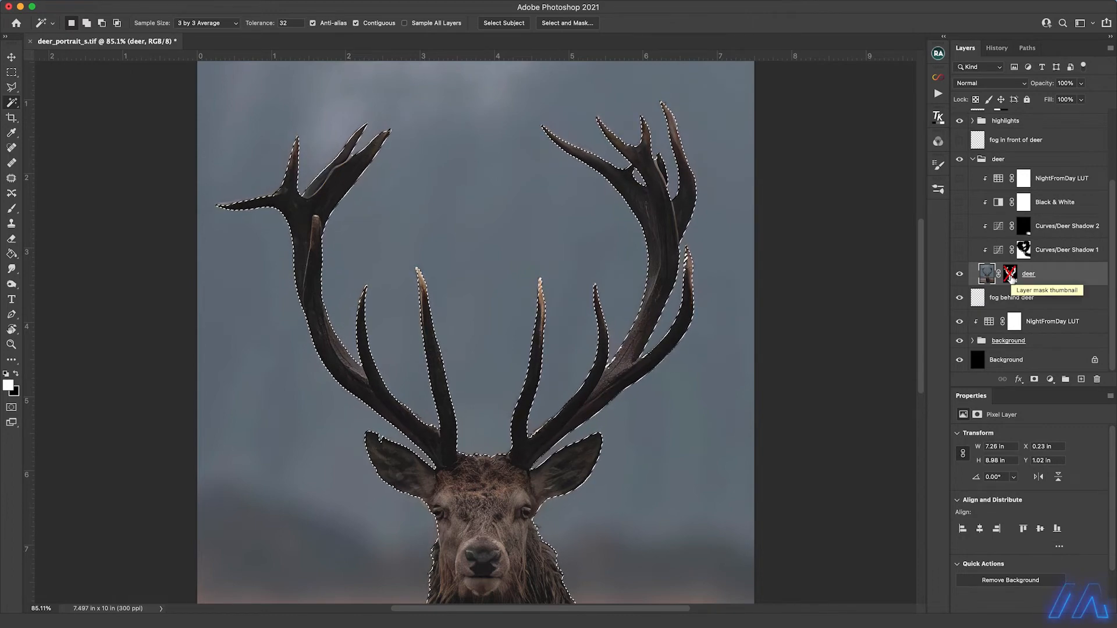
left_click(1011, 274)
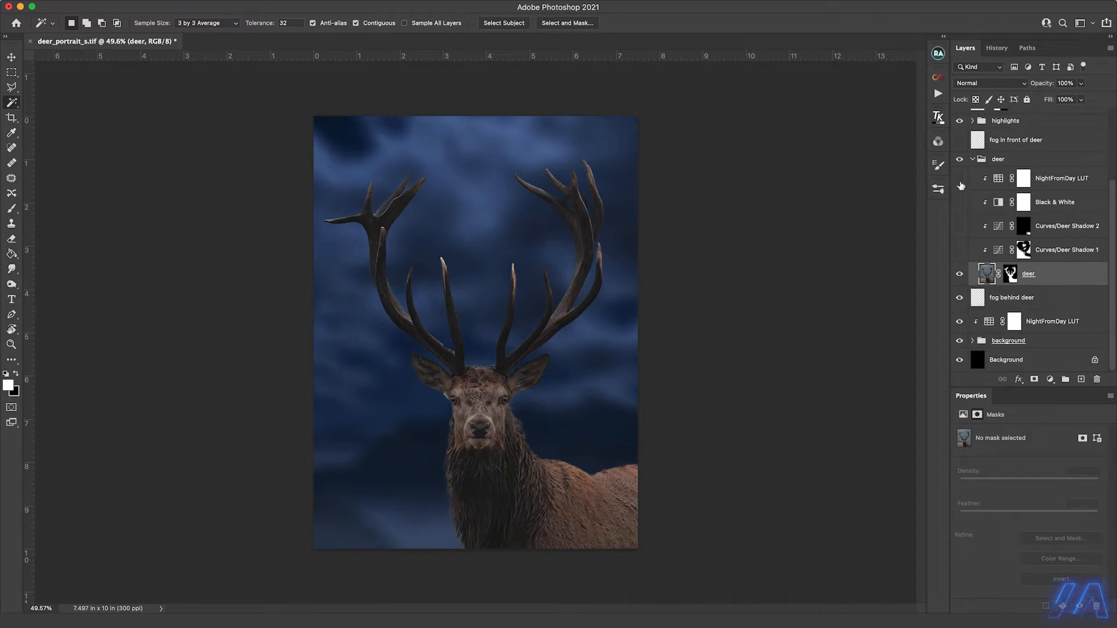
mouse_move(1067, 186)
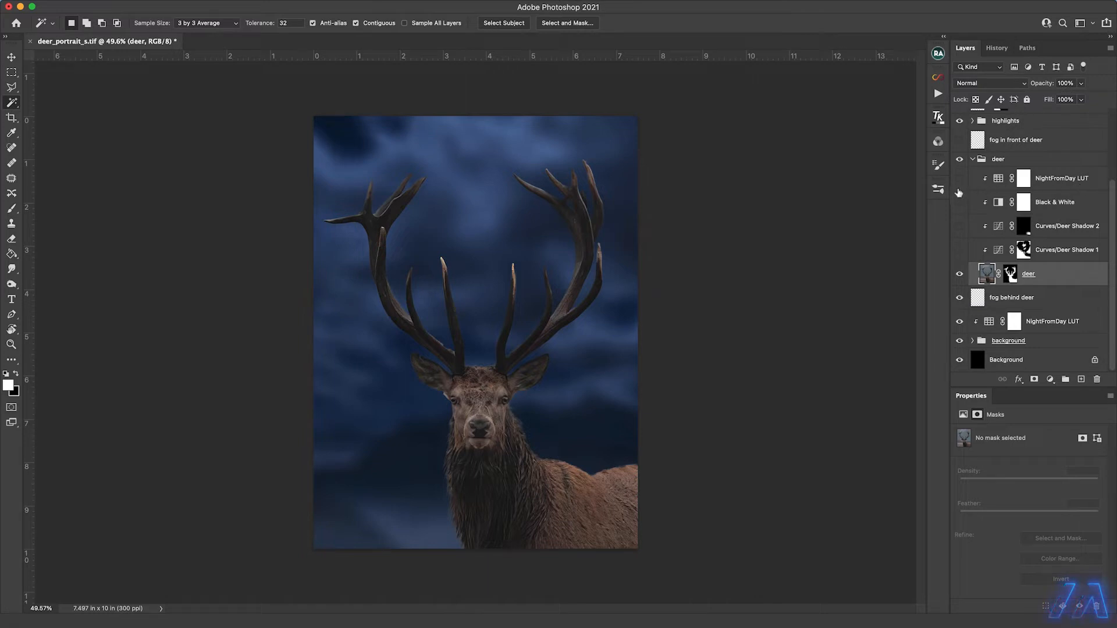
Turn on the deer group's NightFromDay color lookup and view its settings.
left_click(960, 178)
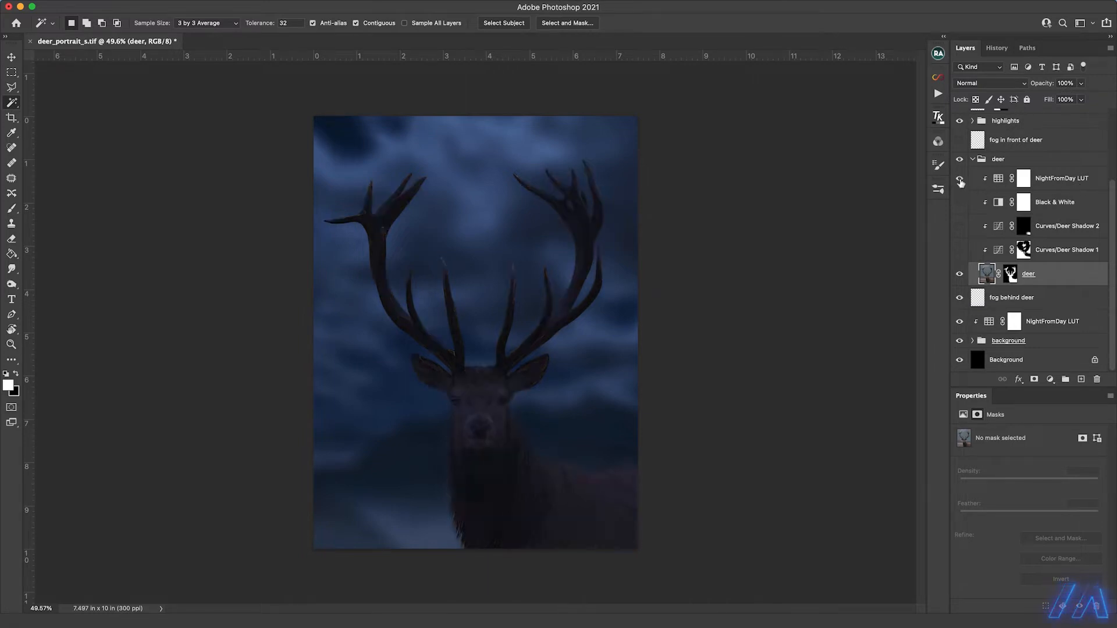
left_click(960, 178)
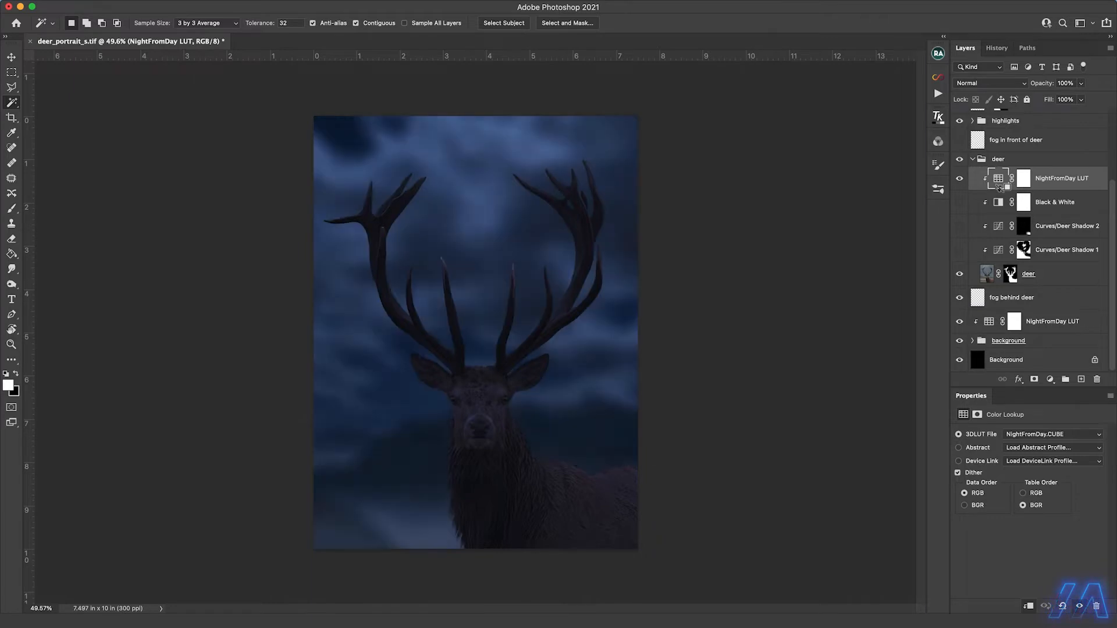
mouse_move(1030, 203)
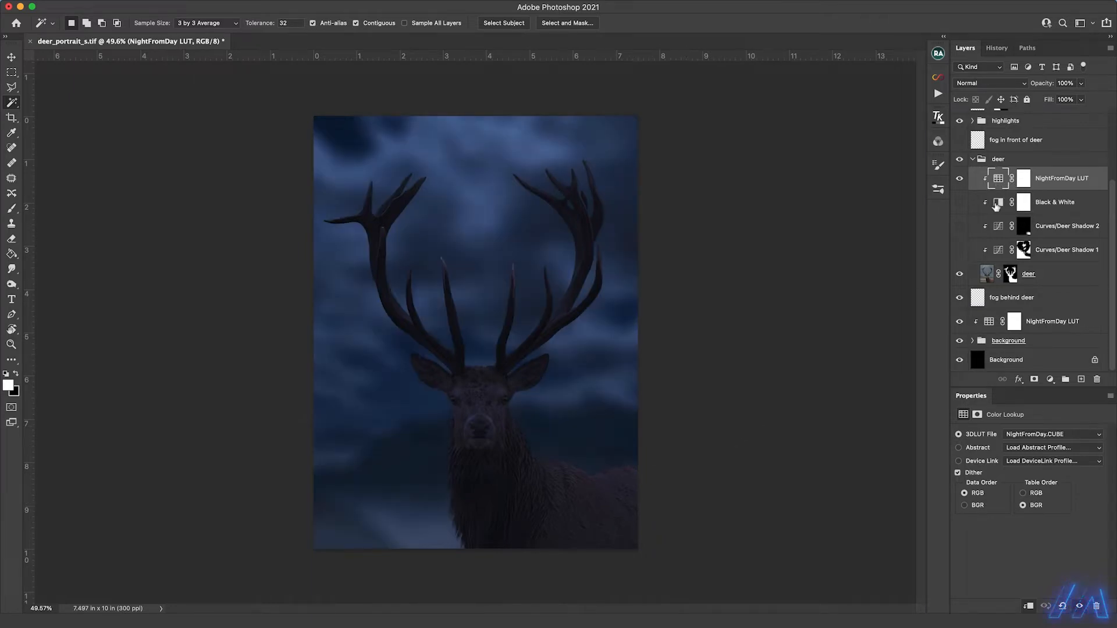
Select the deer group's Black & White adjustment and switch it on.
left_click(1054, 202)
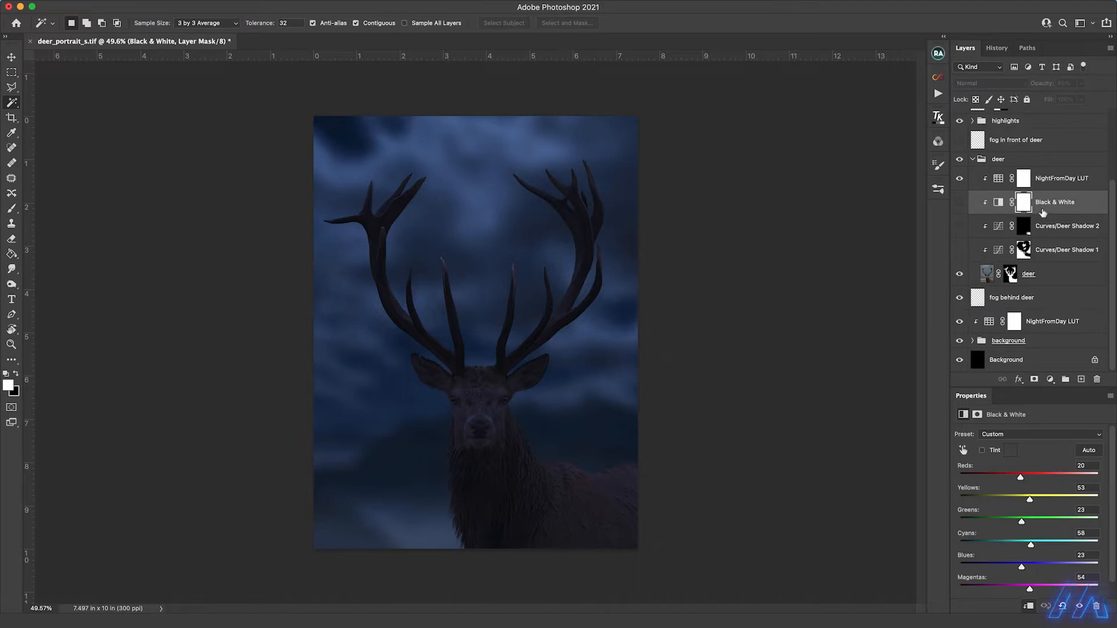
mouse_move(1016, 217)
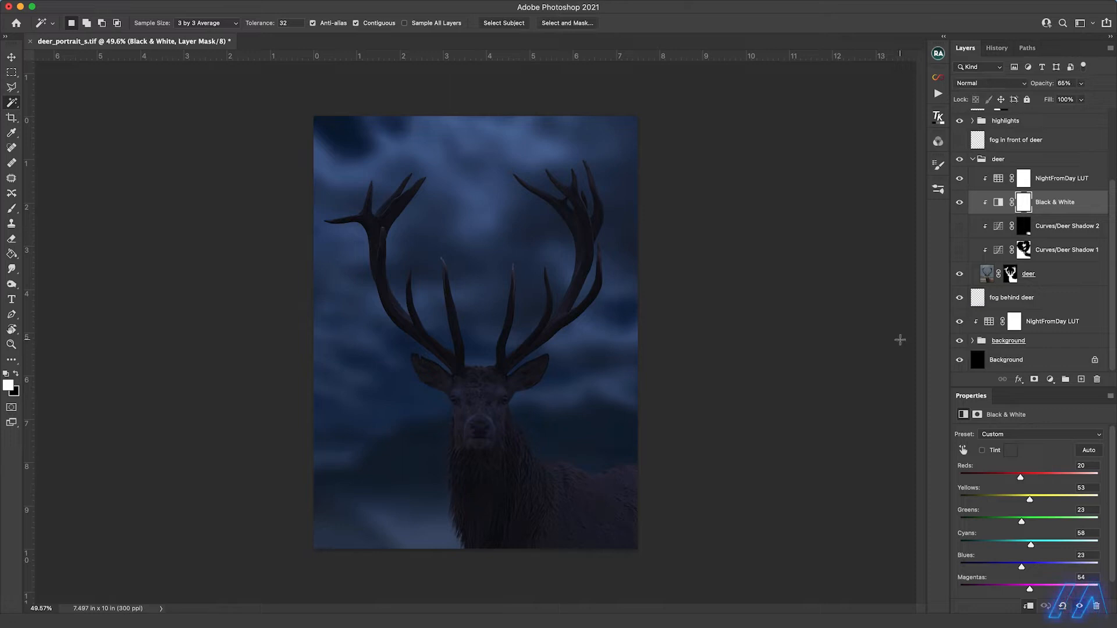
mouse_move(508, 482)
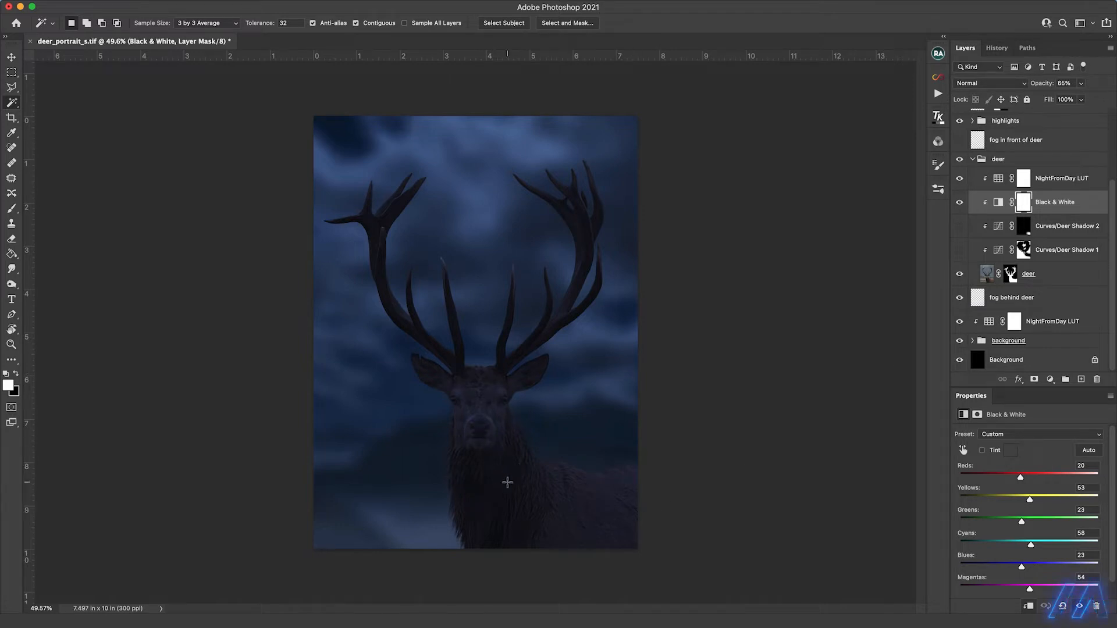
mouse_move(519, 496)
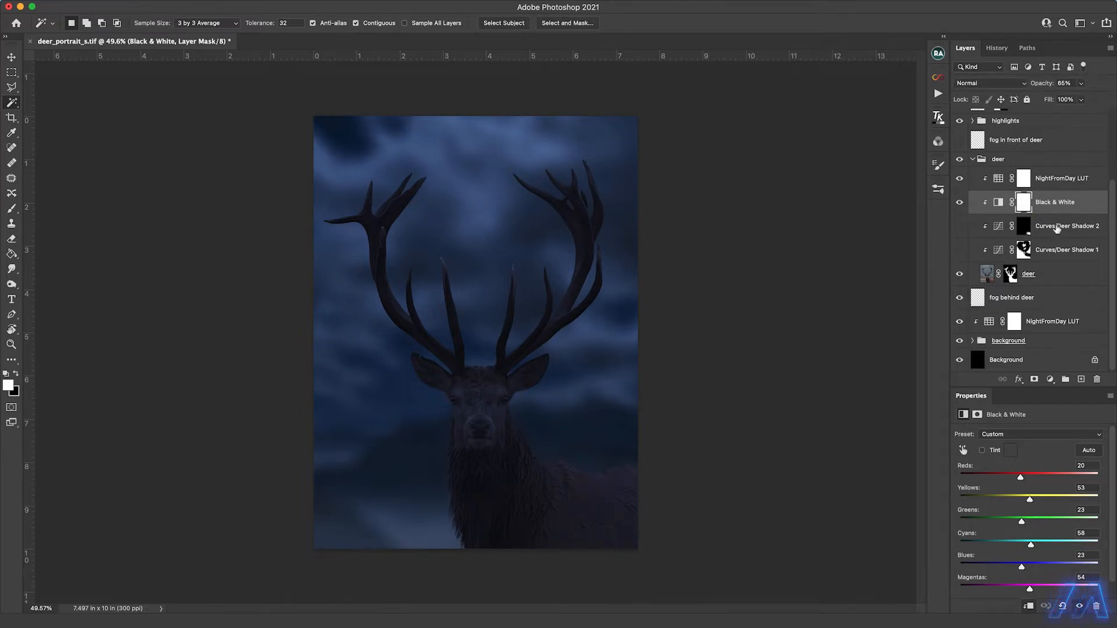
left_click(959, 250)
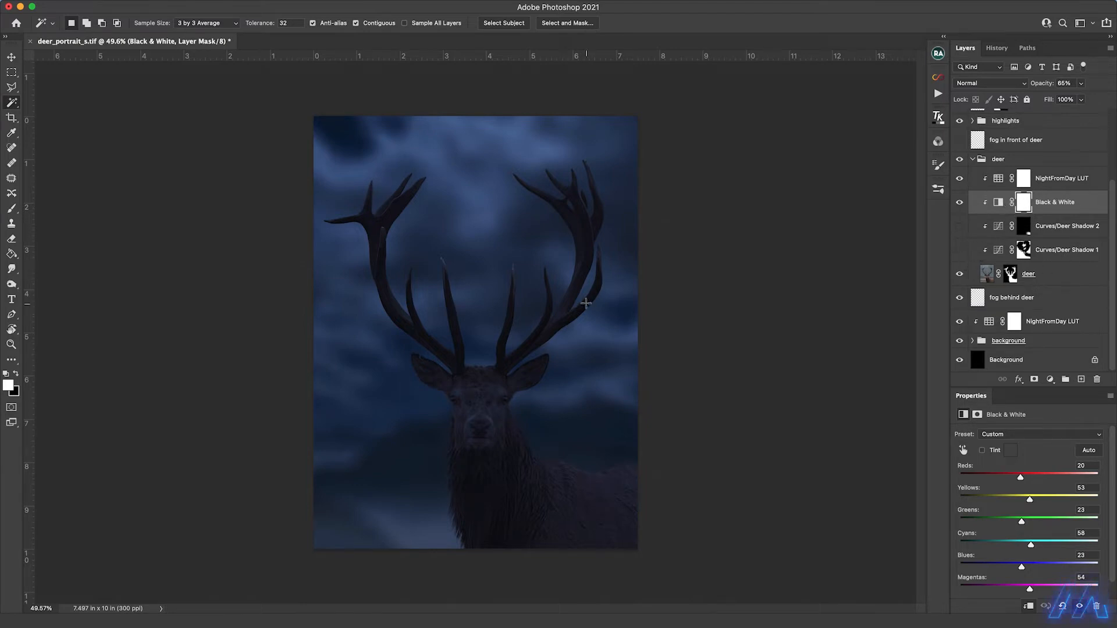
mouse_move(518, 266)
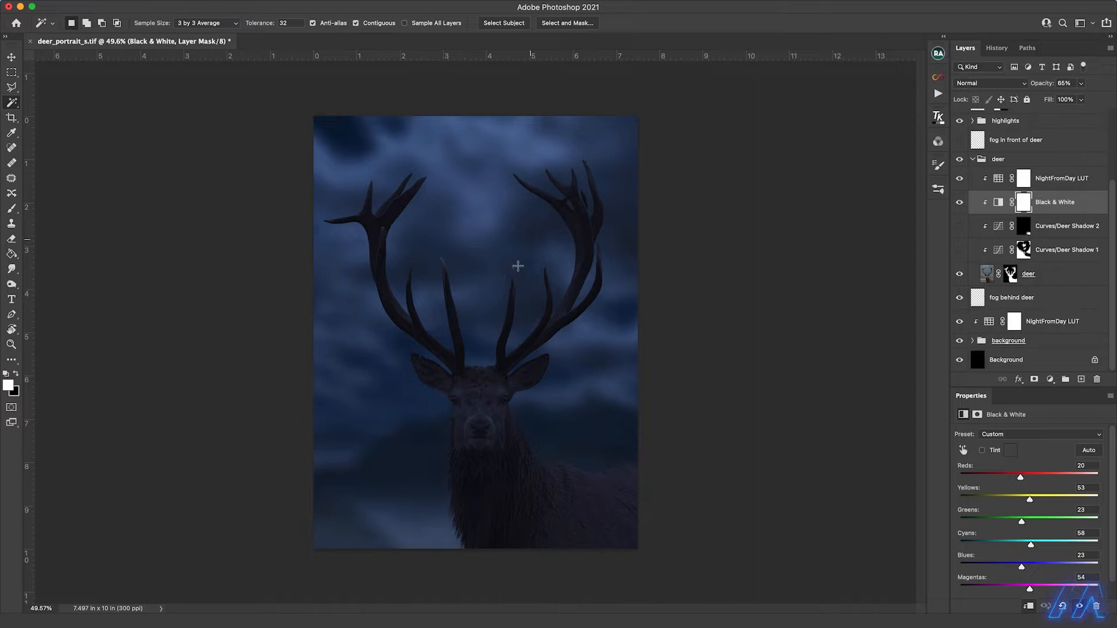
mouse_move(403, 227)
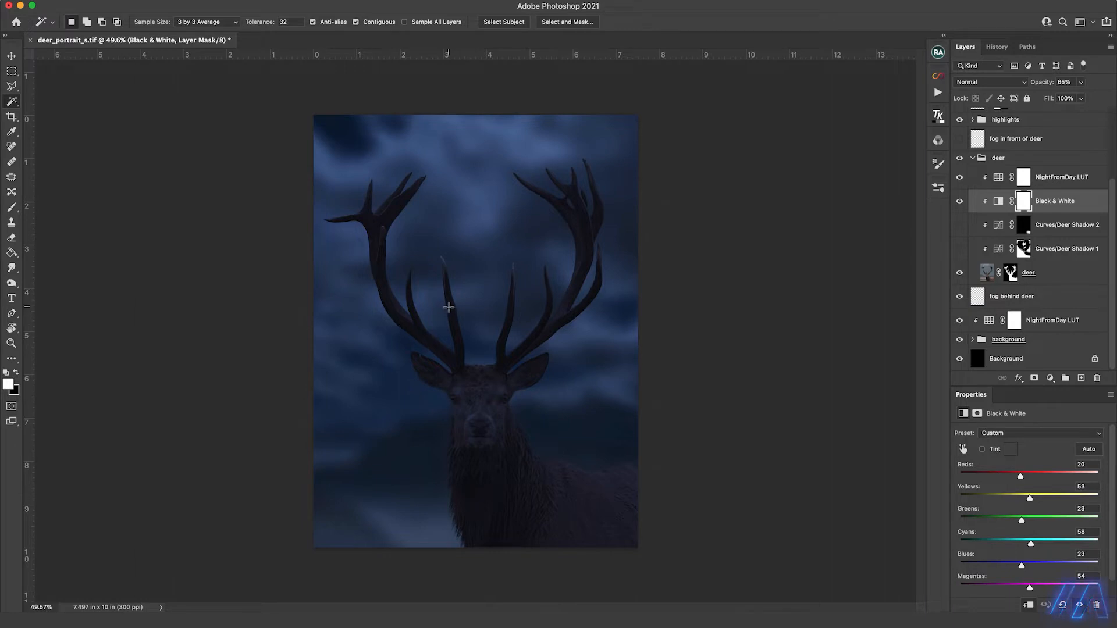
mouse_move(618, 472)
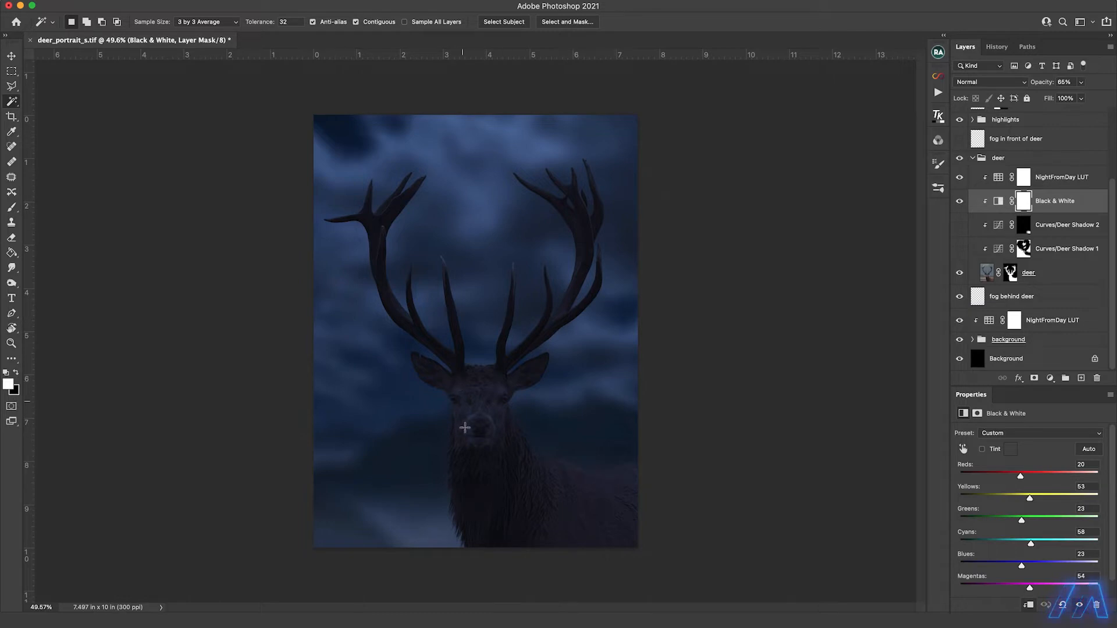
mouse_move(488, 488)
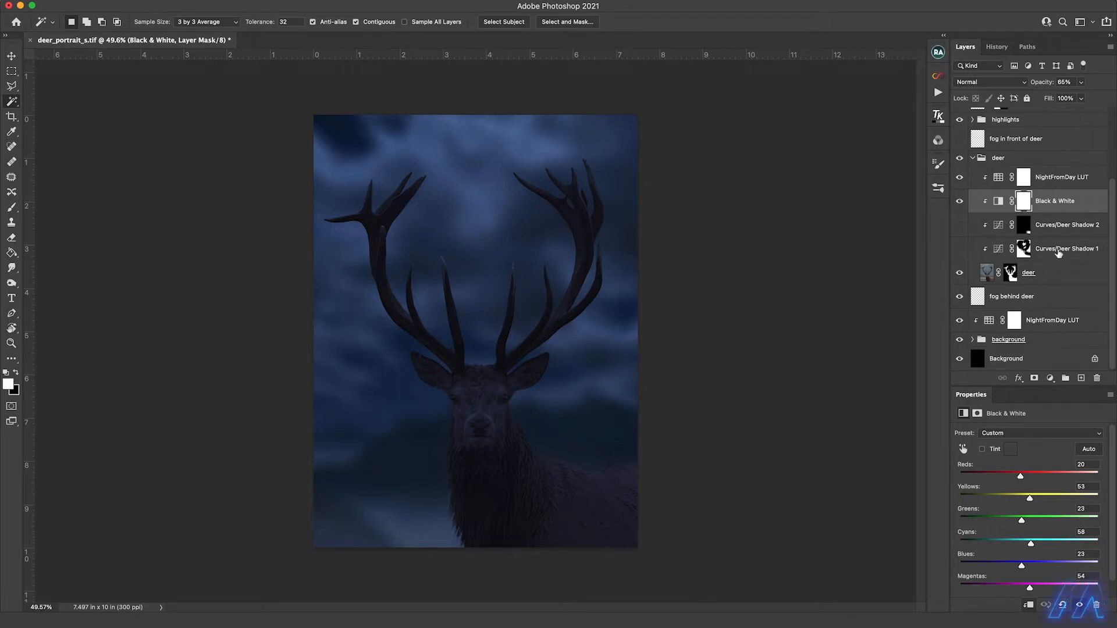
mouse_move(1073, 251)
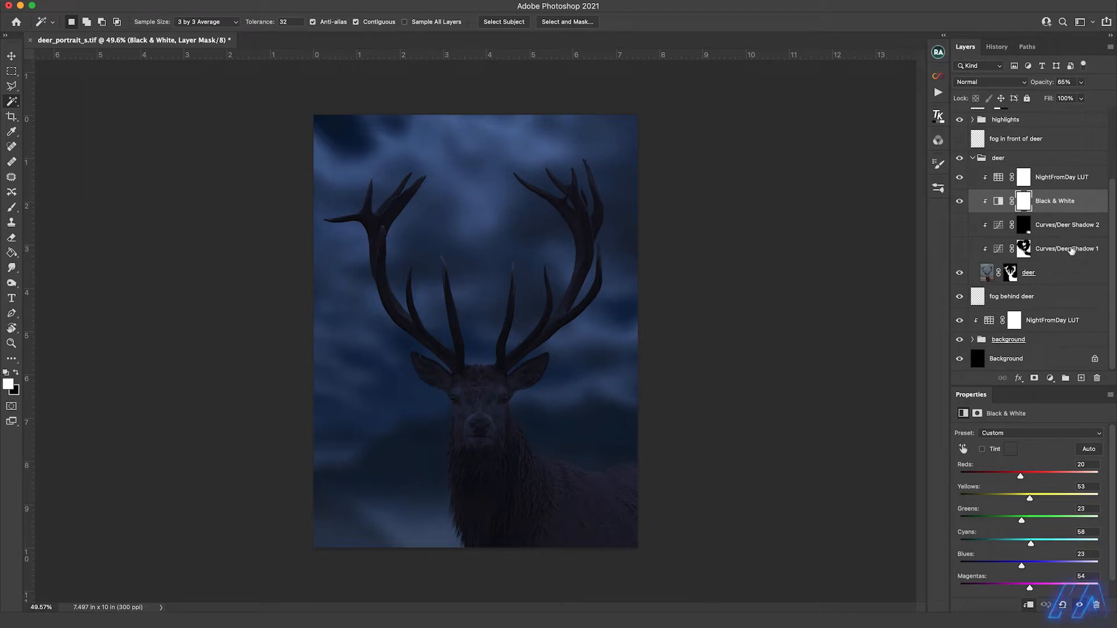
Turn on Deer Shadow 2 and 1 curves, select Deer Shadow 1, and collapse the group.
left_click(960, 224)
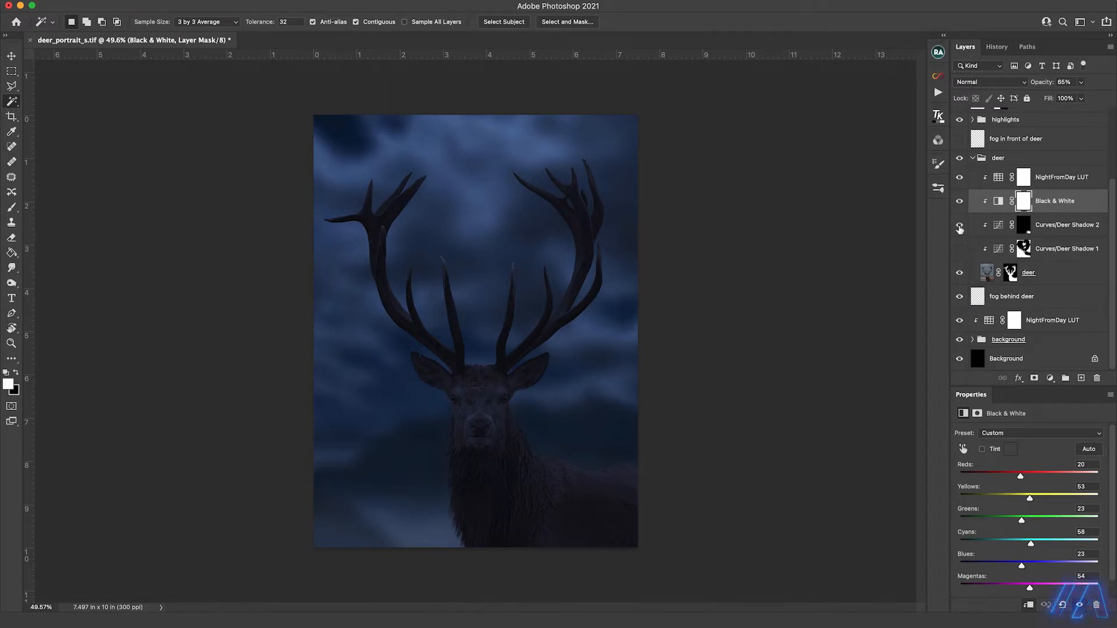
left_click(959, 224)
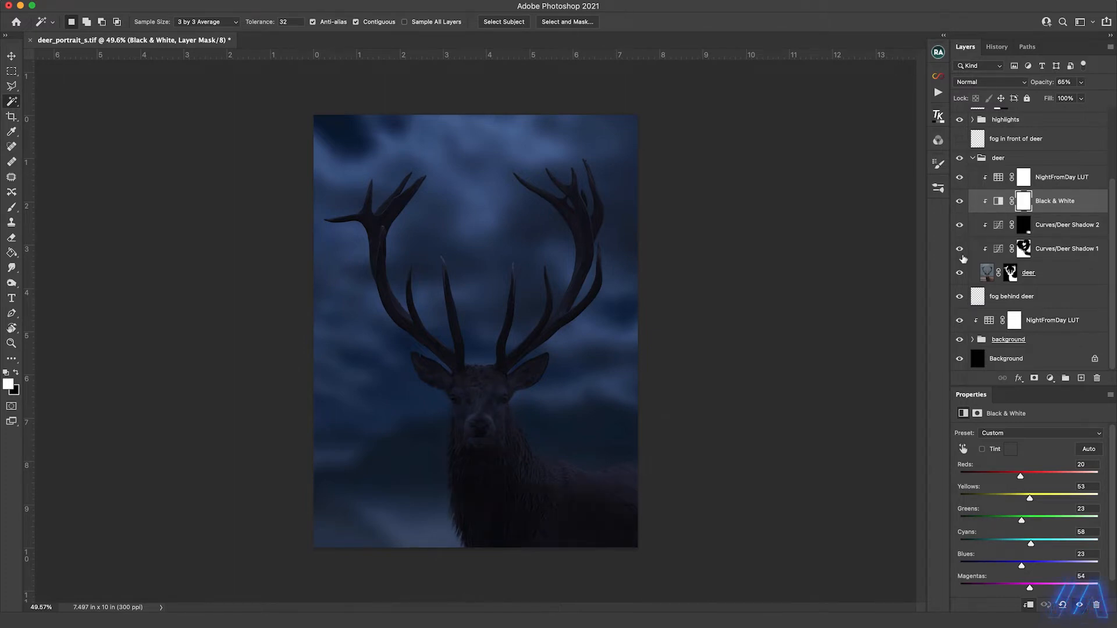
left_click(1067, 248)
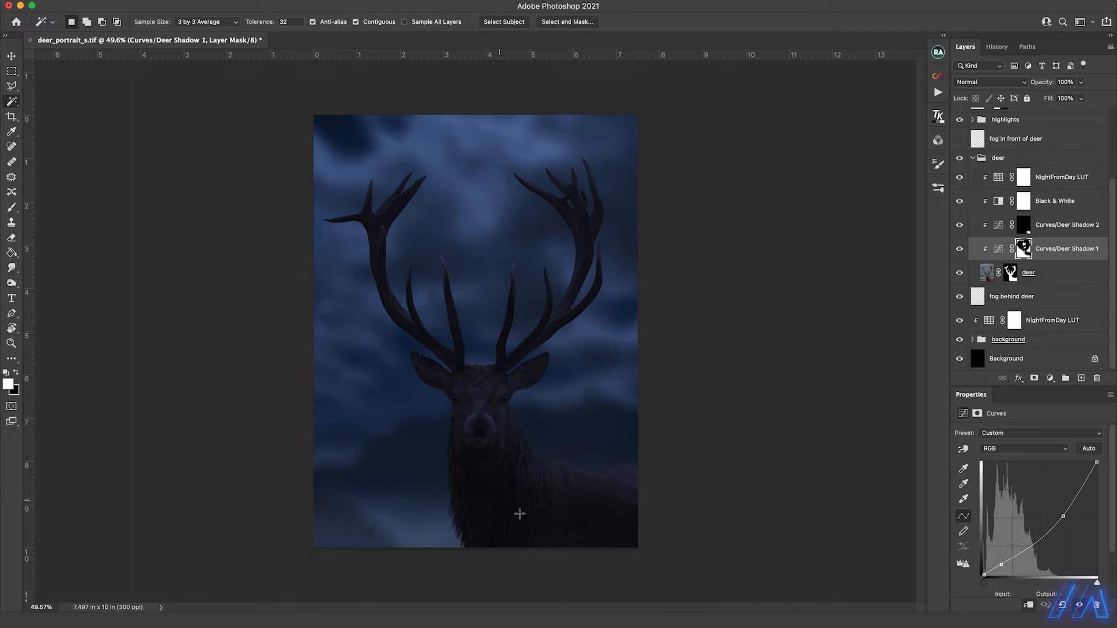
mouse_move(934, 257)
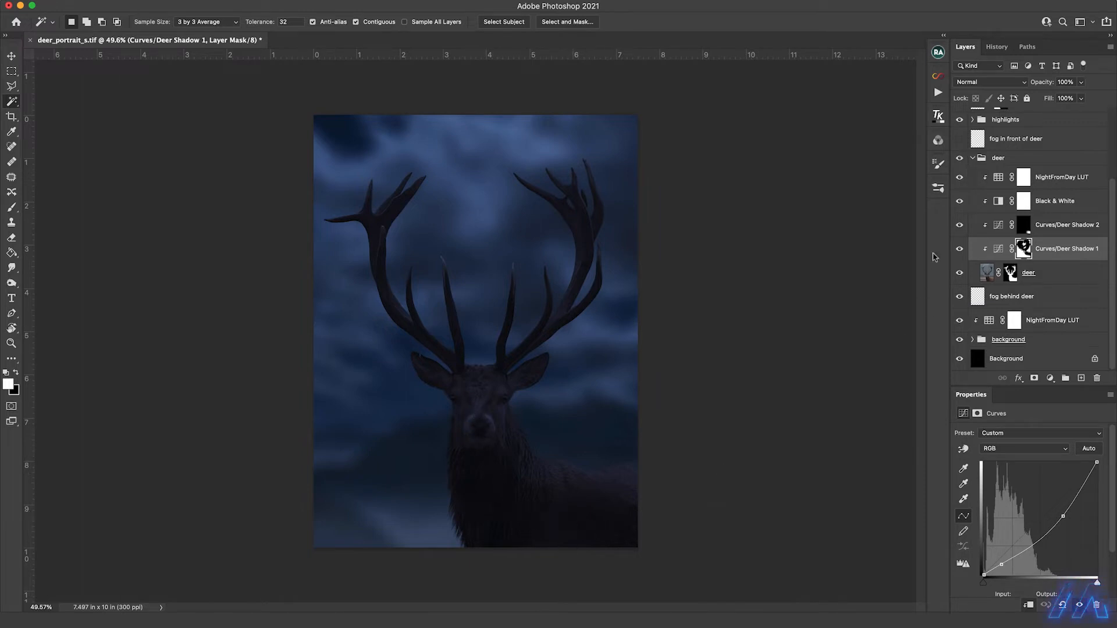
left_click(959, 224)
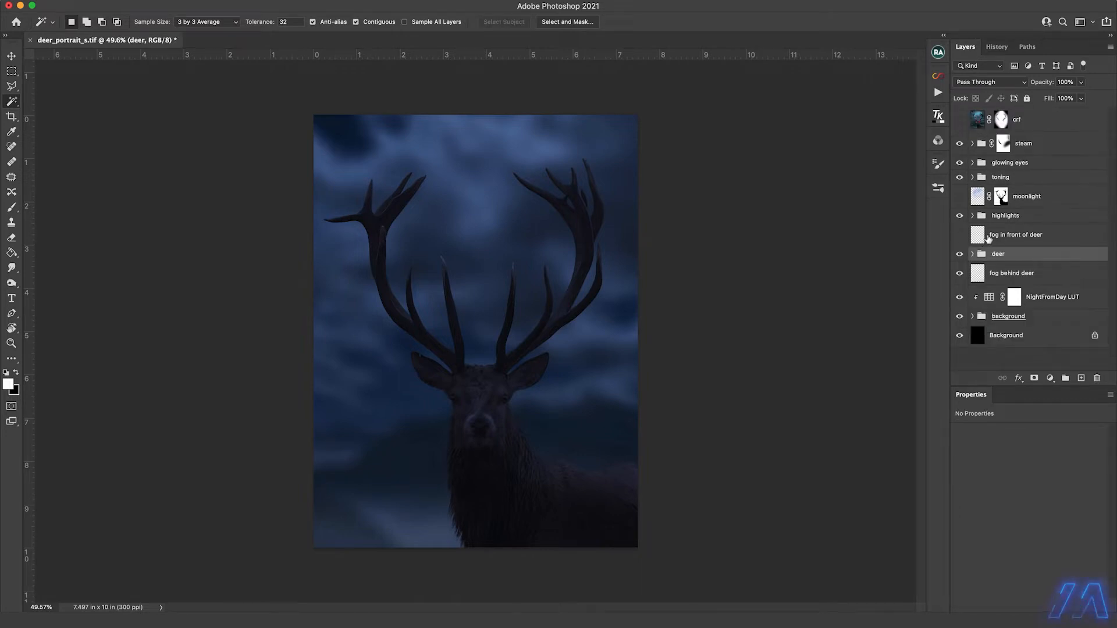
Show the 'fog in front of deer' layer and expand the highlights group.
left_click(1016, 234)
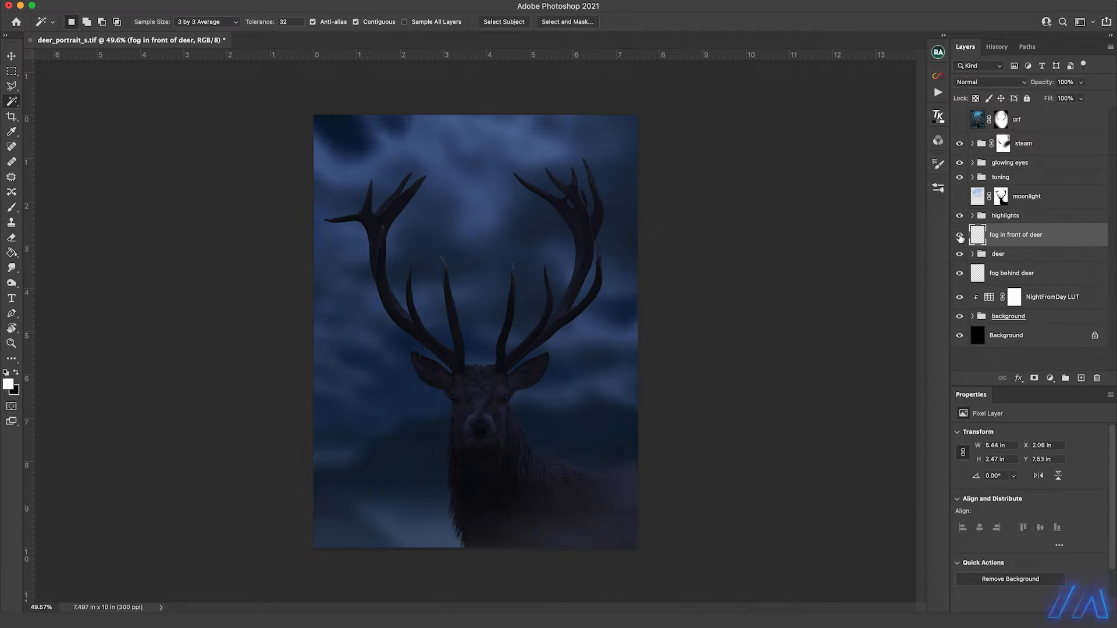
left_click(960, 235)
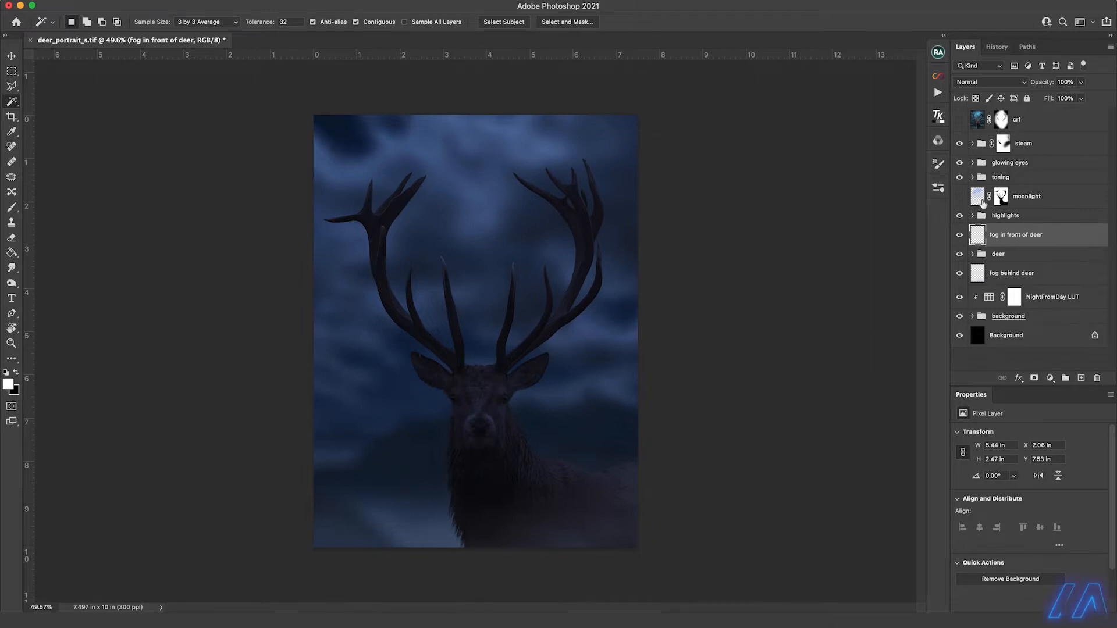
left_click(972, 215)
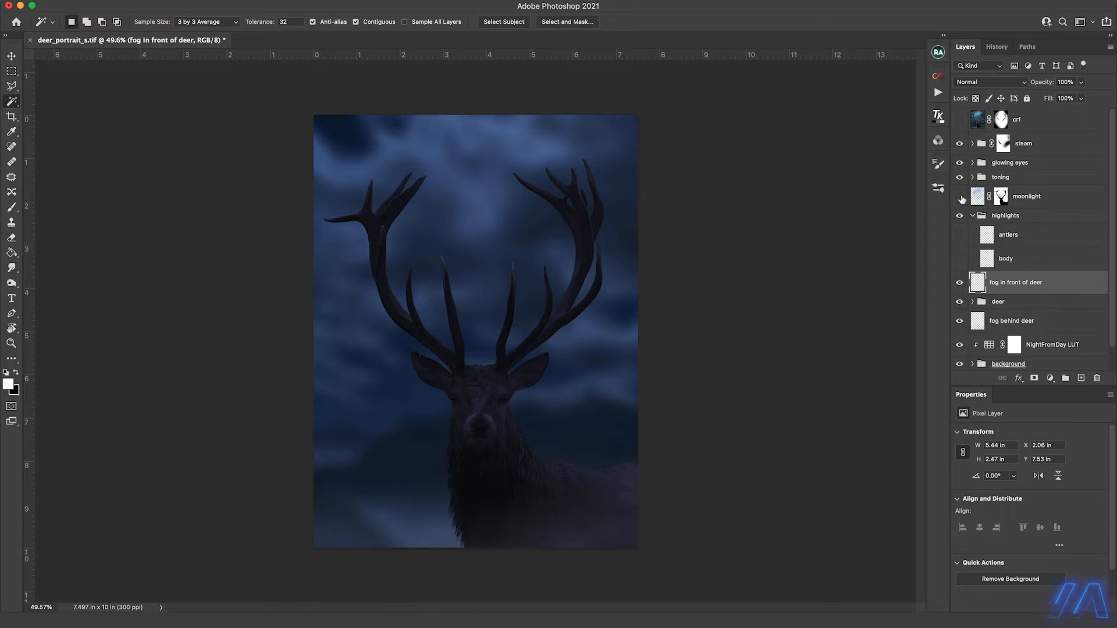
Turn on and select the moonlight layer, then set up a larger soft brush.
left_click(959, 197)
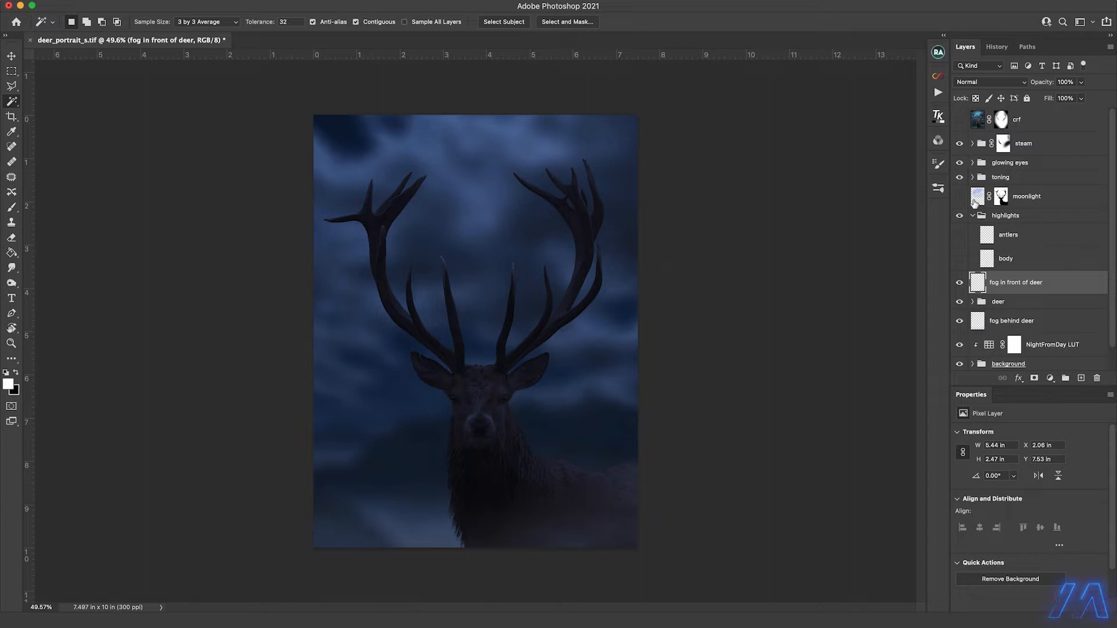
mouse_move(979, 200)
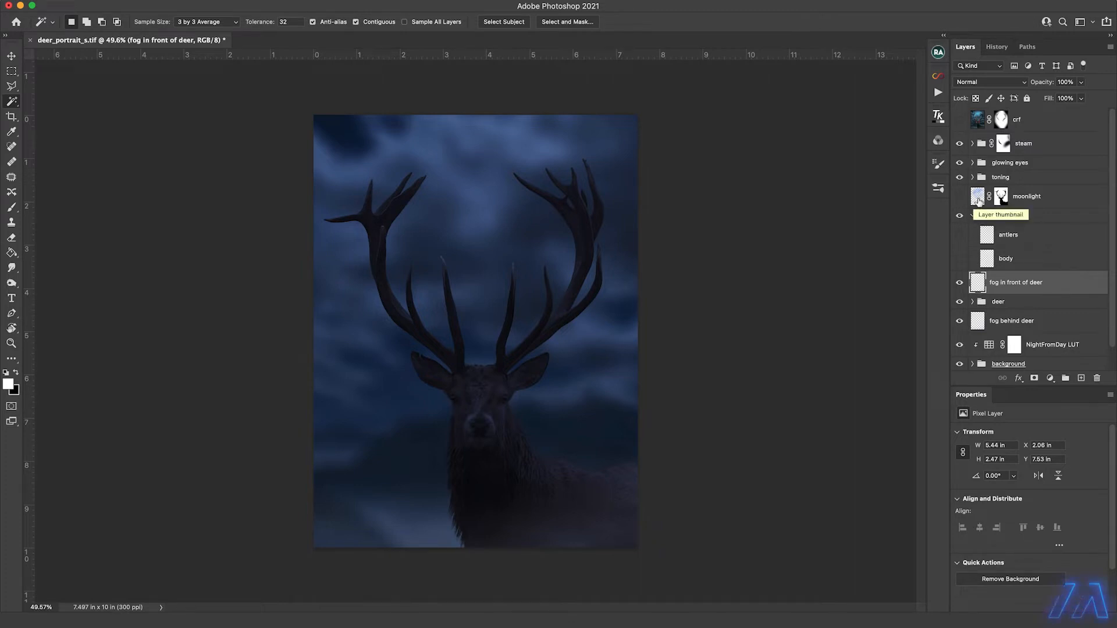
mouse_move(961, 202)
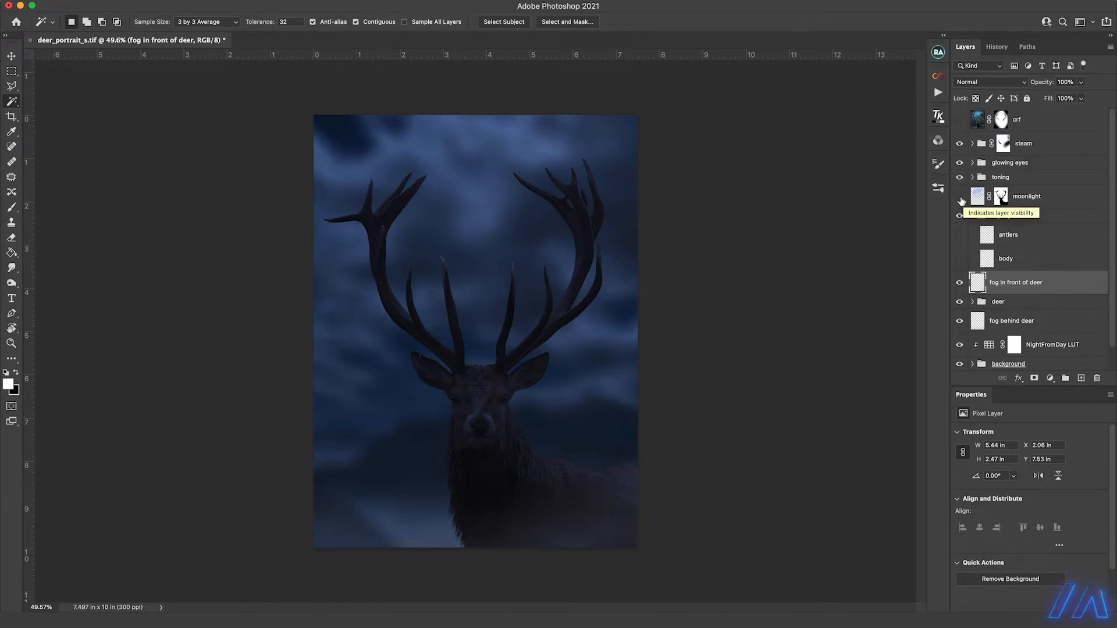
left_click(960, 200)
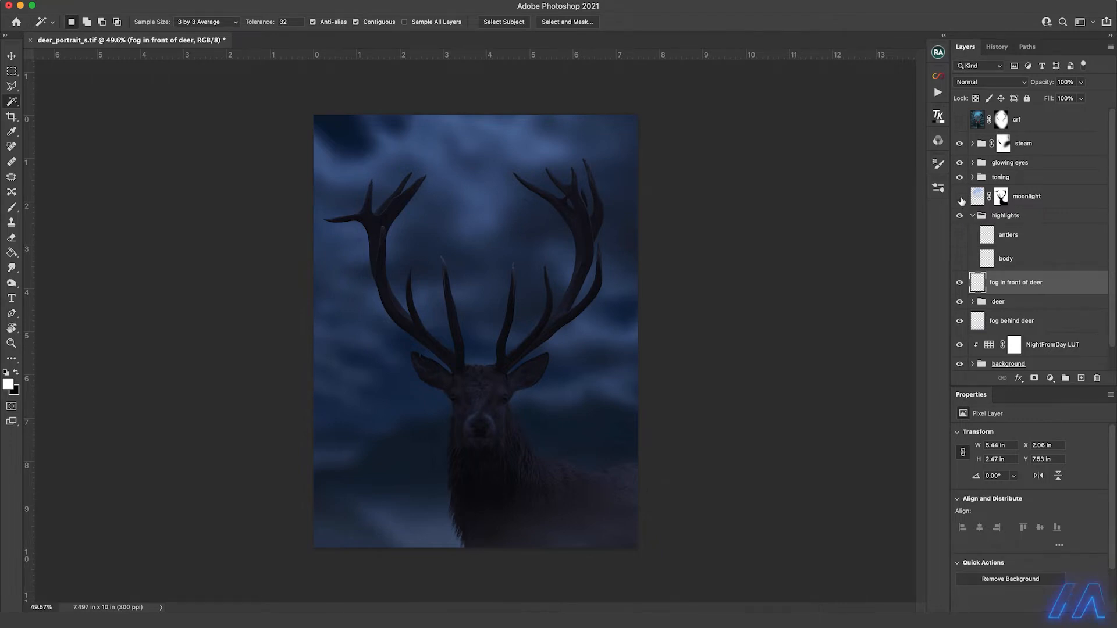
left_click(959, 197)
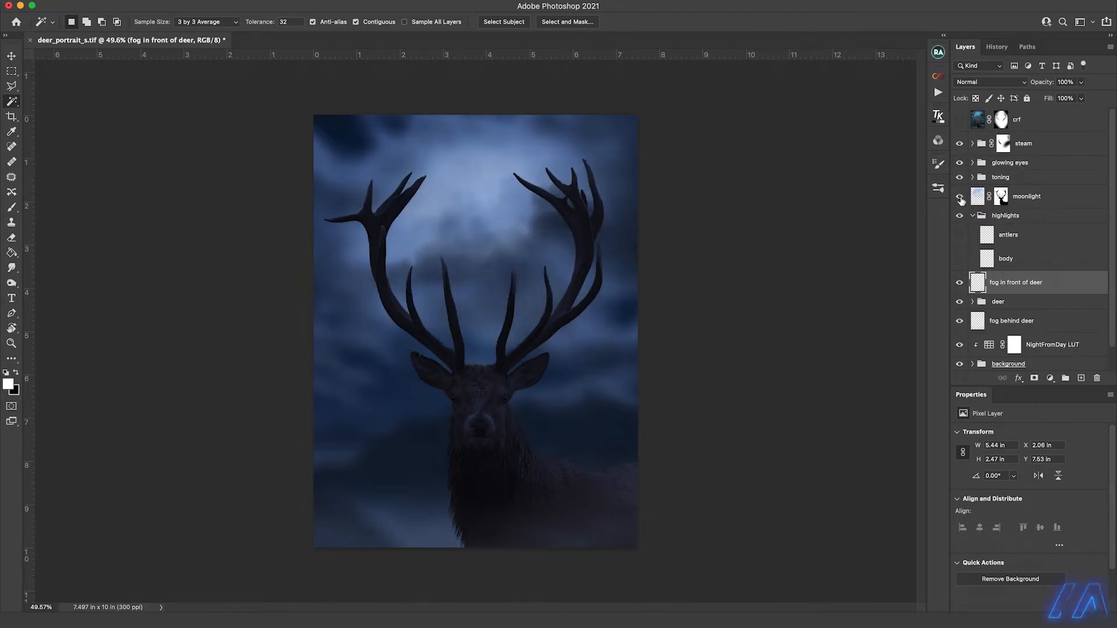
left_click(1026, 196)
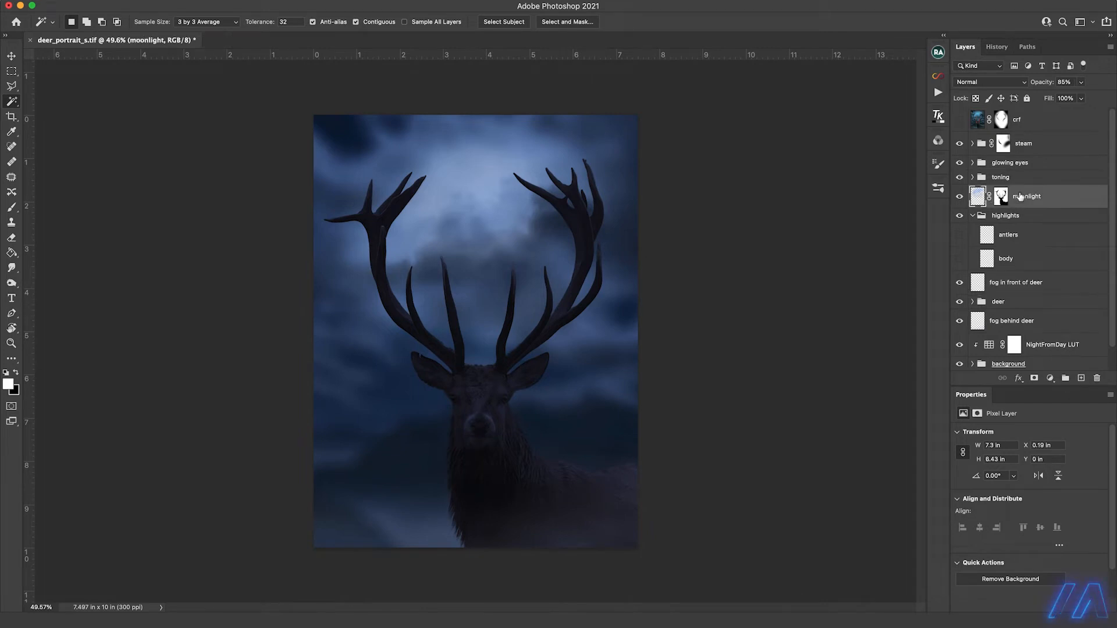
left_click(11, 207)
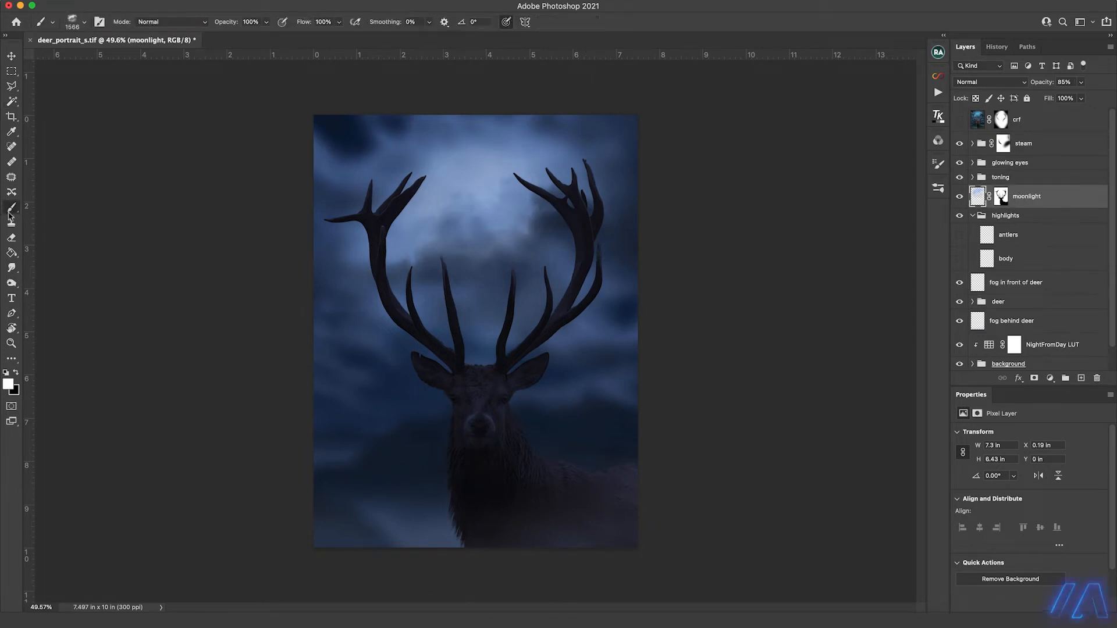
left_click(81, 21)
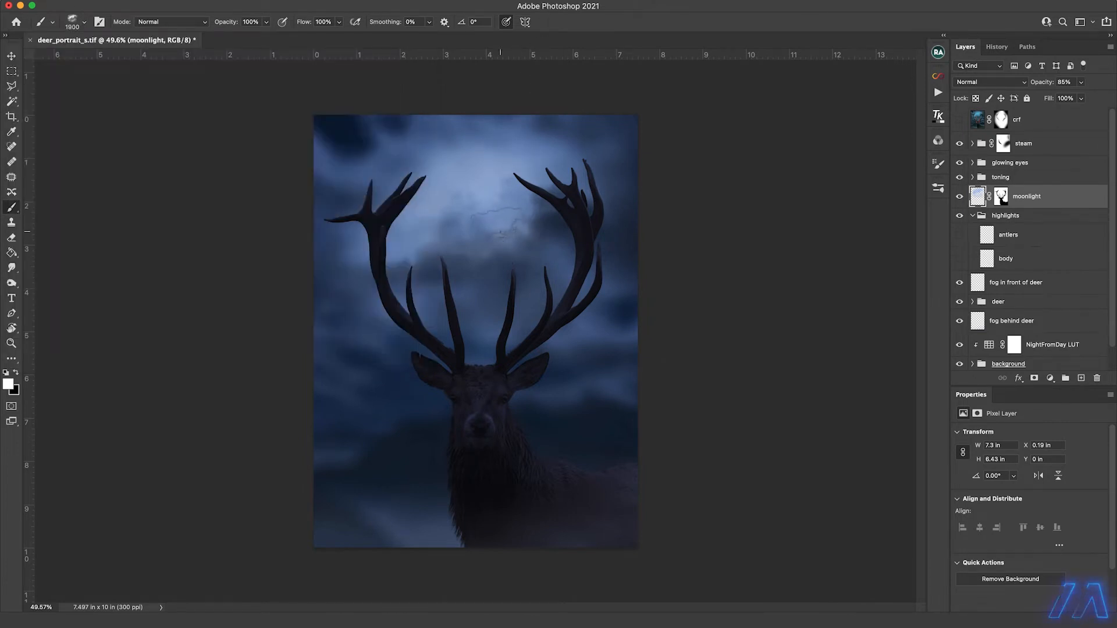
left_click(1081, 378)
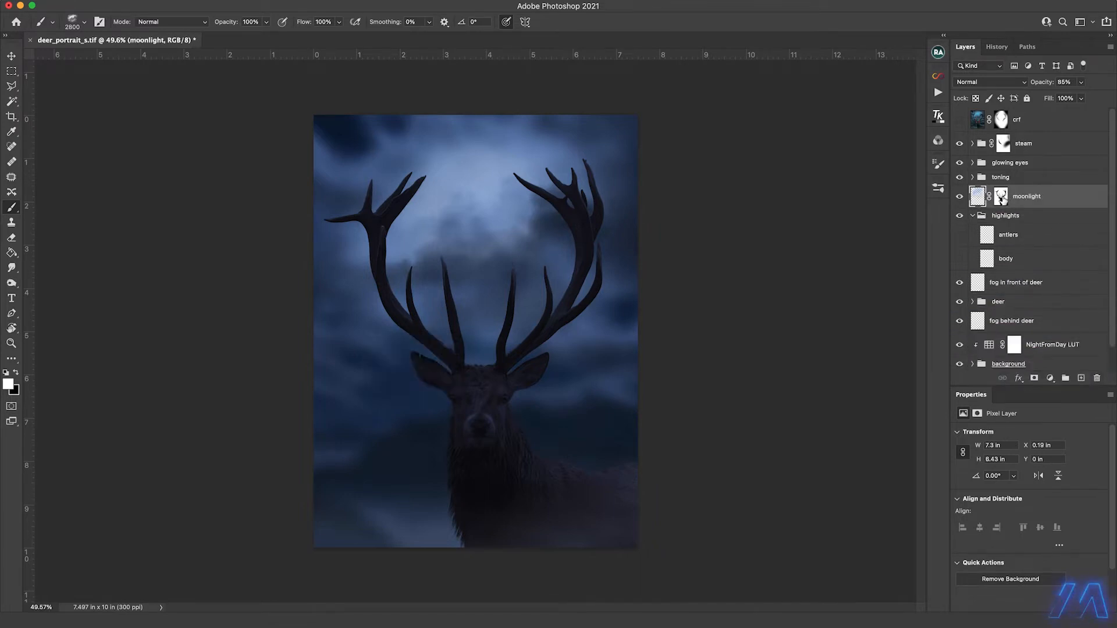
Disable the moonlight mask to check it against the deer's outline selection, then restore it.
left_click(1001, 196)
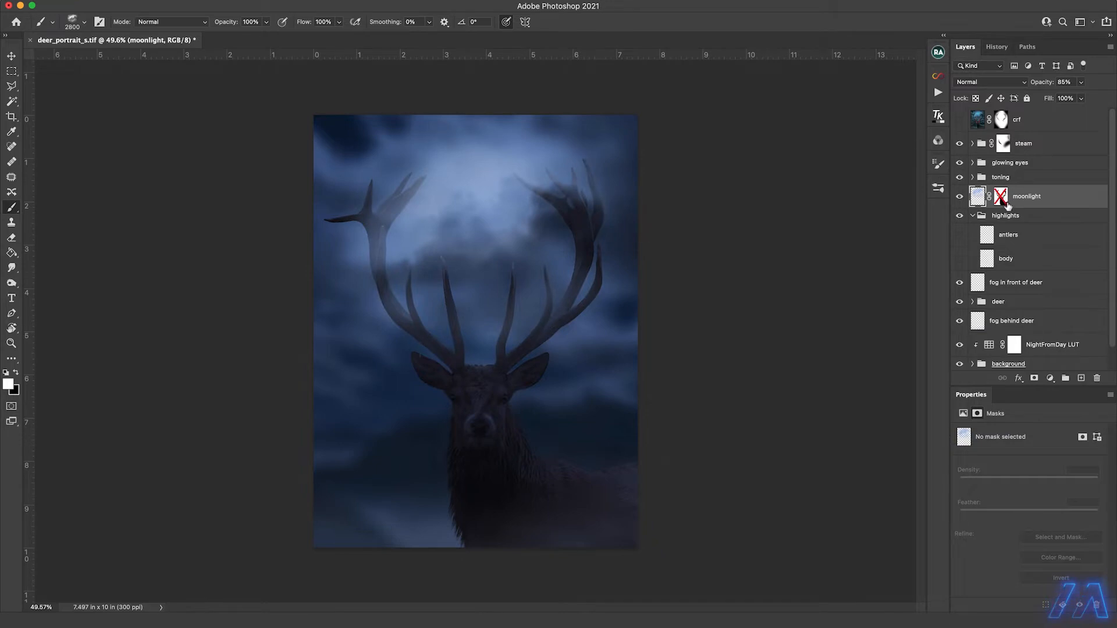
mouse_move(953, 250)
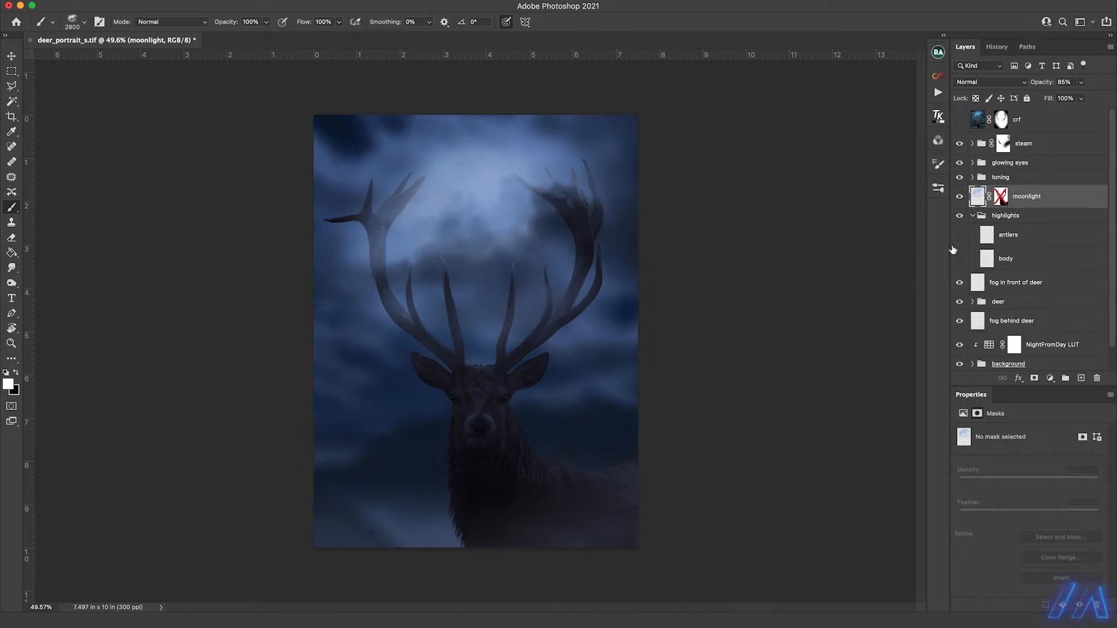
scroll("down", 3)
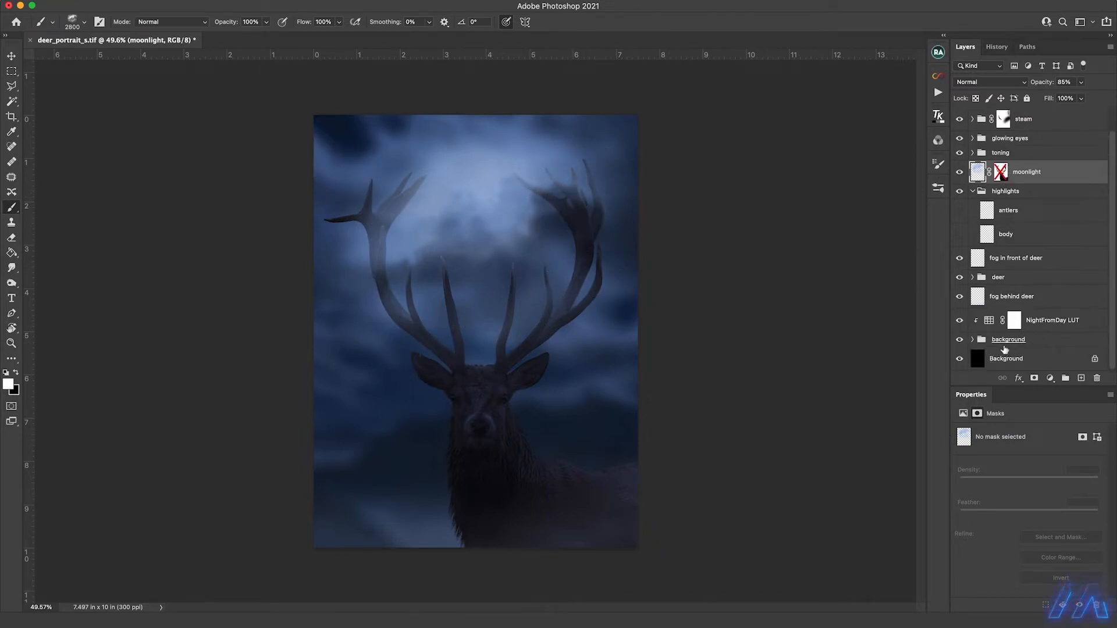
left_click(972, 277)
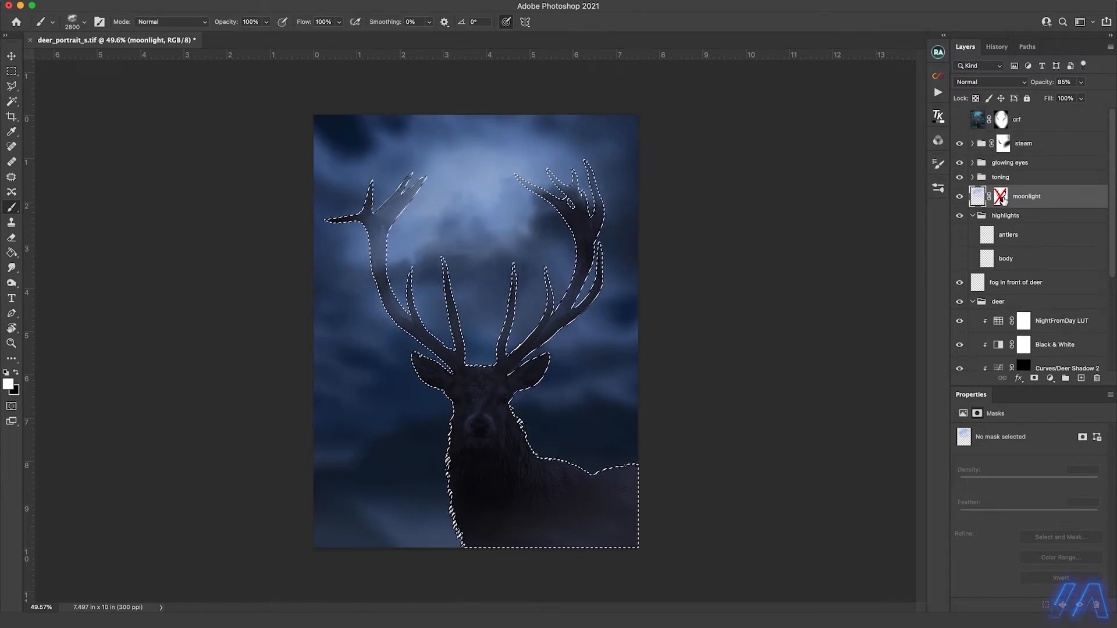
left_click(1001, 196)
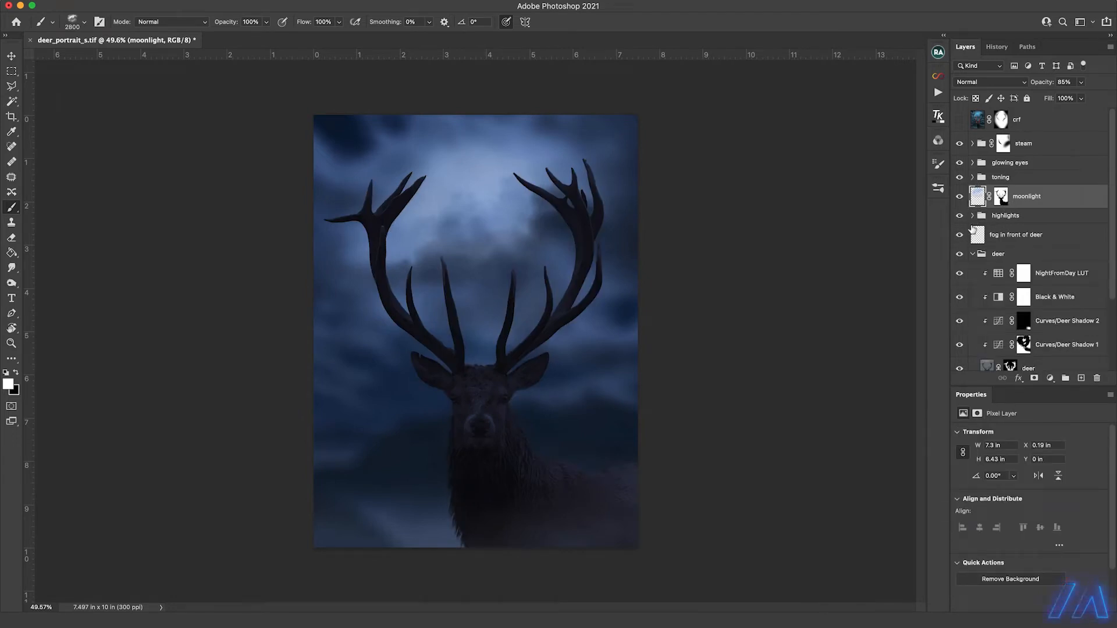
Turn on the body and antlers rim highlights, then collapse the highlights group.
left_click(972, 215)
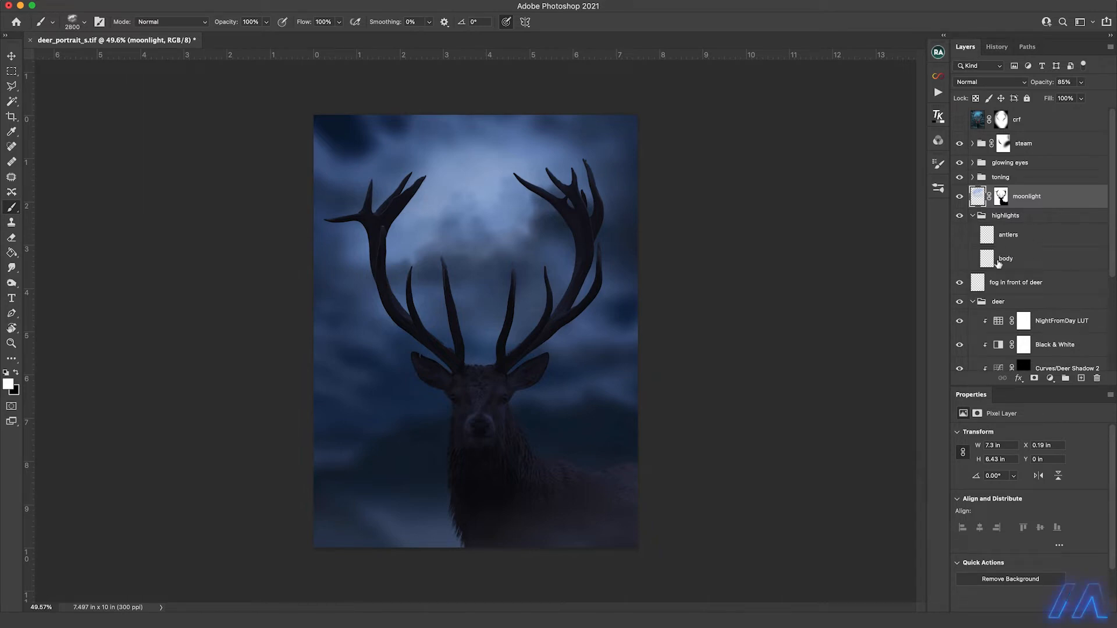
mouse_move(1024, 245)
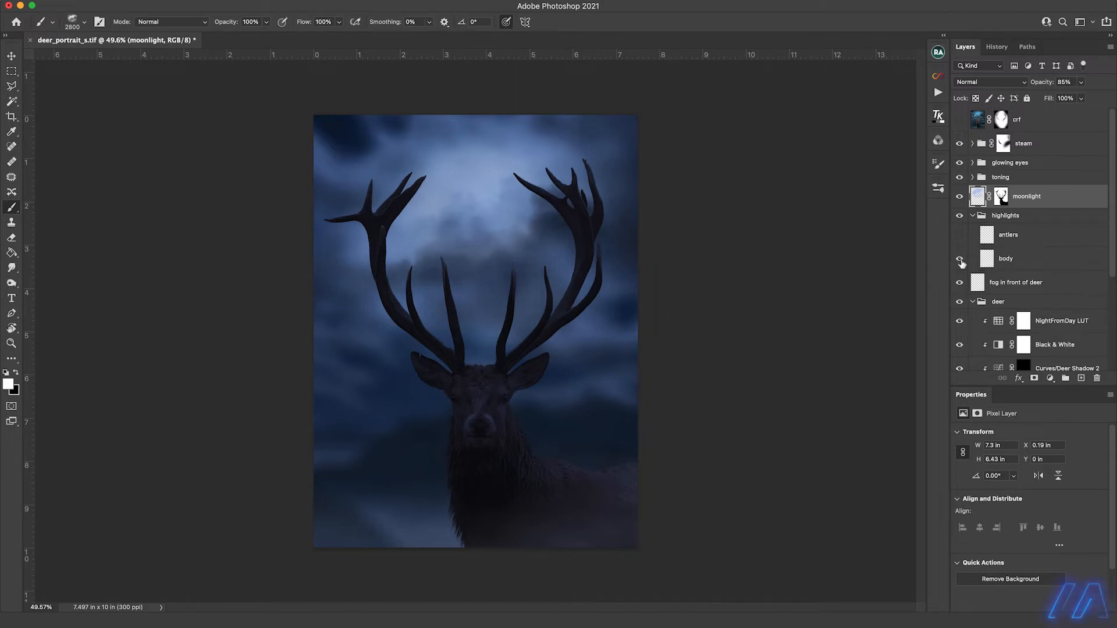
left_click(1006, 258)
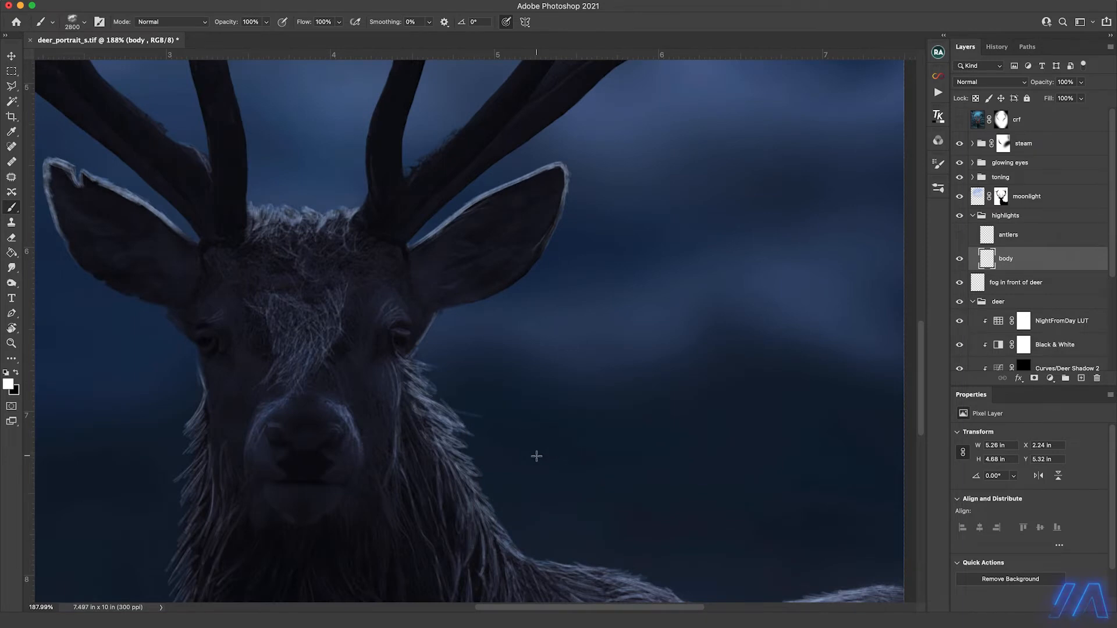
scroll("down", 3)
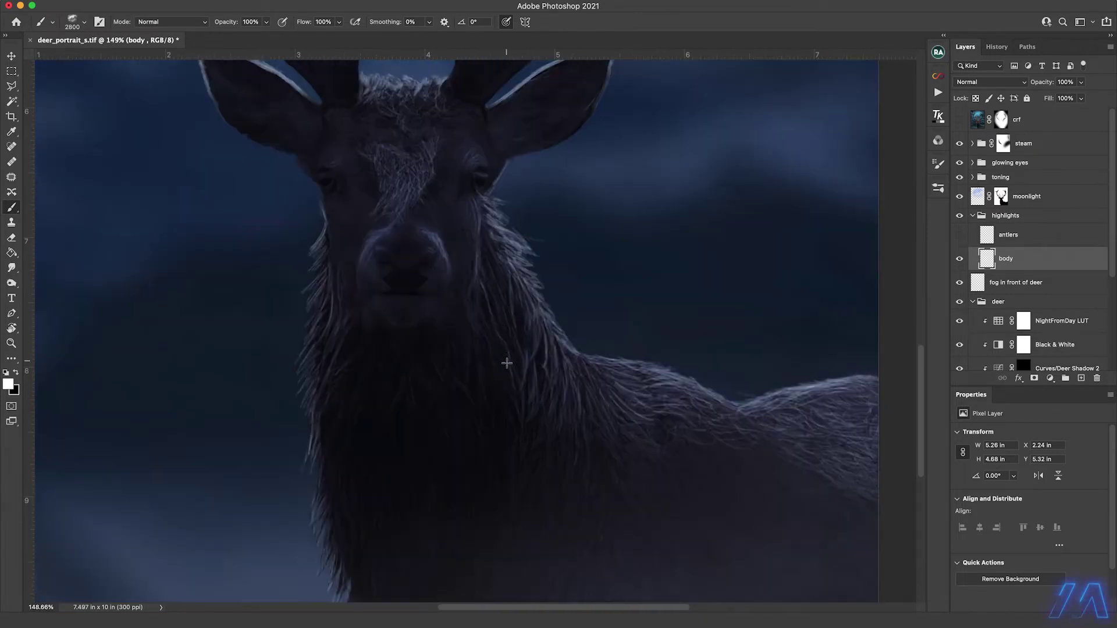
mouse_move(525, 364)
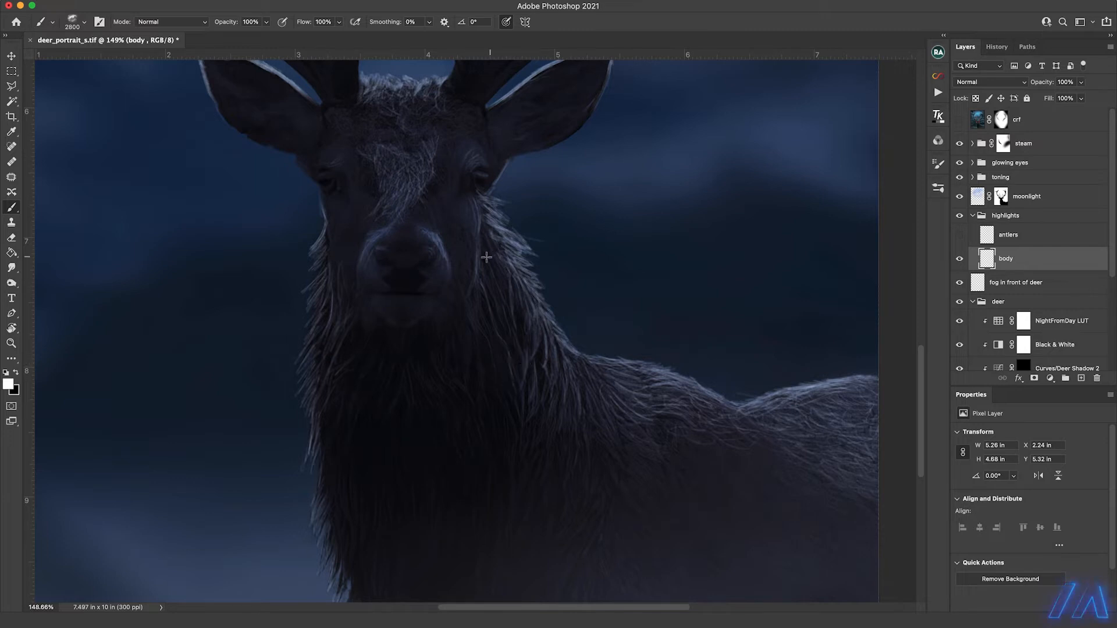
mouse_move(656, 428)
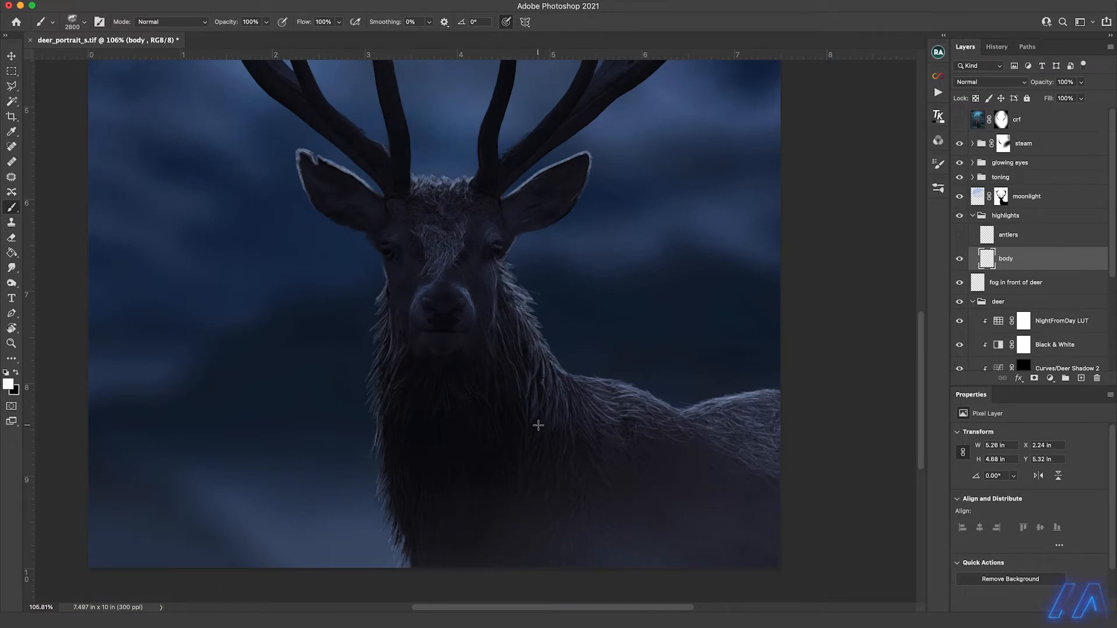
mouse_move(838, 315)
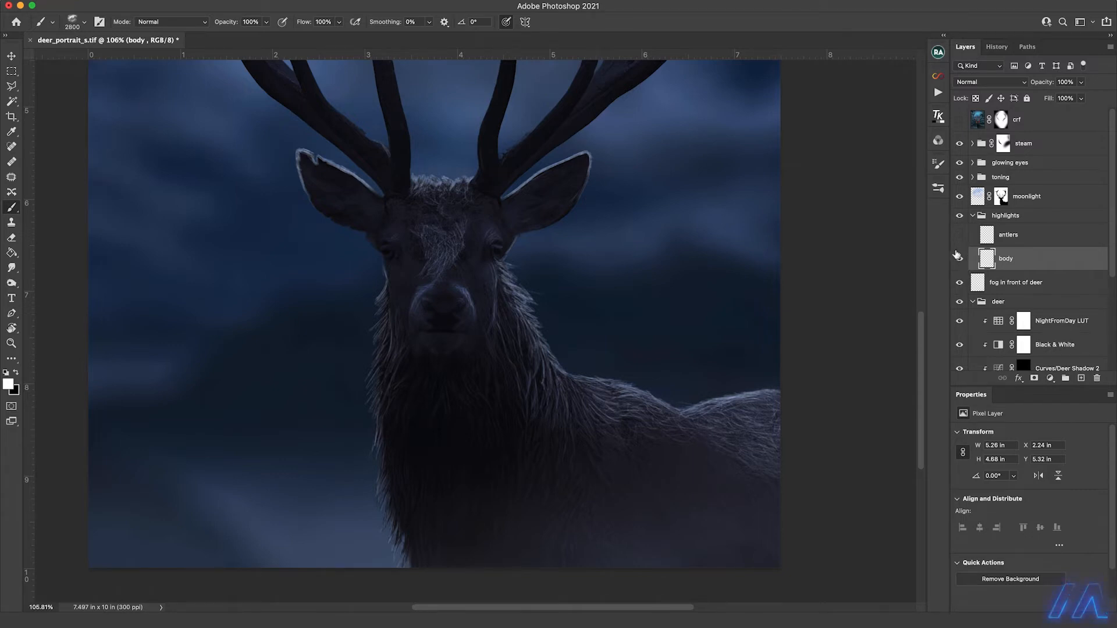
left_click(959, 258)
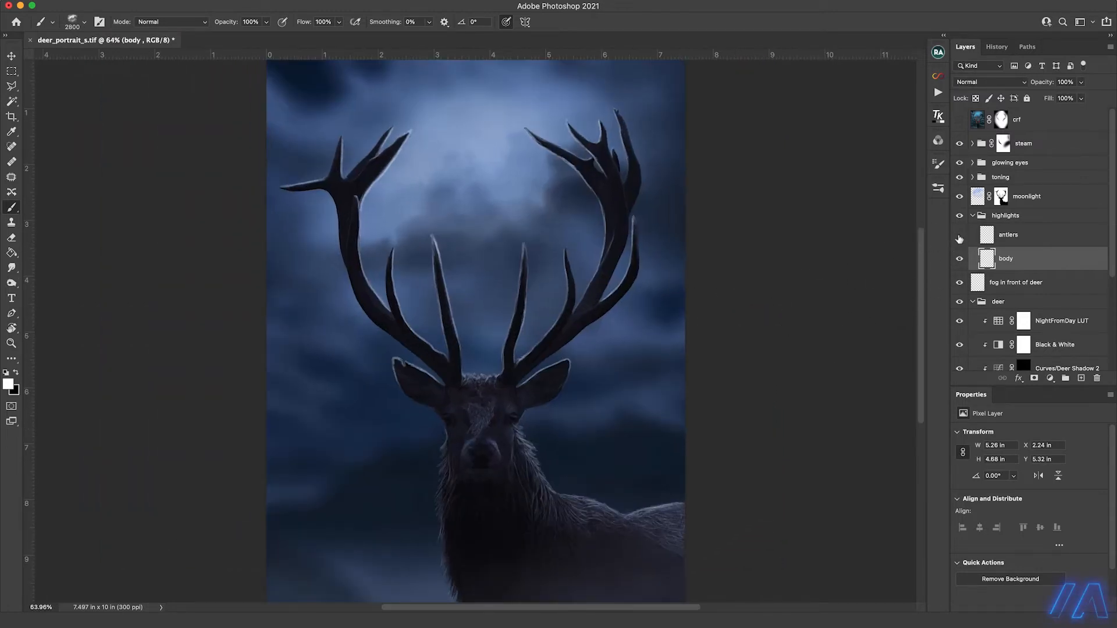
left_click(959, 236)
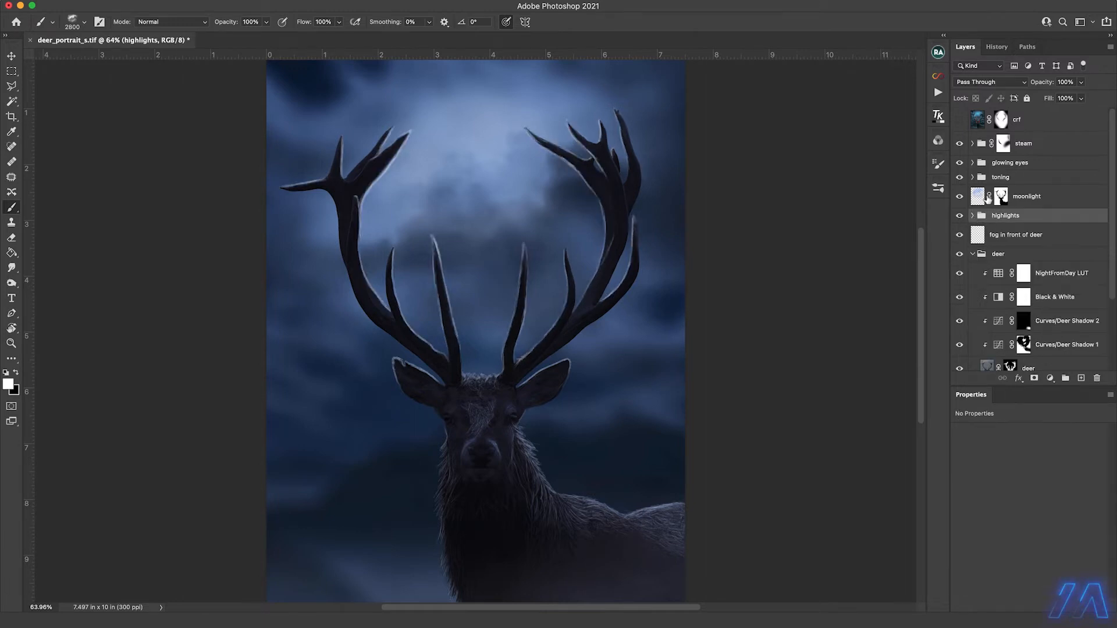
Expand the toning group and reveal the Ethereal group's adjustment layers at 19% opacity.
left_click(972, 177)
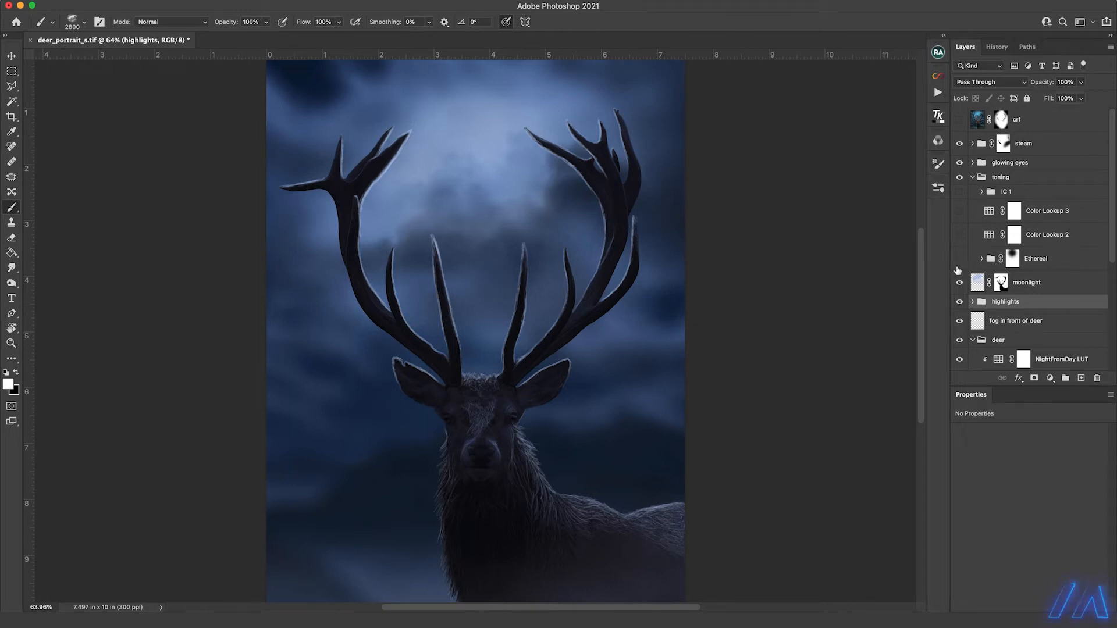
mouse_move(960, 266)
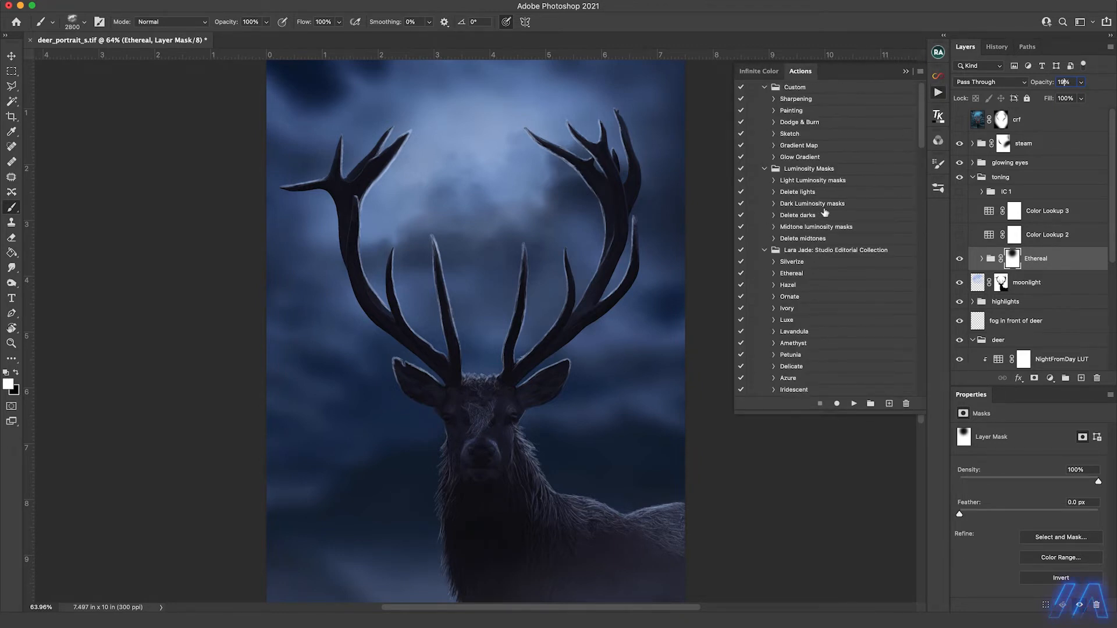
mouse_move(796, 262)
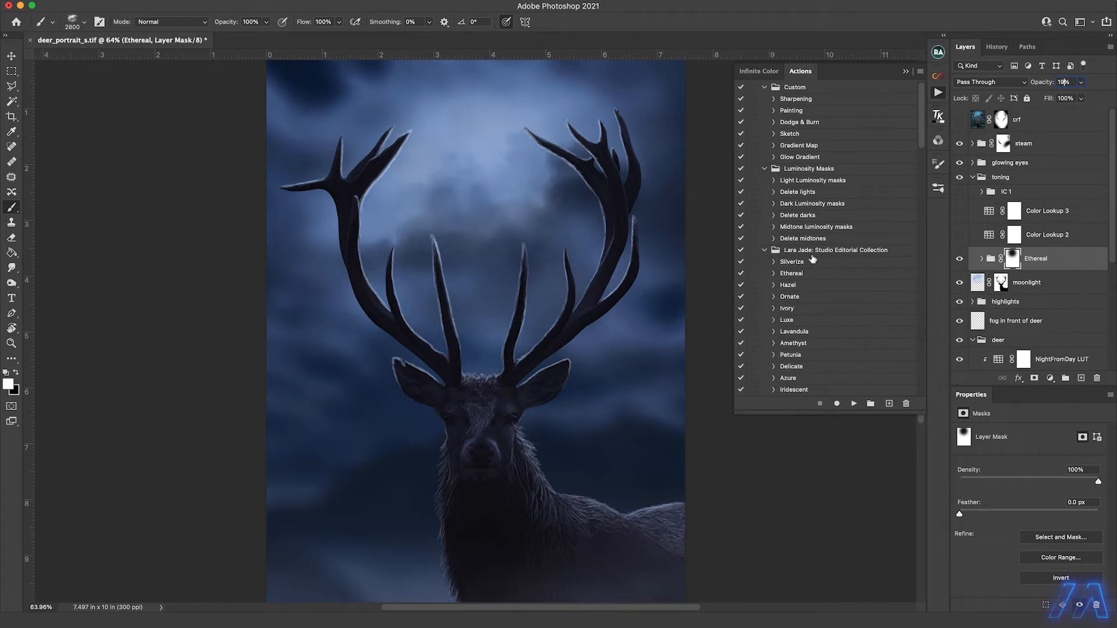
mouse_move(822, 276)
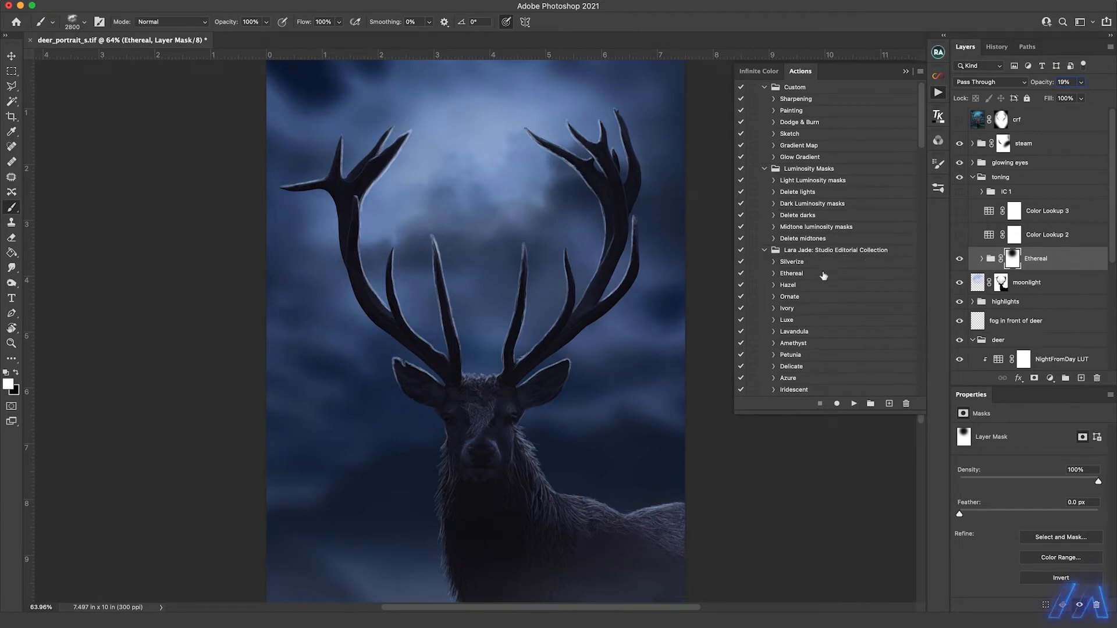
scroll("down", 3)
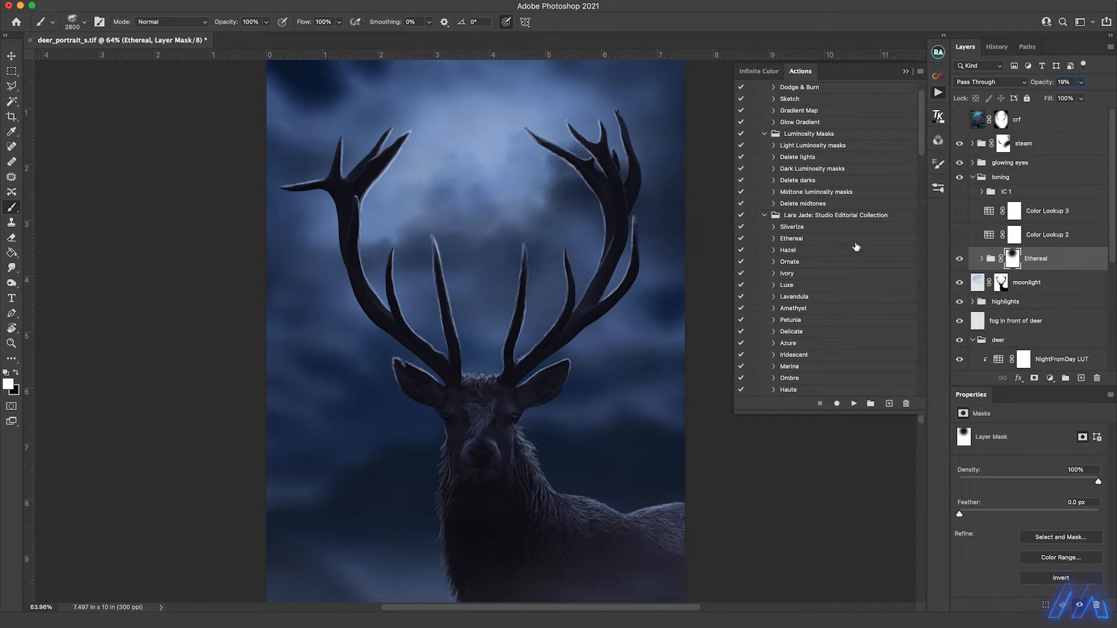
mouse_move(796, 230)
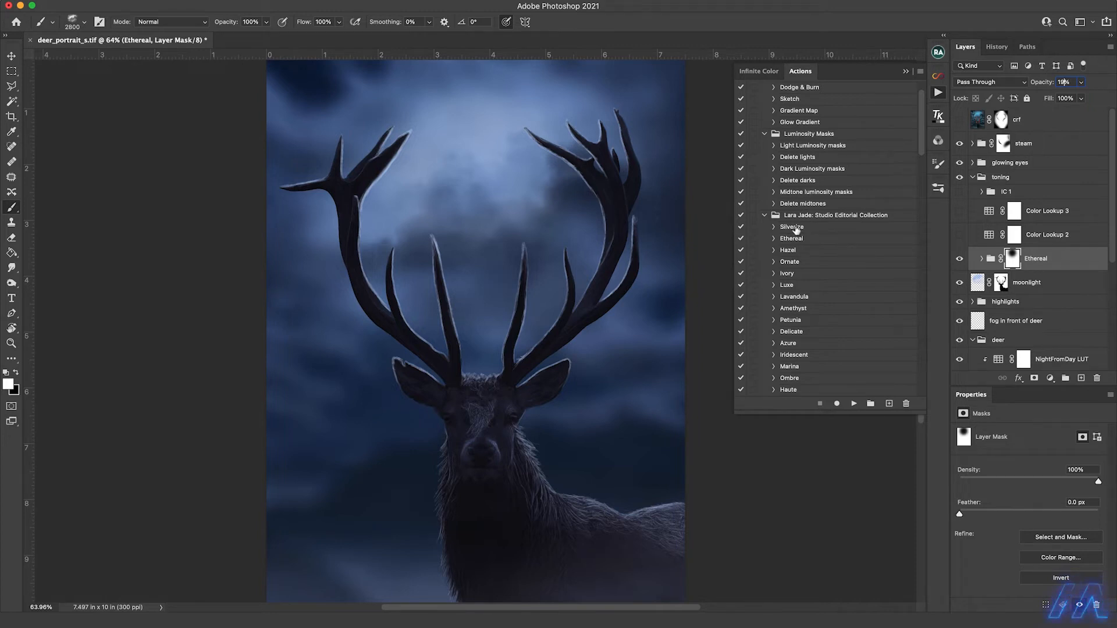
mouse_move(772, 244)
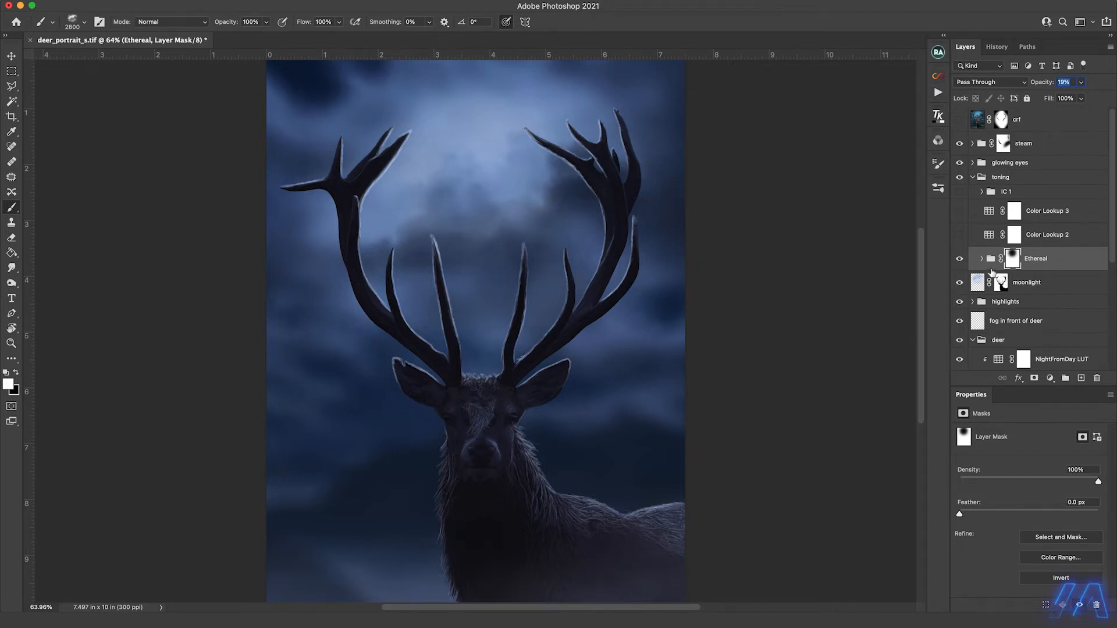
left_click(981, 258)
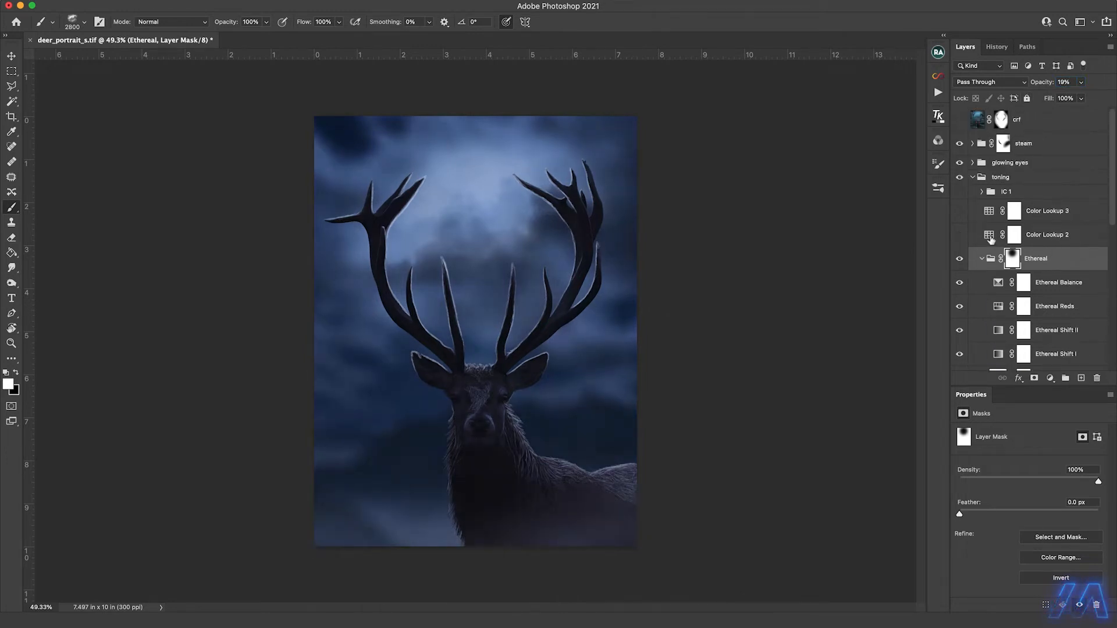
Enable Color Lookup 2, Color Lookup 3 at 80%, and the IC 1 group.
left_click(1047, 235)
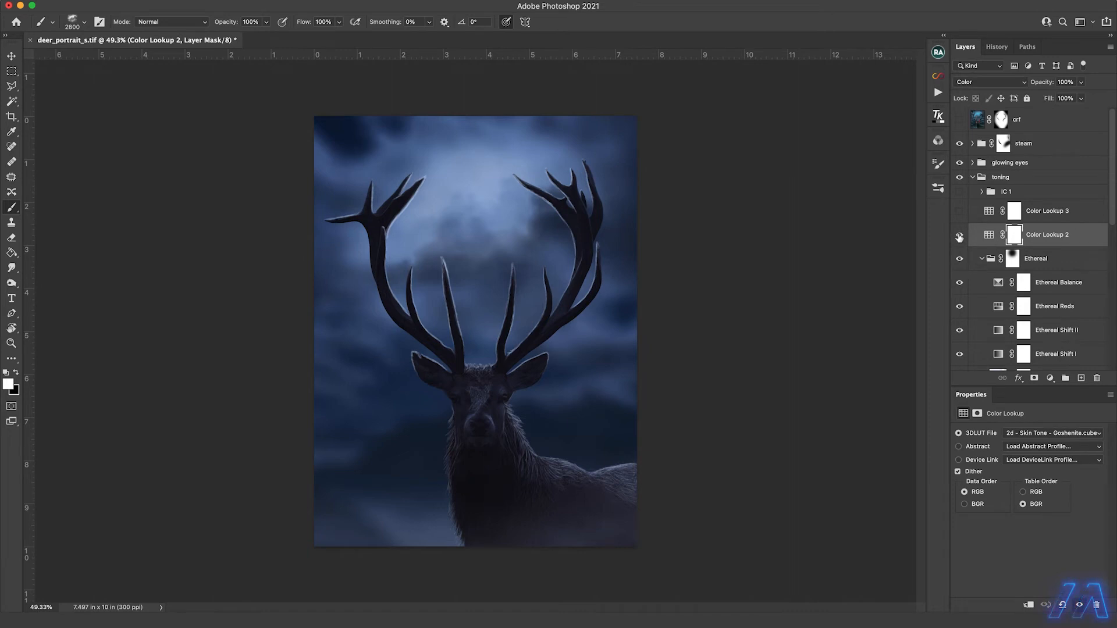
left_click(960, 235)
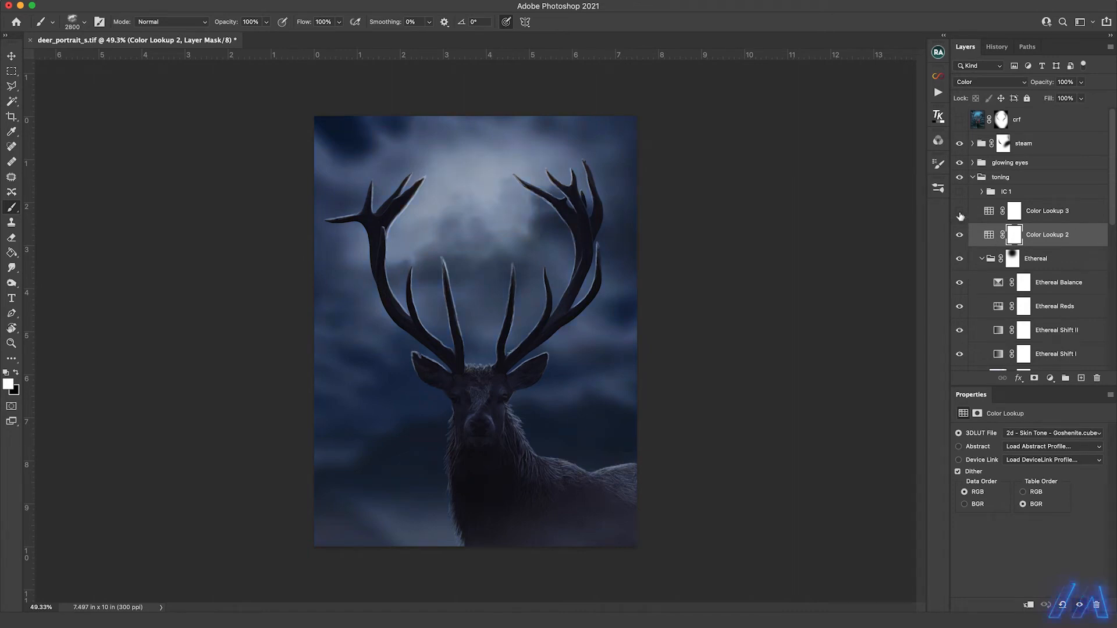
left_click(960, 211)
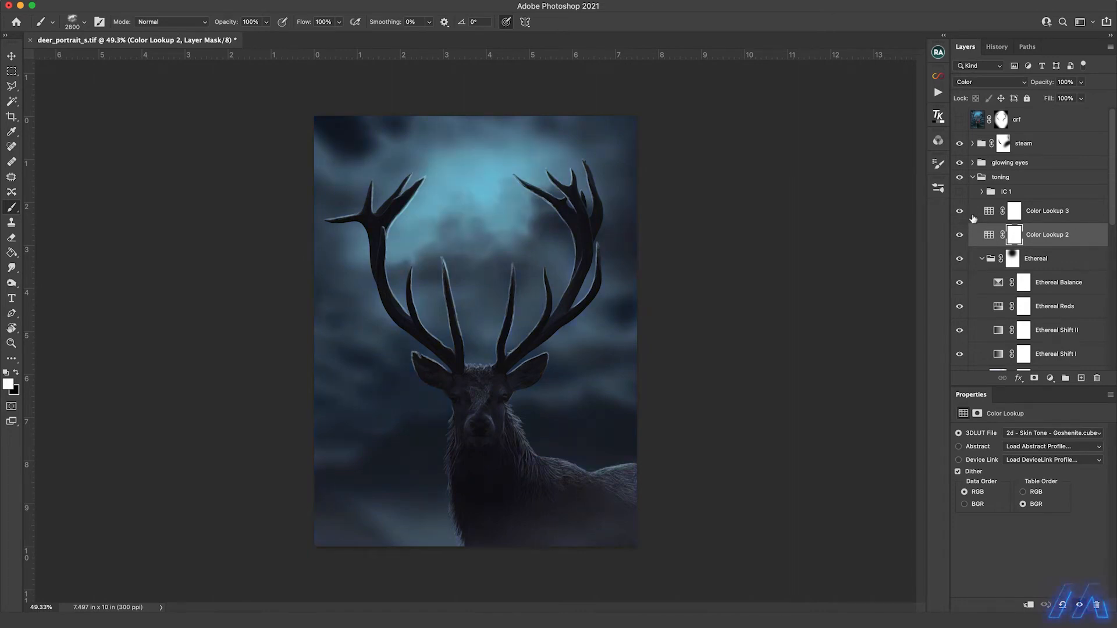
left_click(1047, 211)
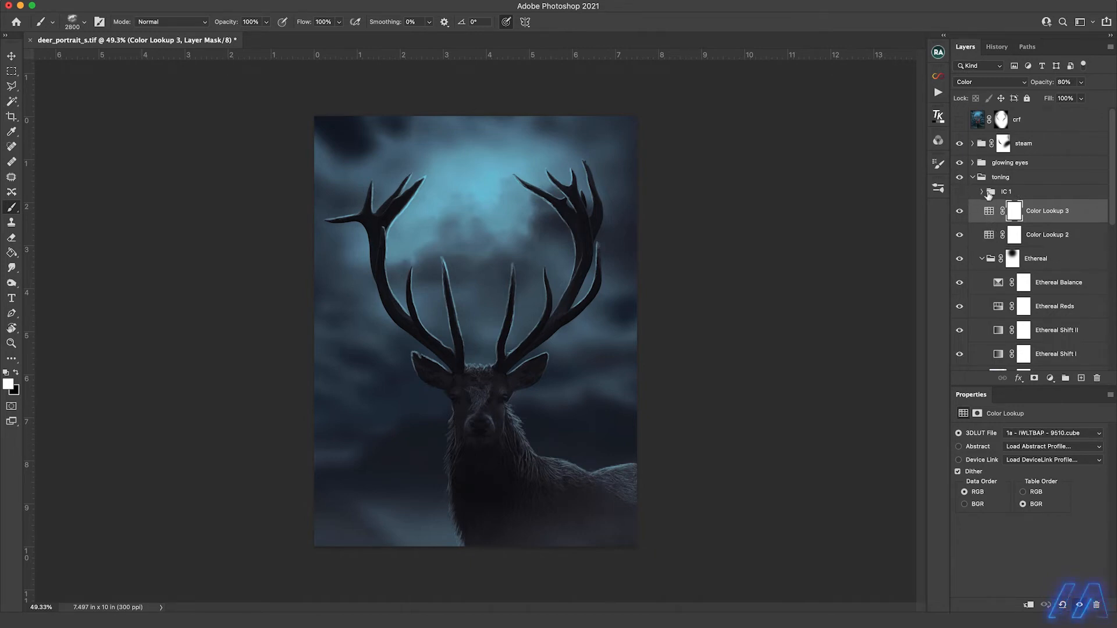
left_click(1006, 190)
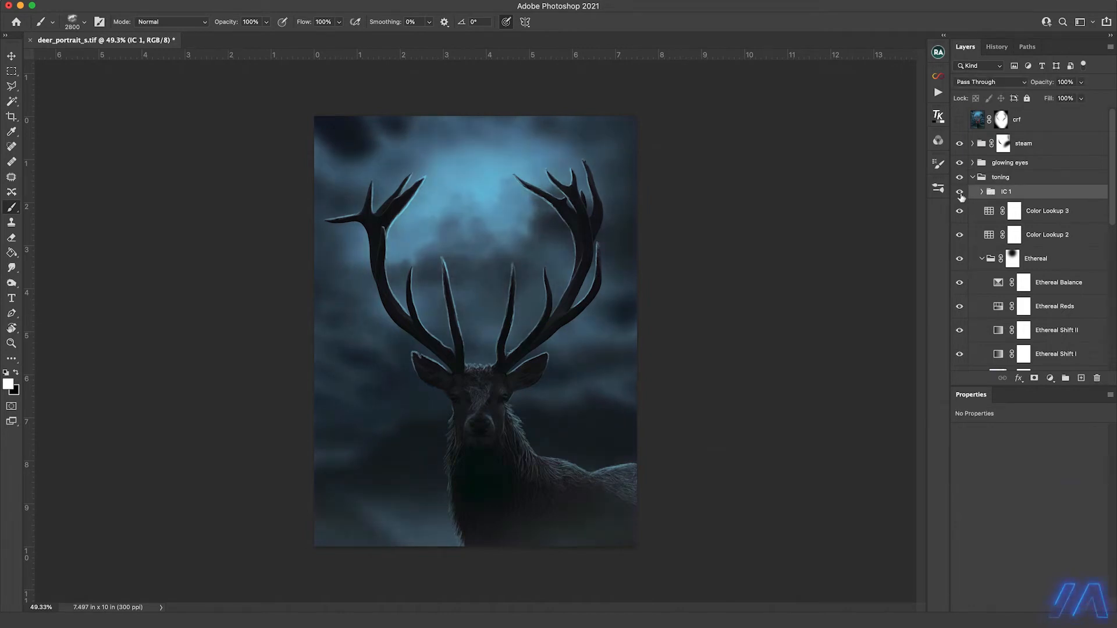
left_click(939, 77)
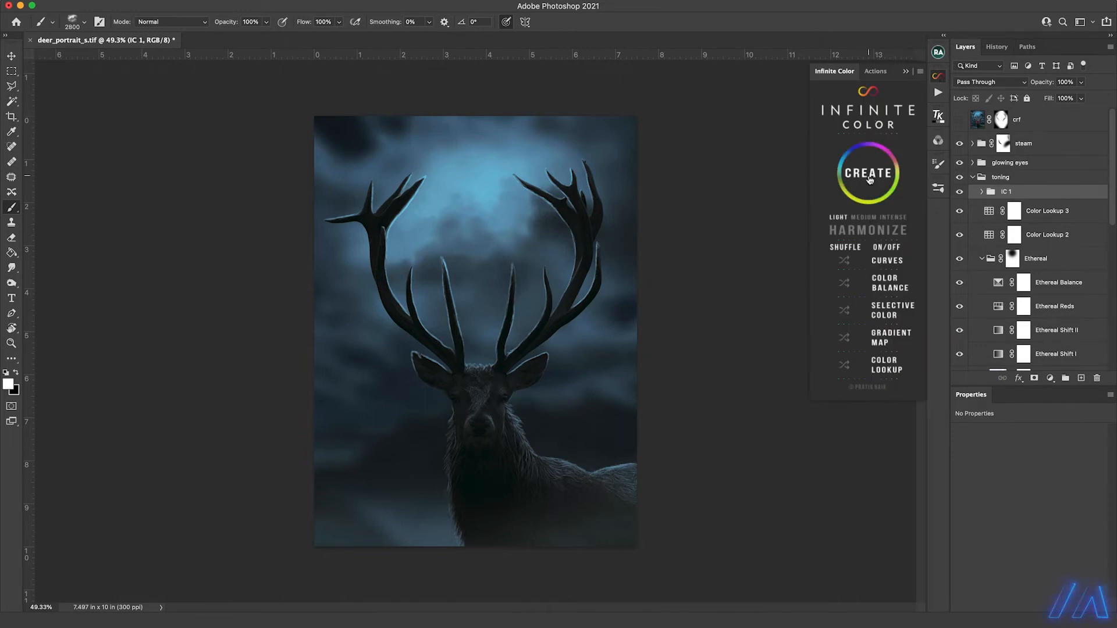
left_click(867, 172)
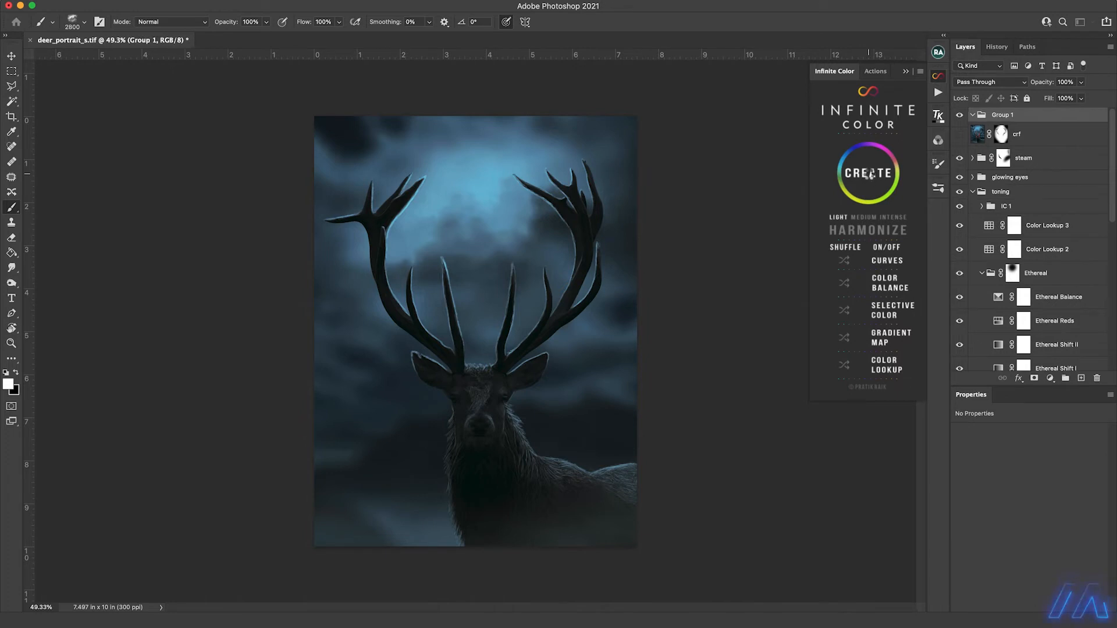
left_click(868, 172)
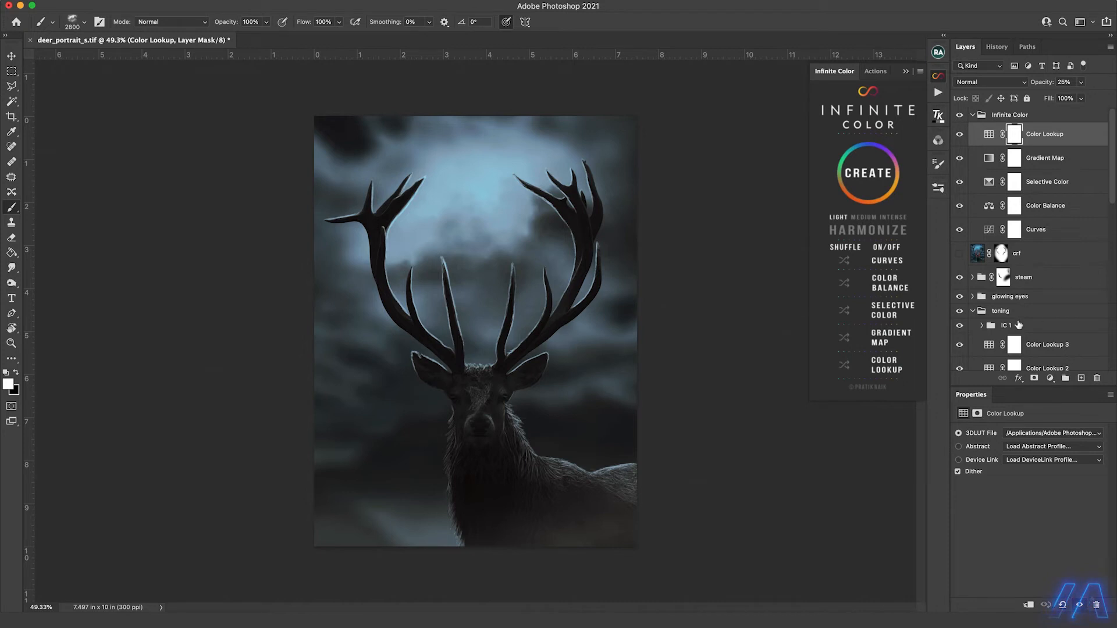
mouse_move(1048, 182)
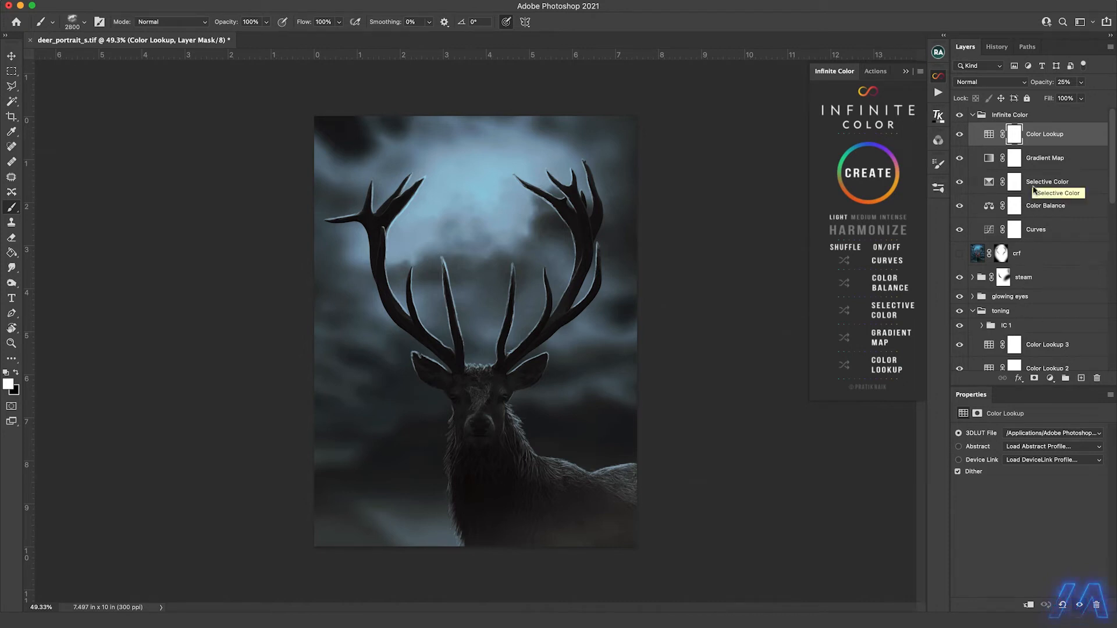
mouse_move(1001, 229)
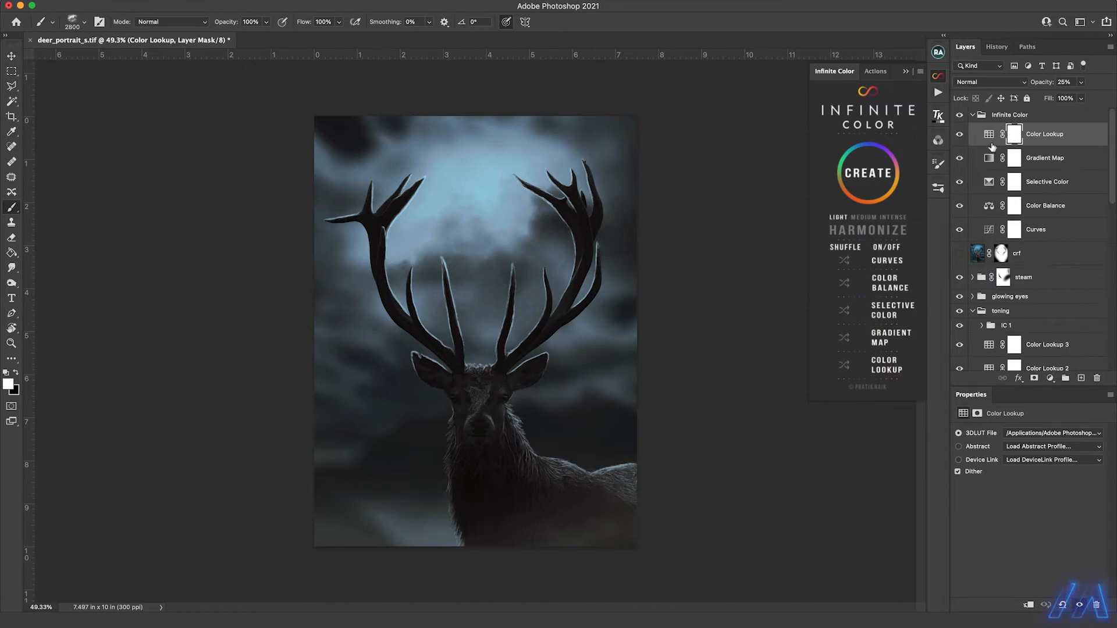
mouse_move(1015, 134)
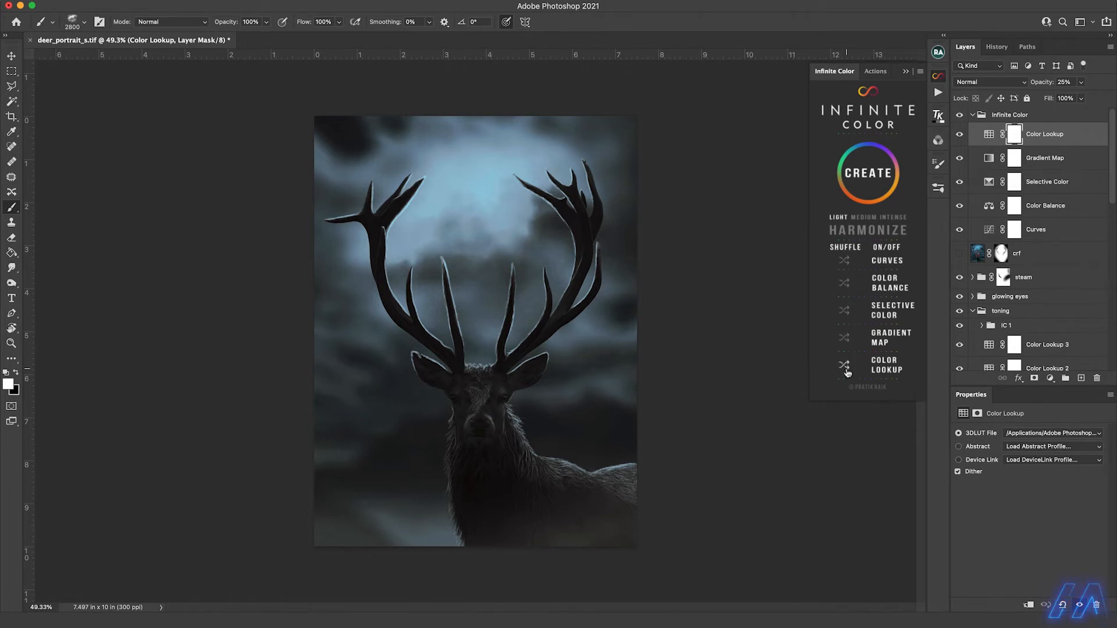
mouse_move(847, 321)
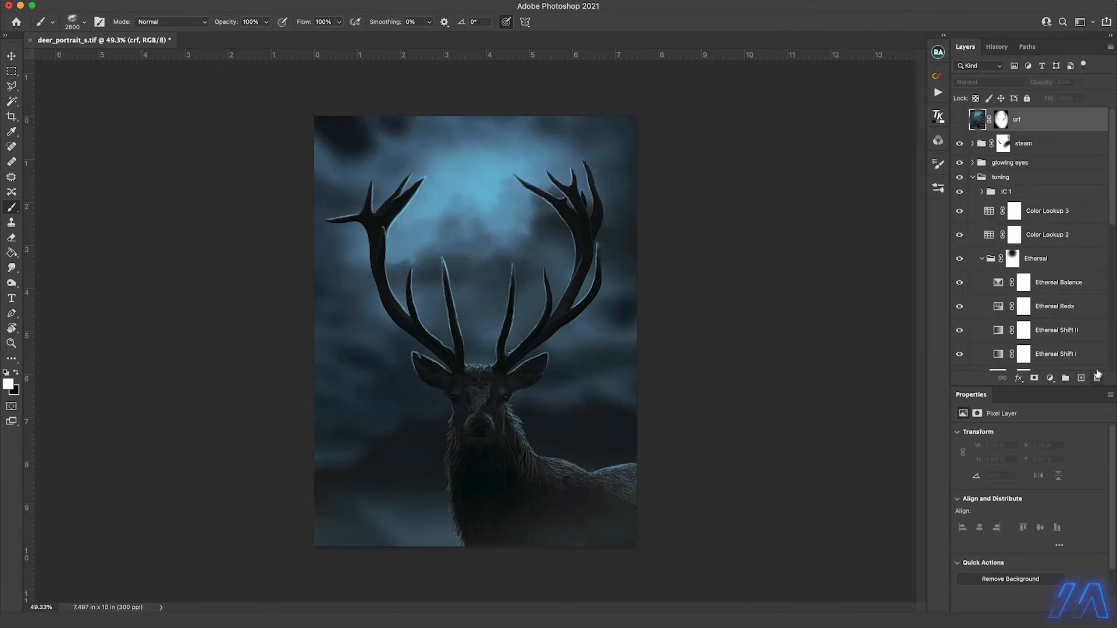
left_click(1006, 191)
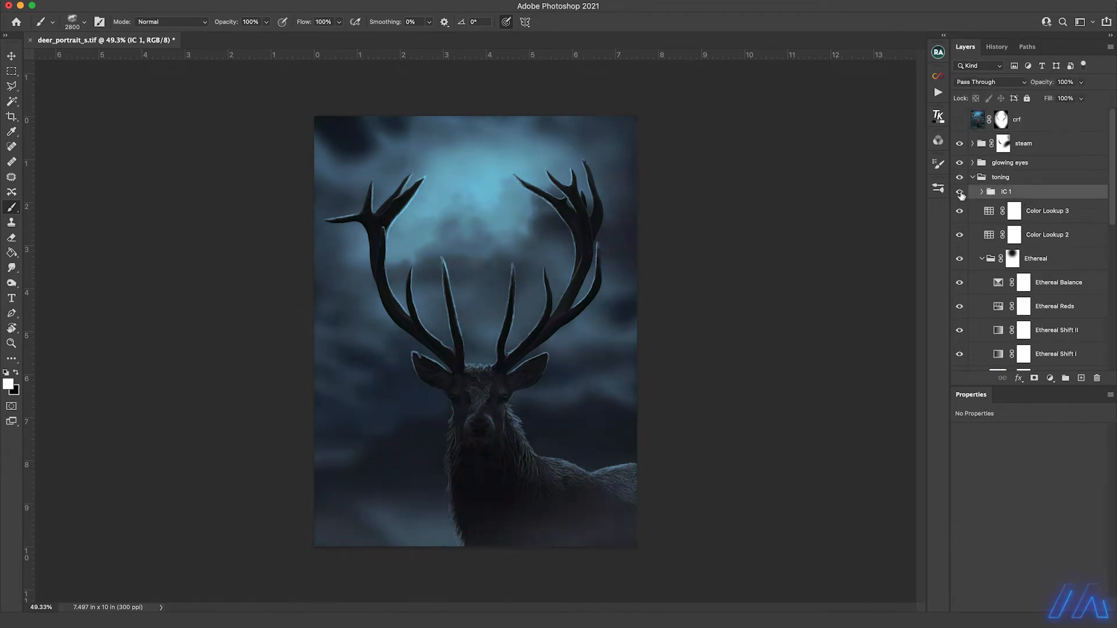
left_click(960, 190)
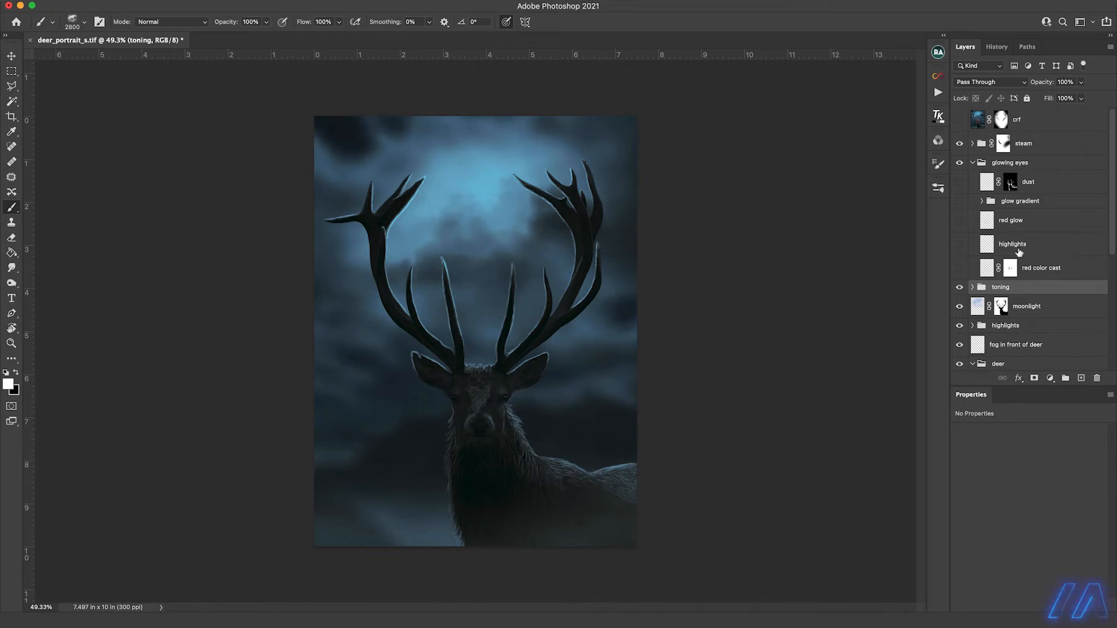
Hide the 'paint here' eye trails and select Gradient Map 1 in glow gradient.
left_click(982, 201)
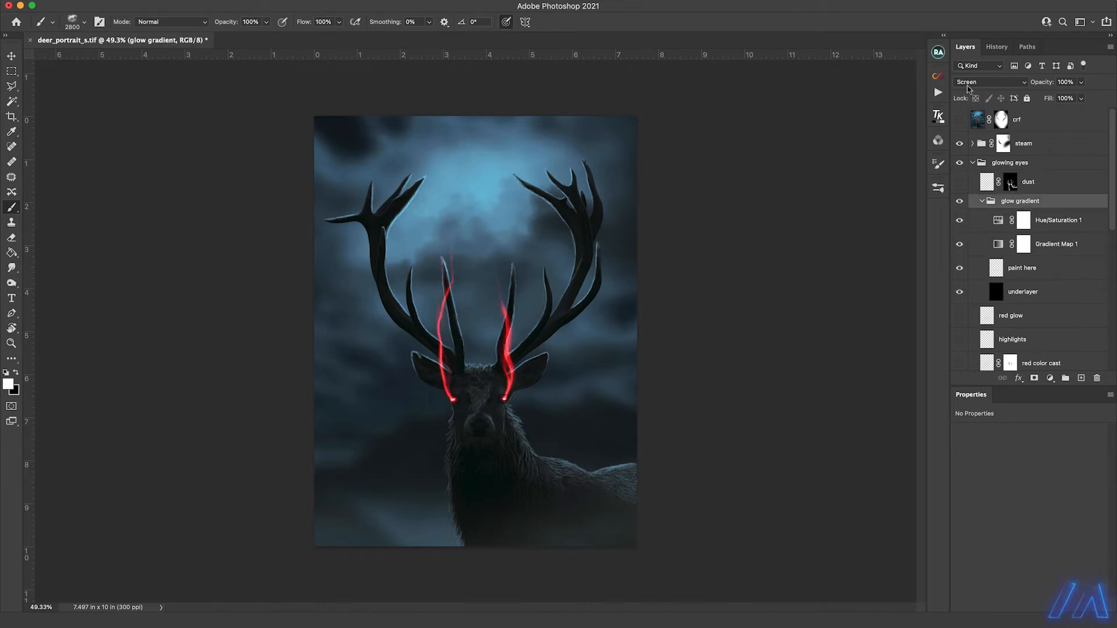
left_click(960, 267)
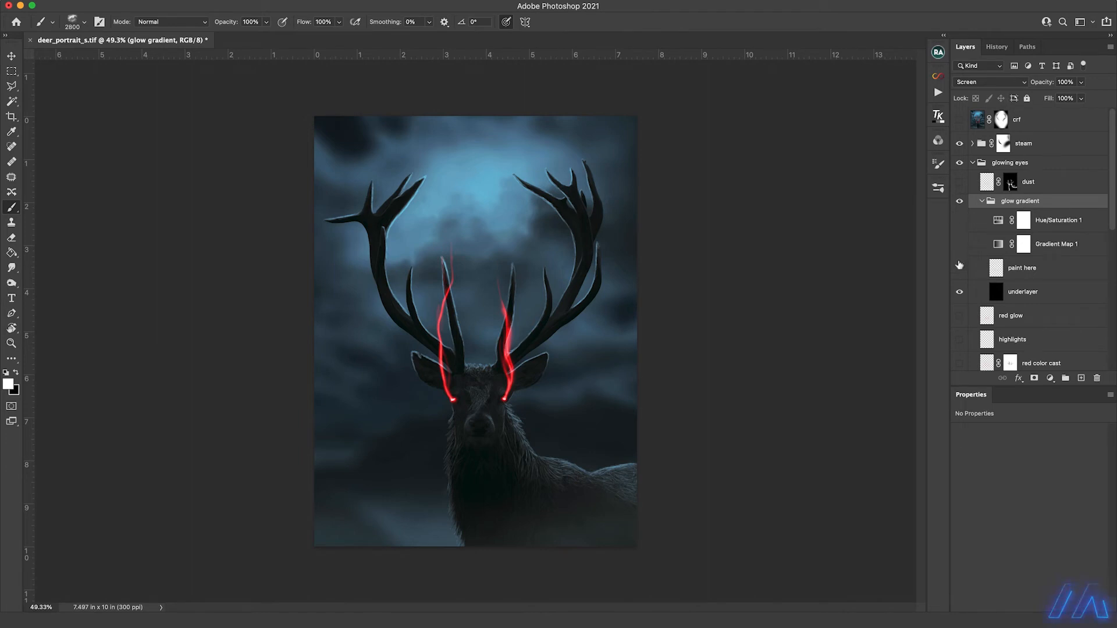
left_click(960, 267)
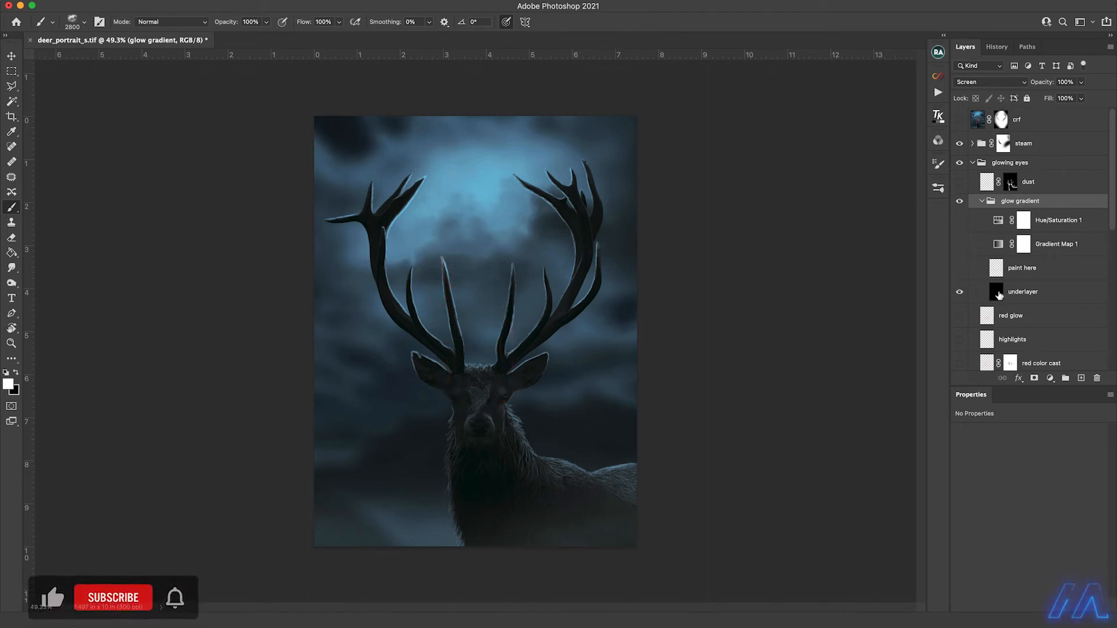
left_click(1023, 292)
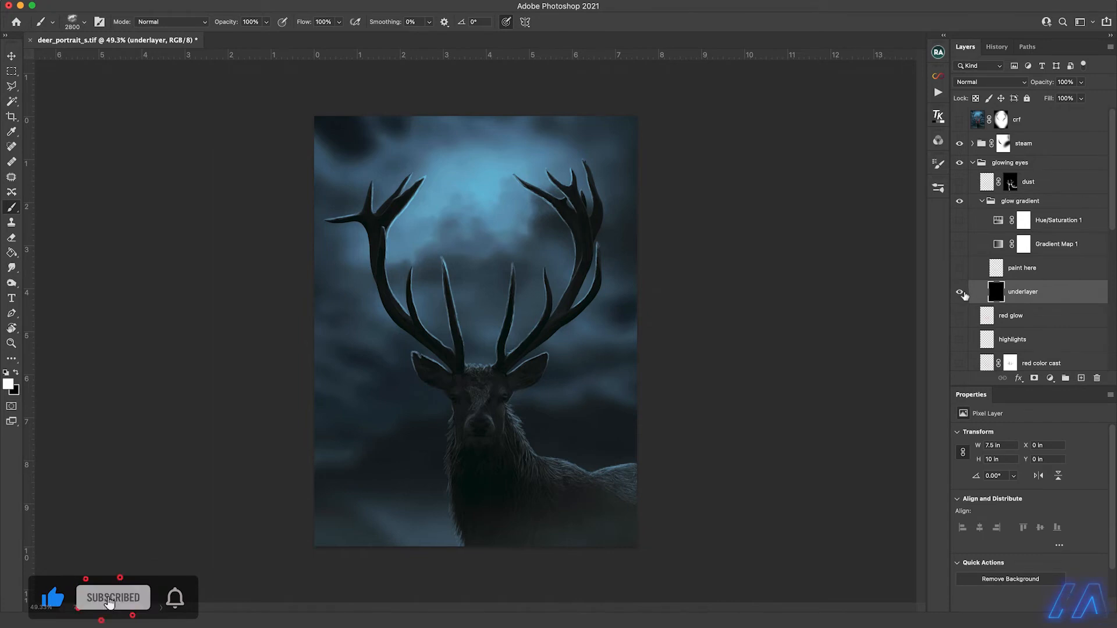
mouse_move(961, 291)
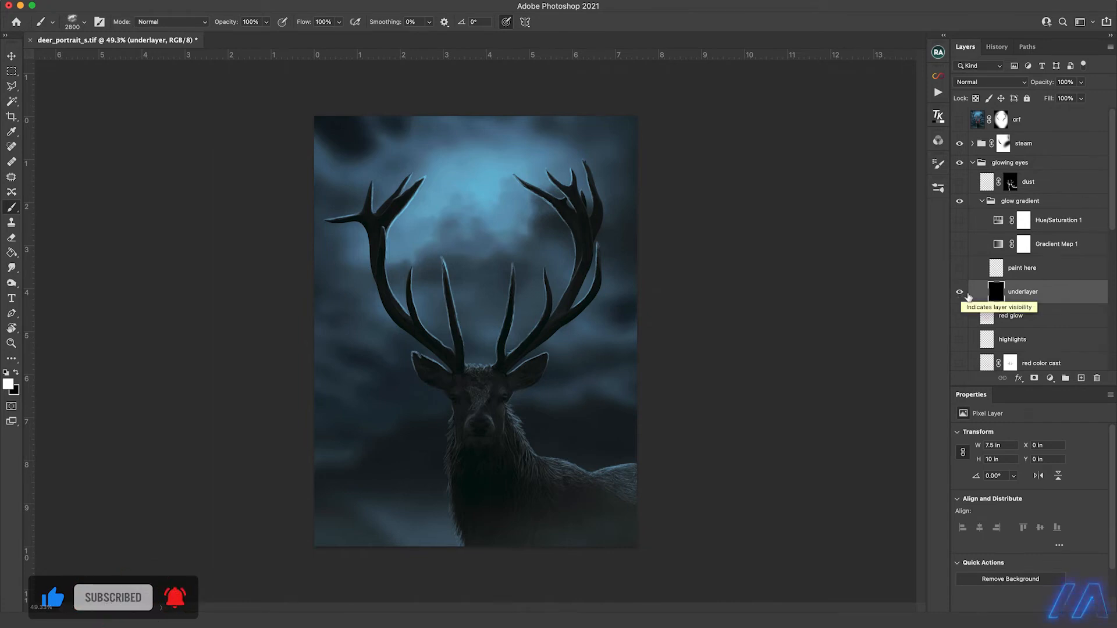
left_click(1020, 201)
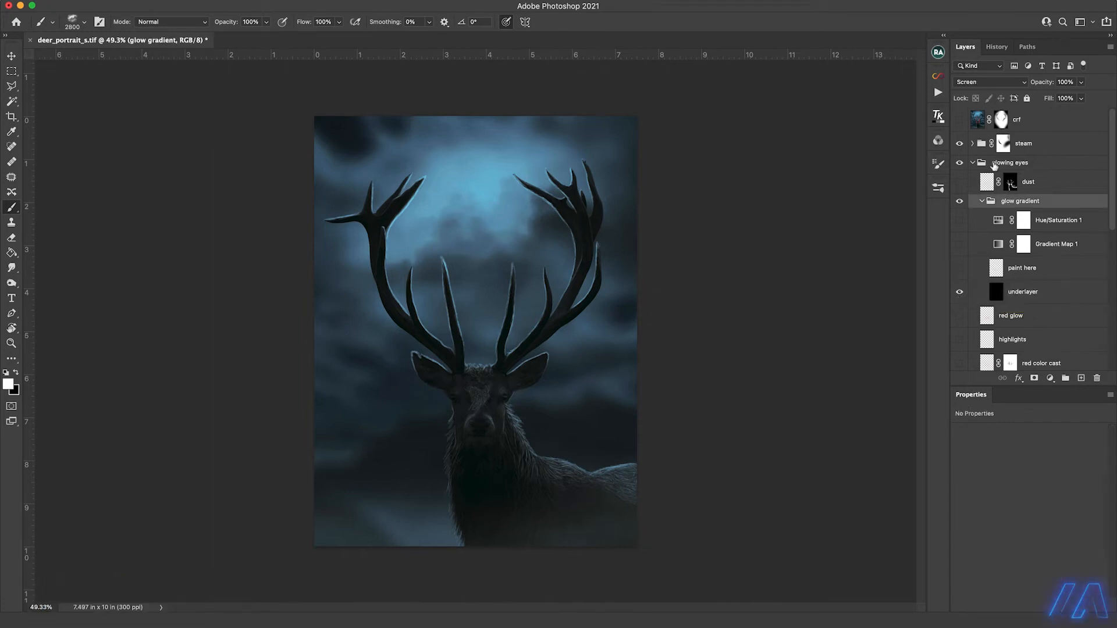
left_click(1023, 291)
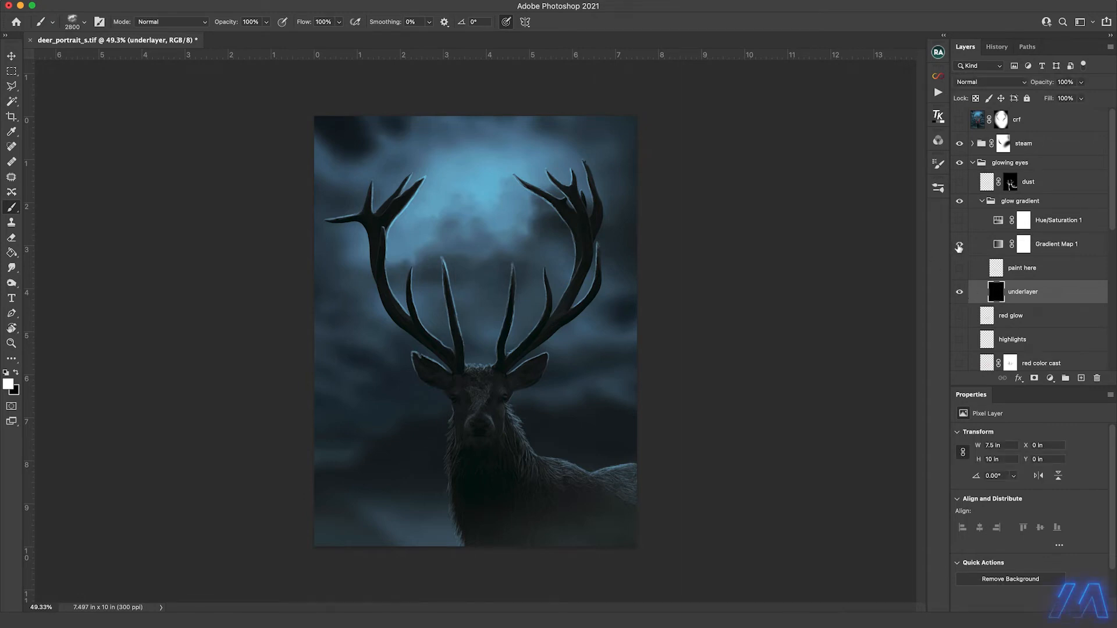
left_click(1058, 244)
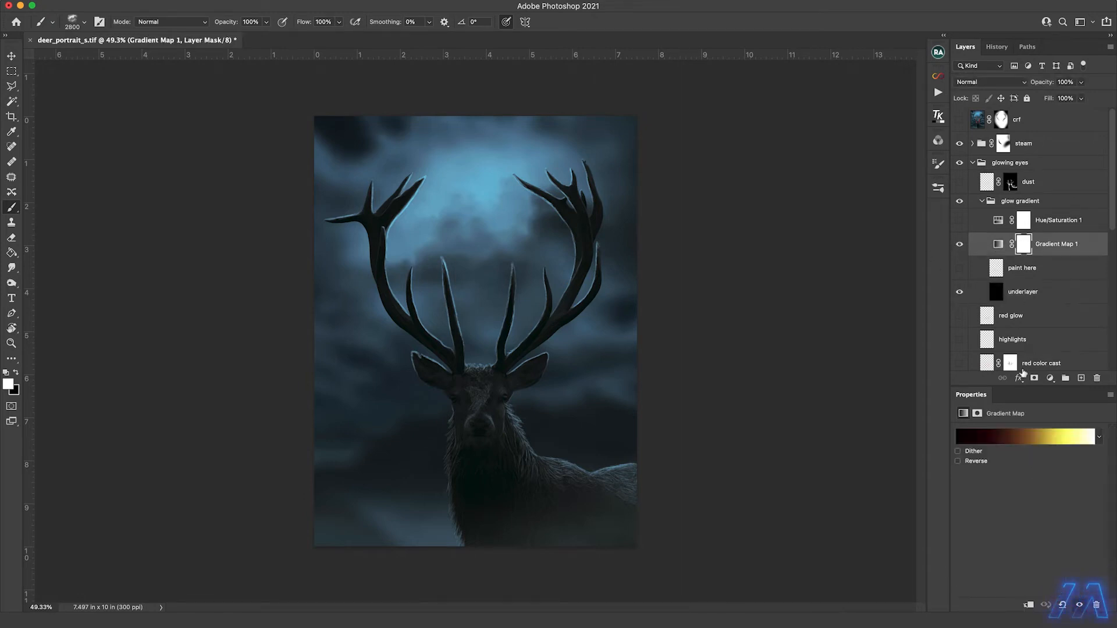
Inspect the fire gradient in the Gradient Editor and cancel without changes.
left_click(1024, 437)
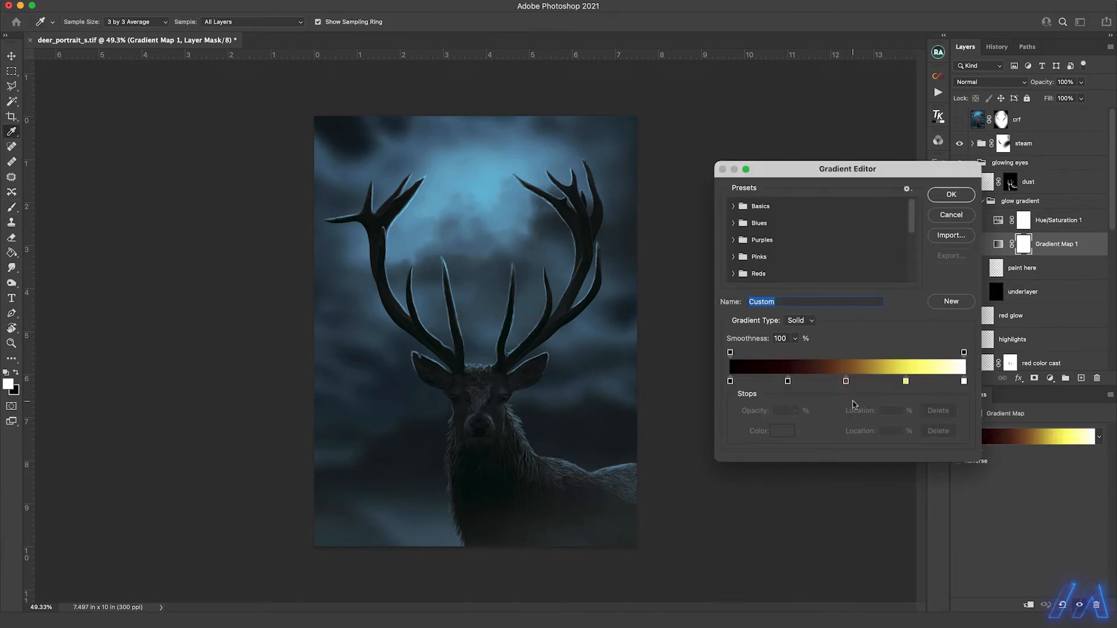
mouse_move(759, 398)
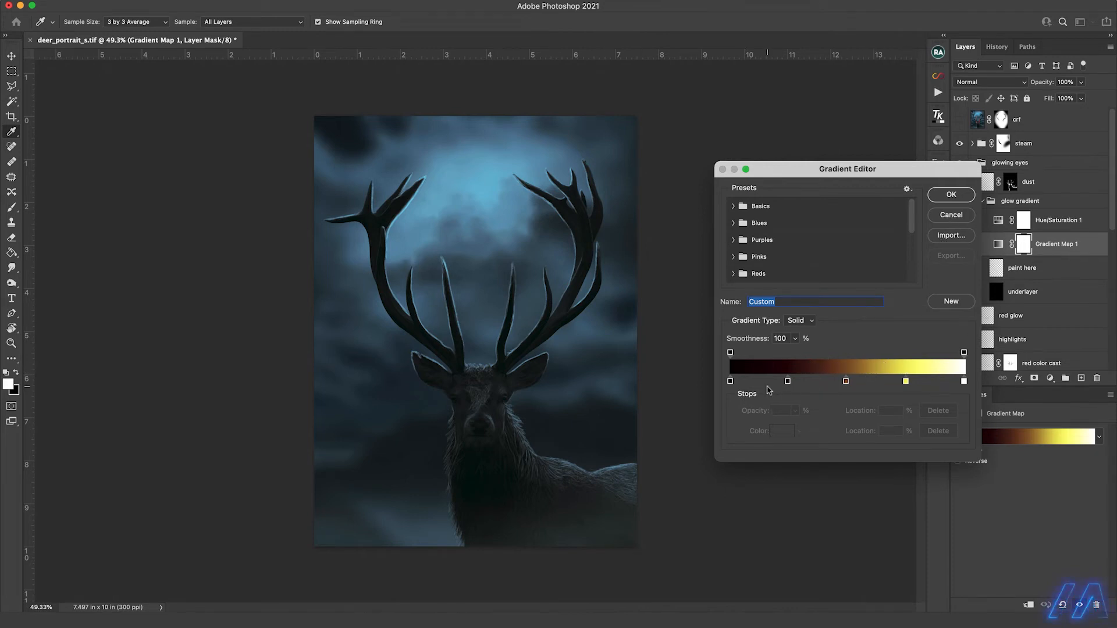
mouse_move(949, 223)
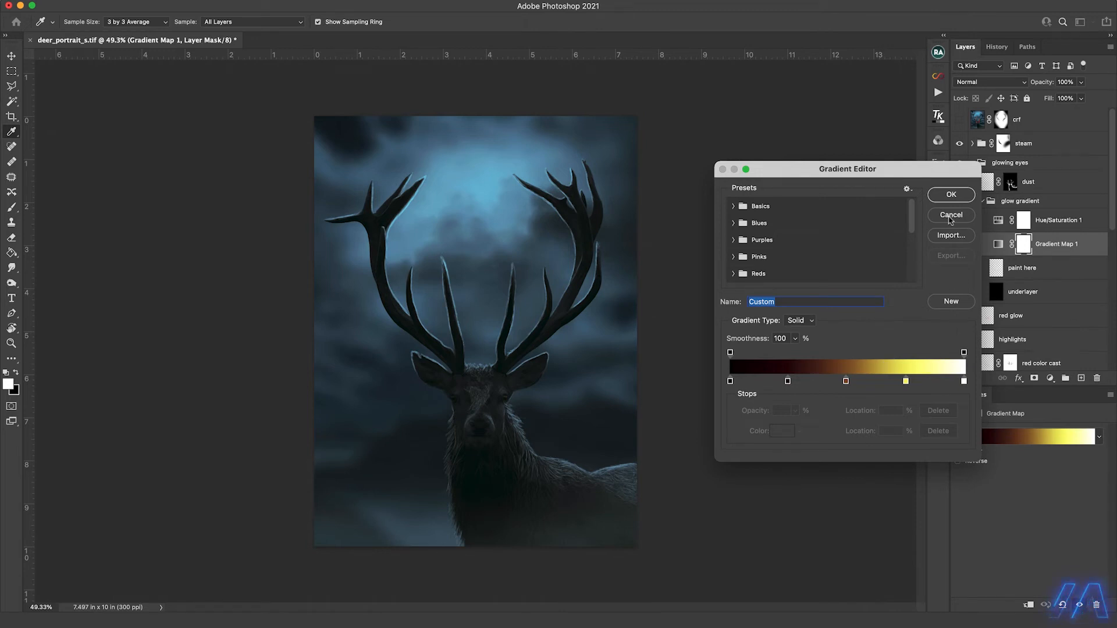
left_click(951, 215)
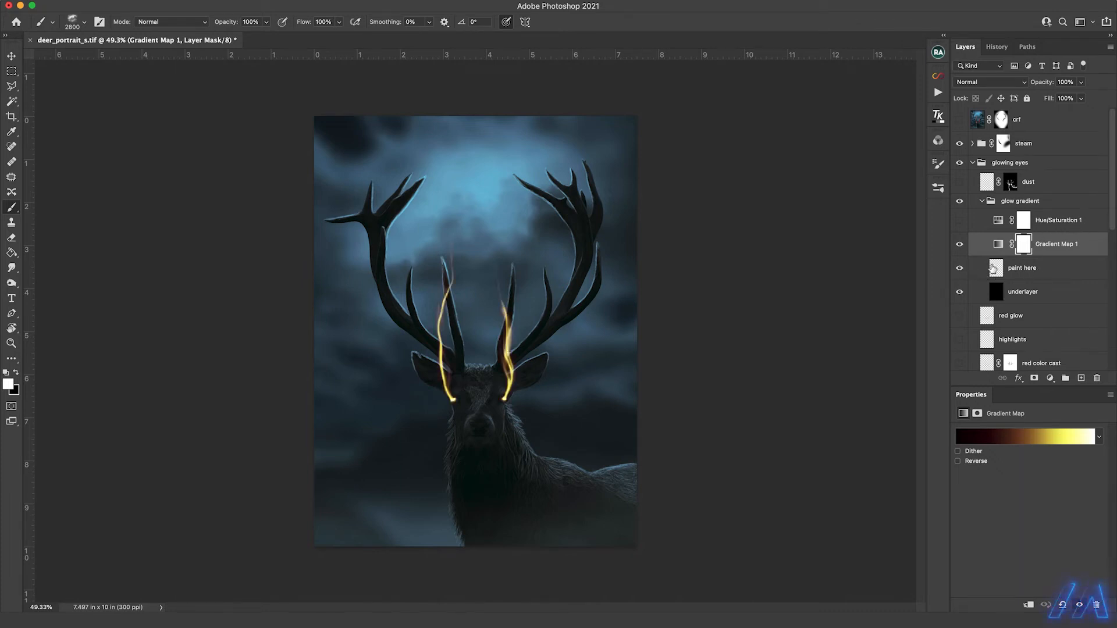
Add a new layer above 'paint here' and choose a hard round brush with lower flow.
left_click(1081, 378)
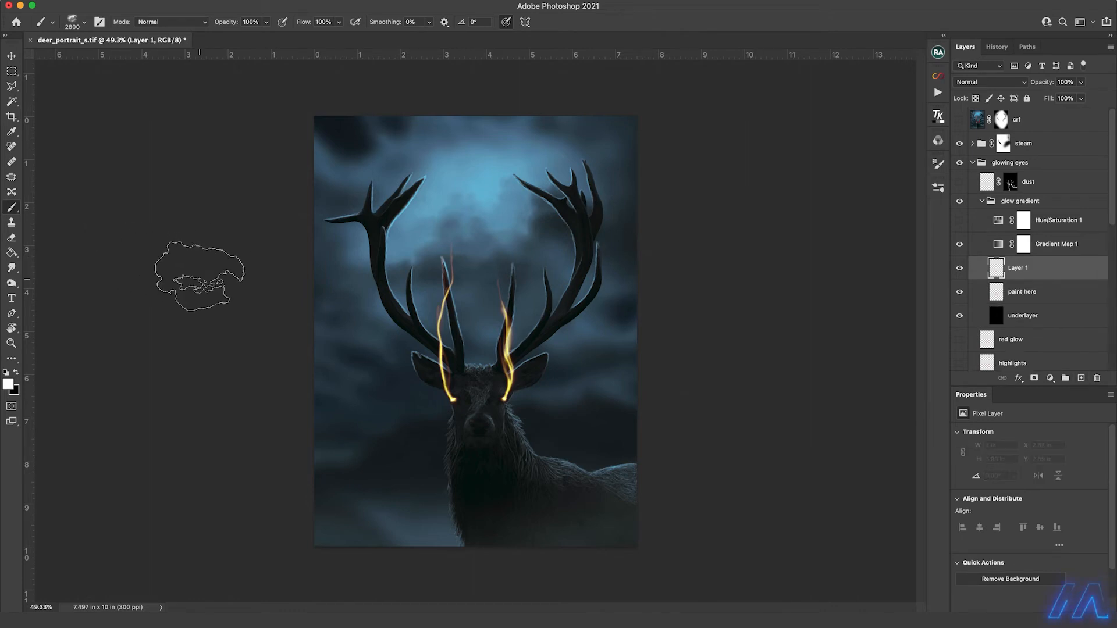
left_click(87, 22)
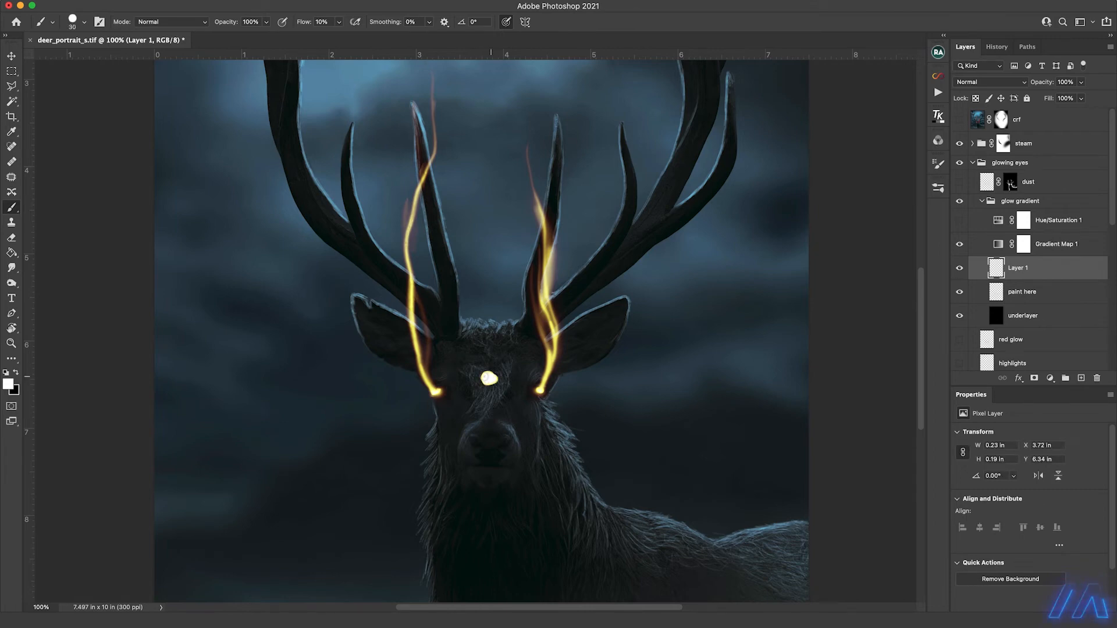
left_click(83, 22)
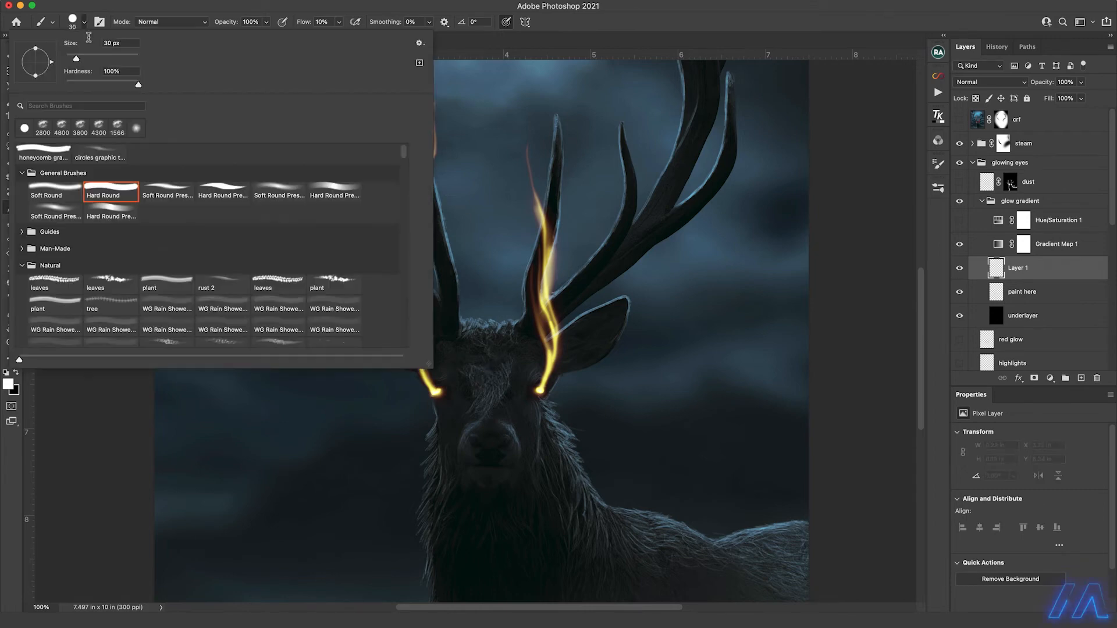
left_click(46, 196)
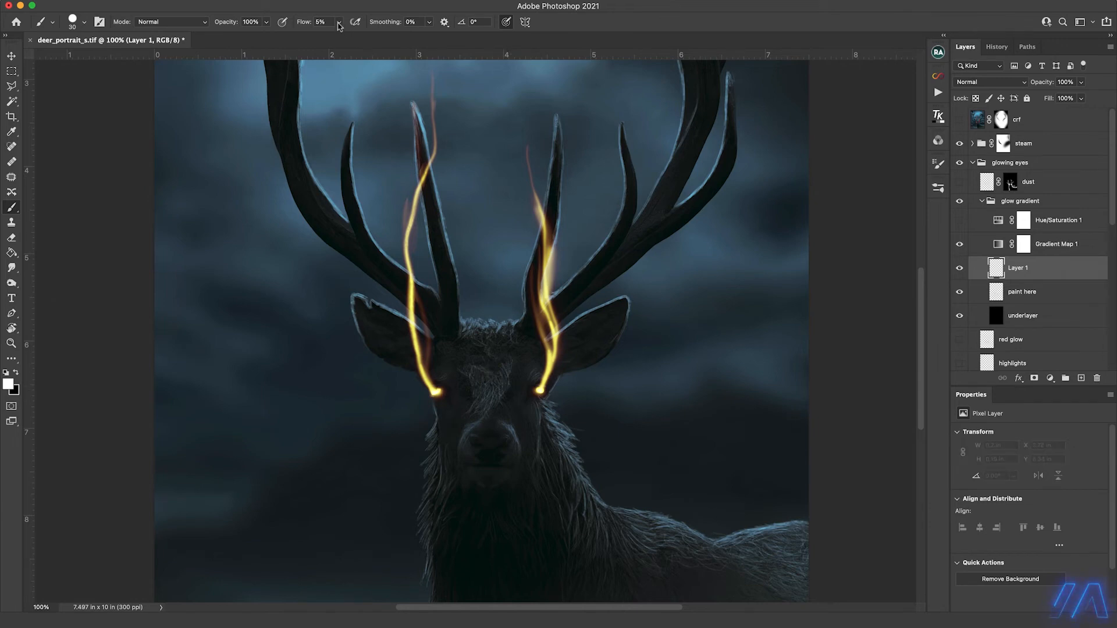
left_click(339, 22)
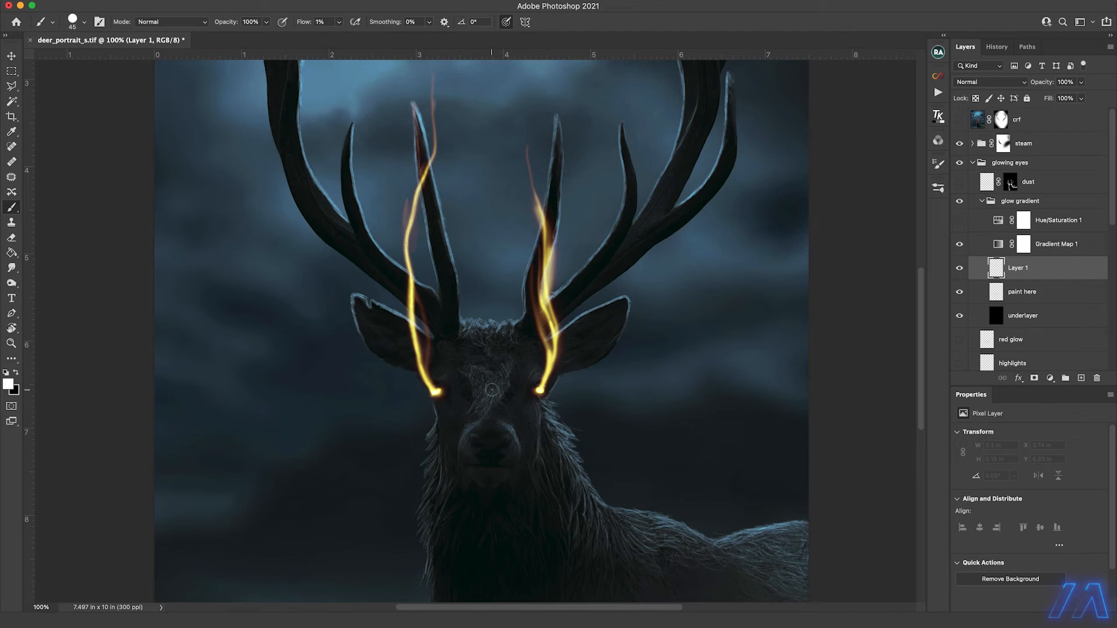
left_click(85, 22)
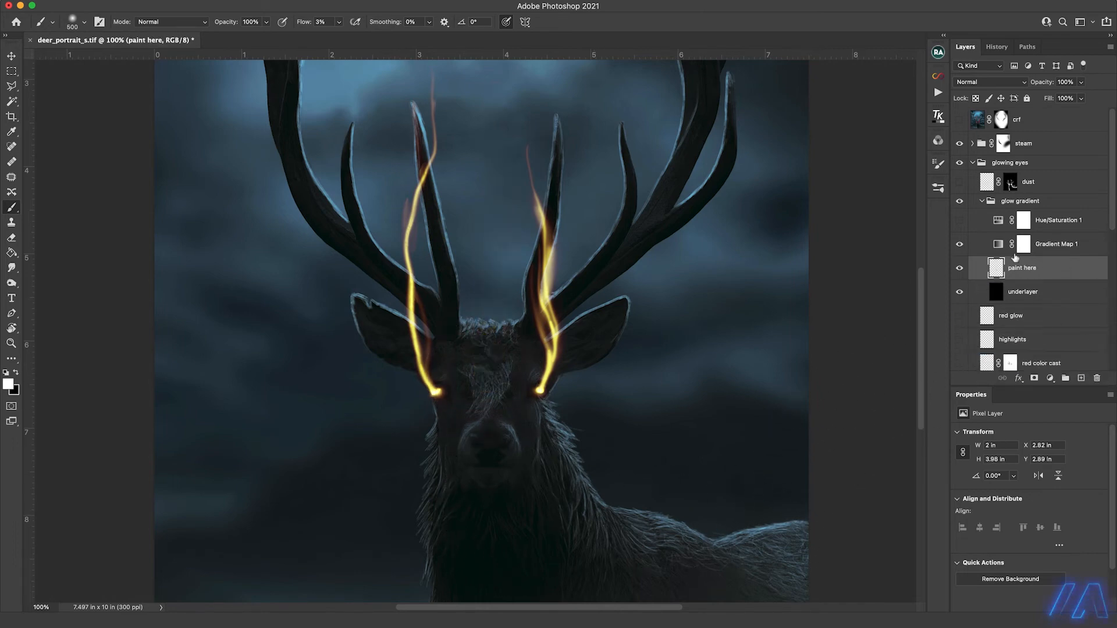
left_click(959, 220)
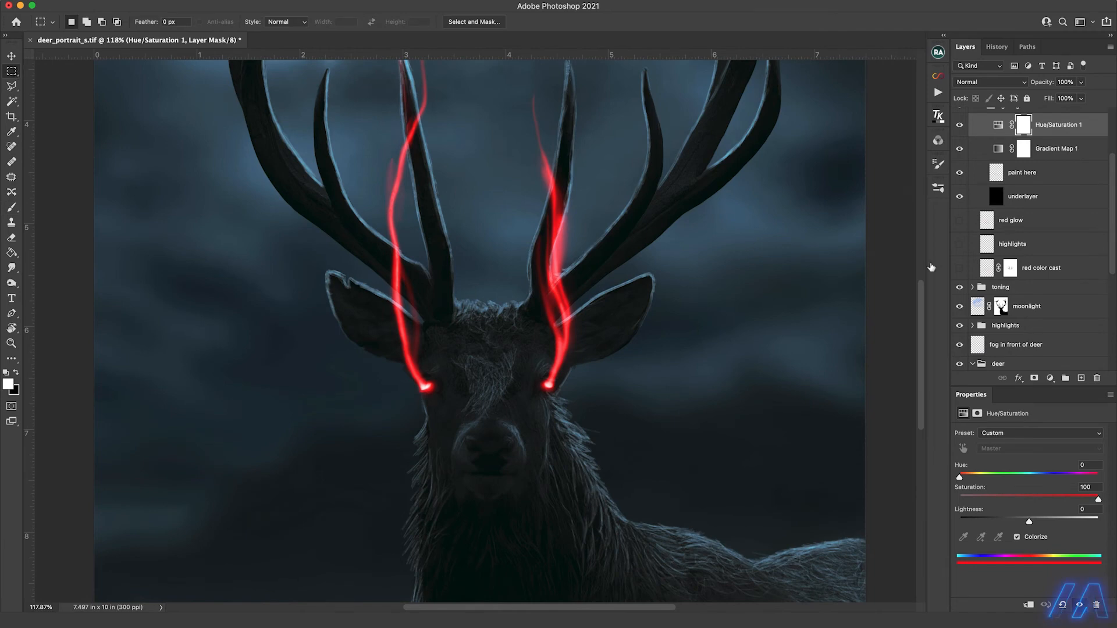
Show the red color cast, highlights and red glow layers around the stag's eyes.
left_click(960, 268)
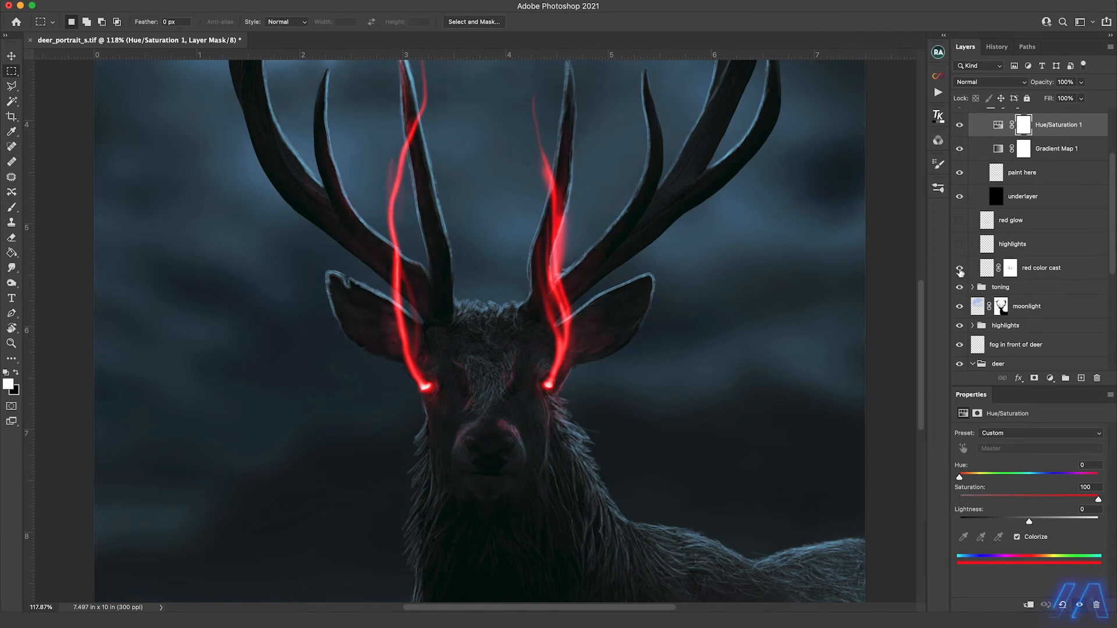
left_click(960, 267)
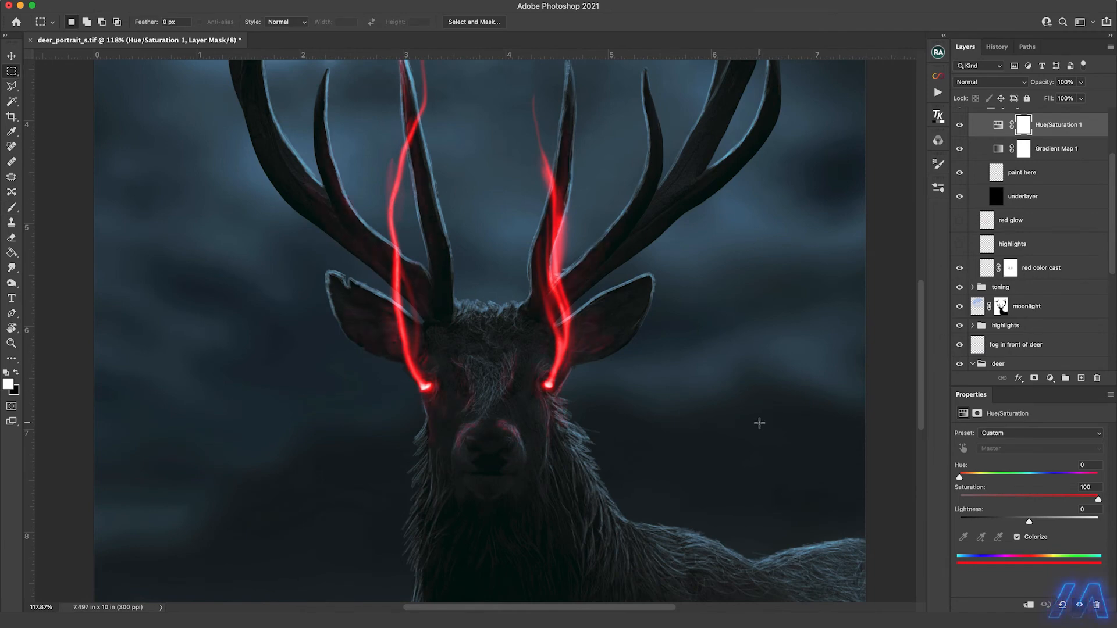
scroll("up", 3)
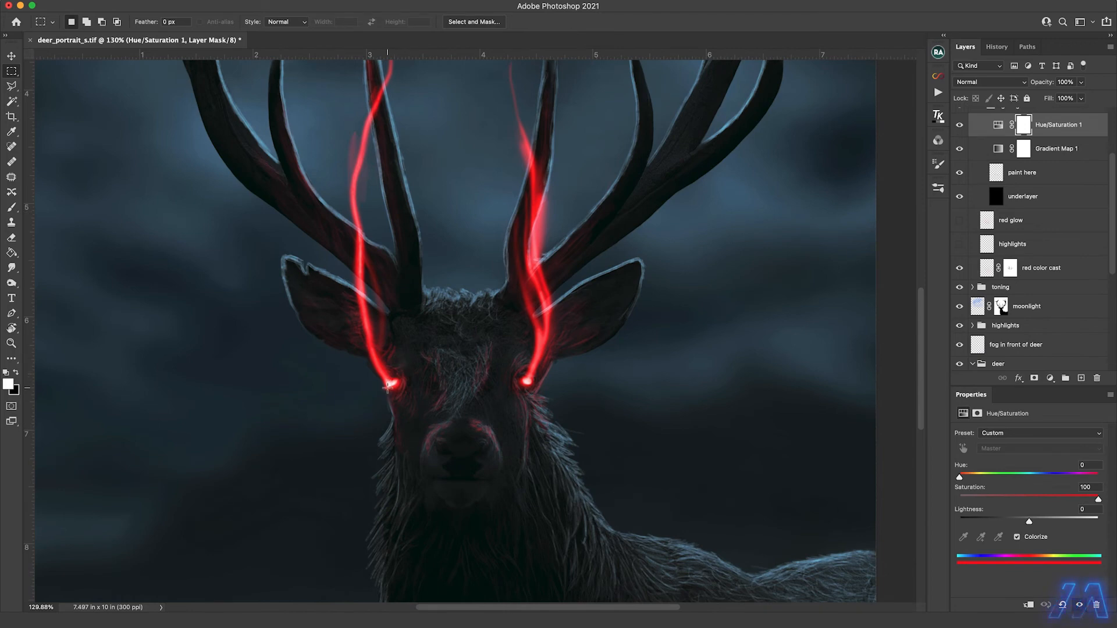
left_click(12, 207)
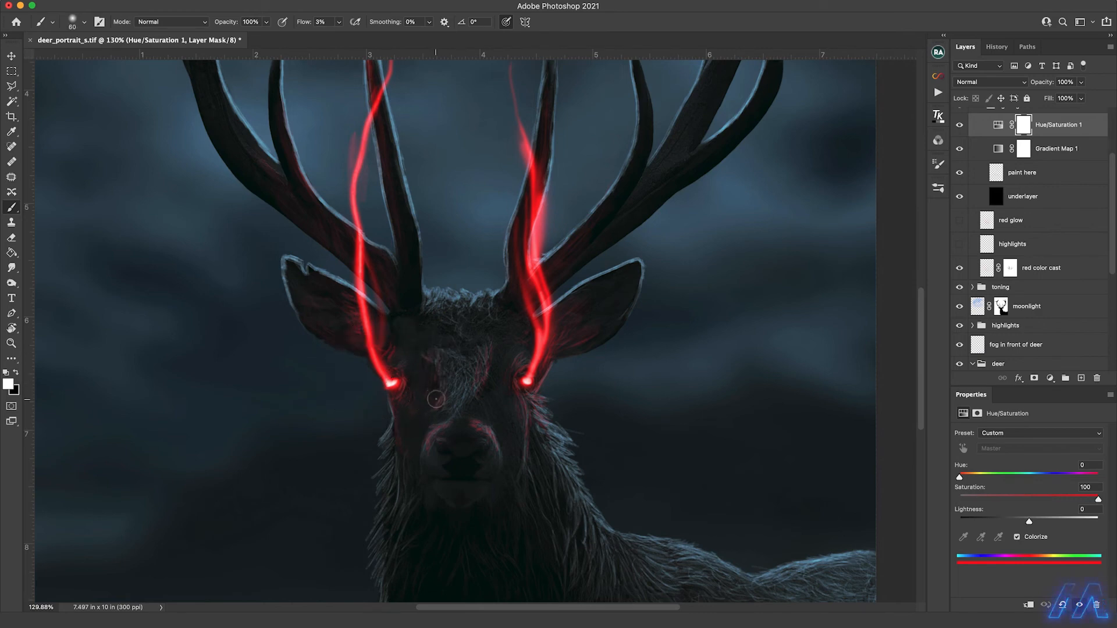
mouse_move(409, 362)
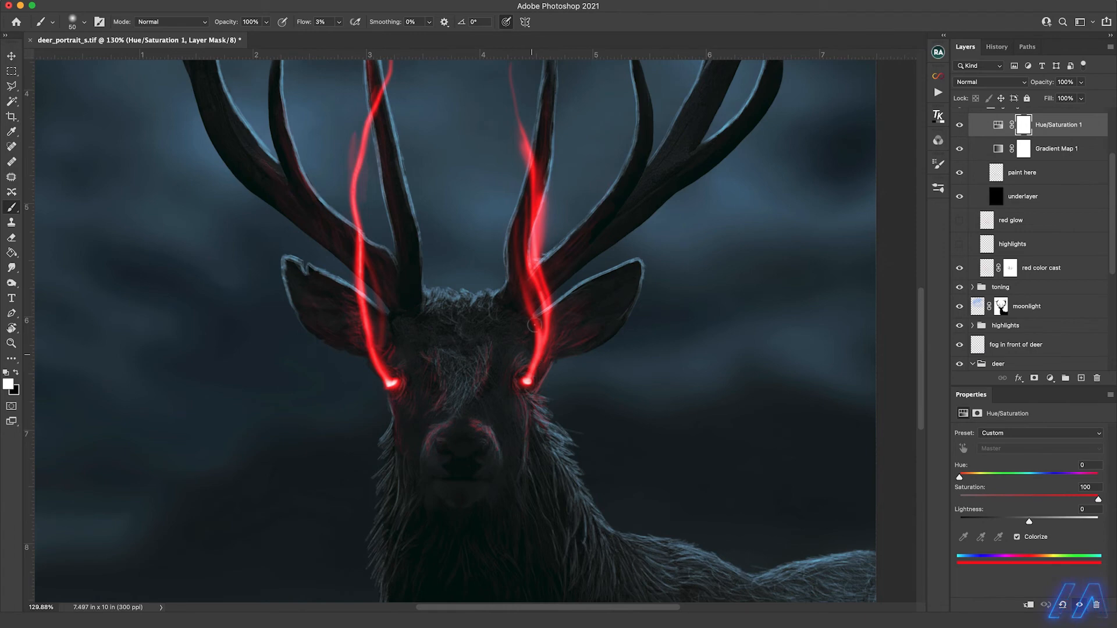
mouse_move(1028, 251)
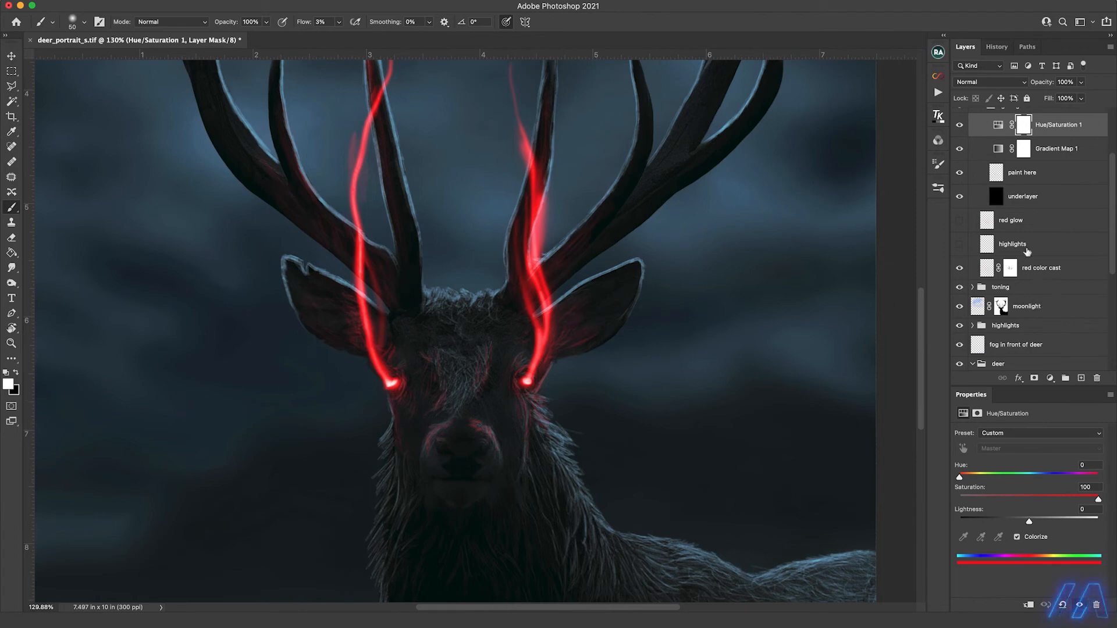
left_click(959, 243)
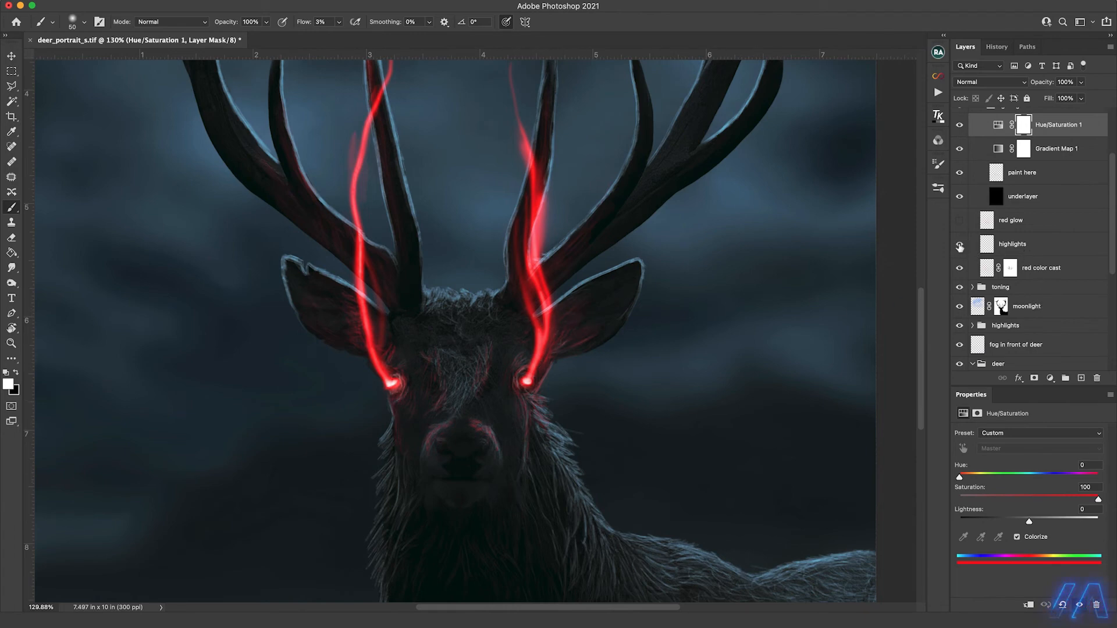
left_click(960, 244)
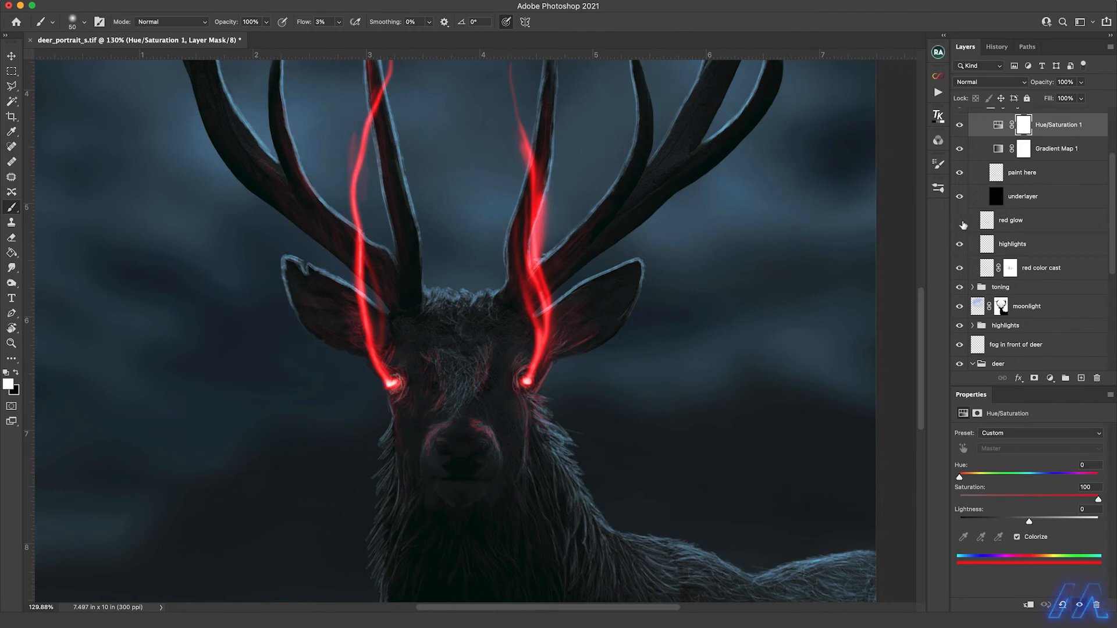
left_click(1011, 220)
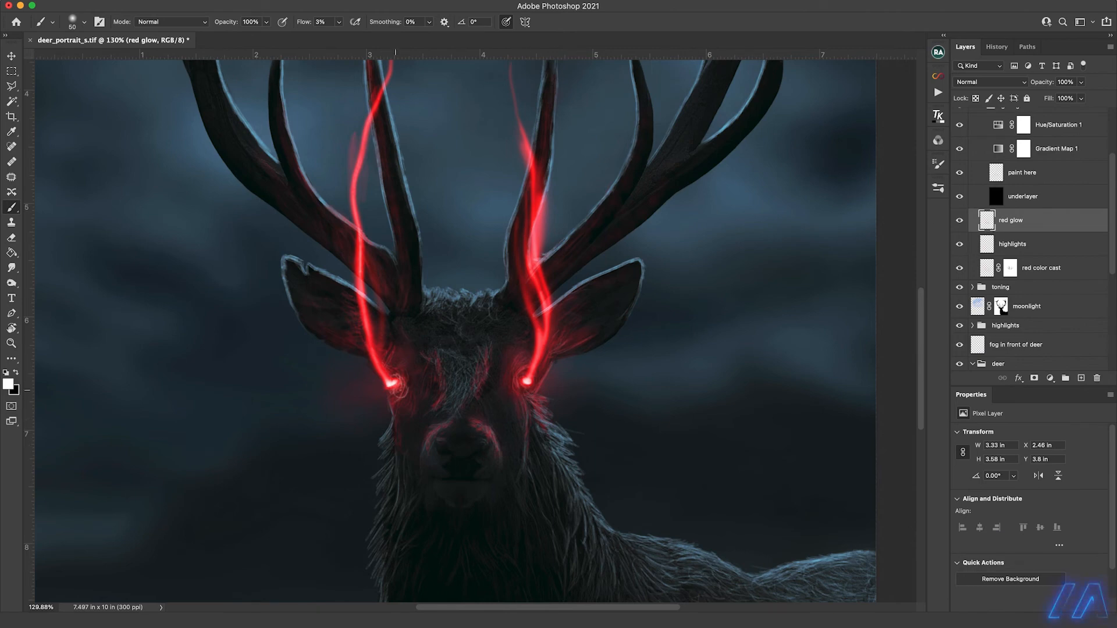
Collapse the glow gradient and glowing eyes groups in the Layers panel.
scroll("down", 3)
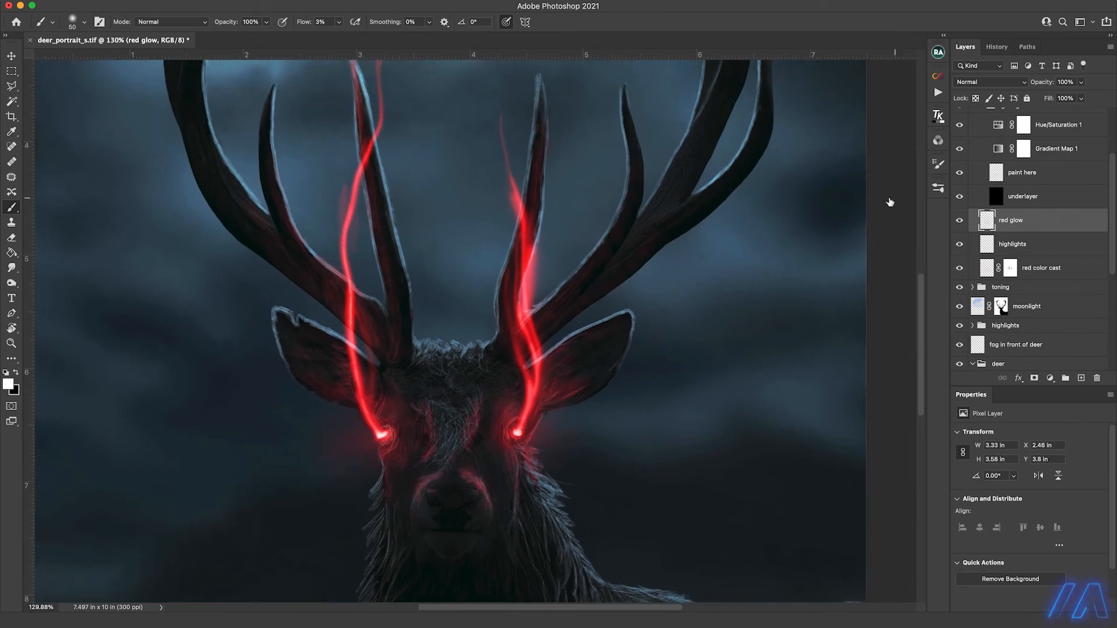
scroll("up", 3)
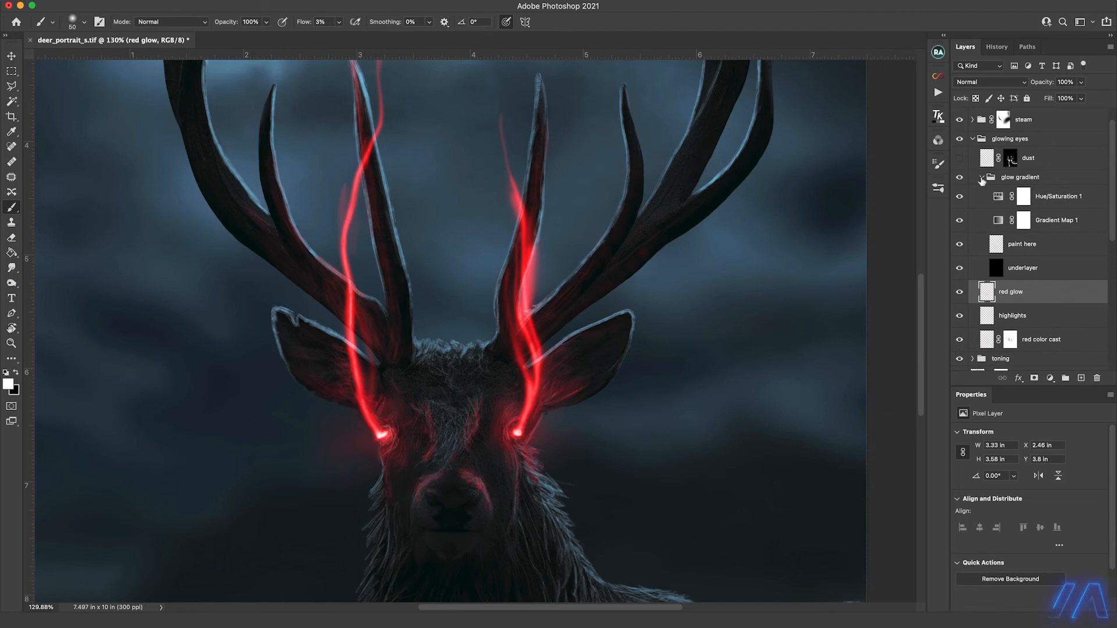
left_click(982, 177)
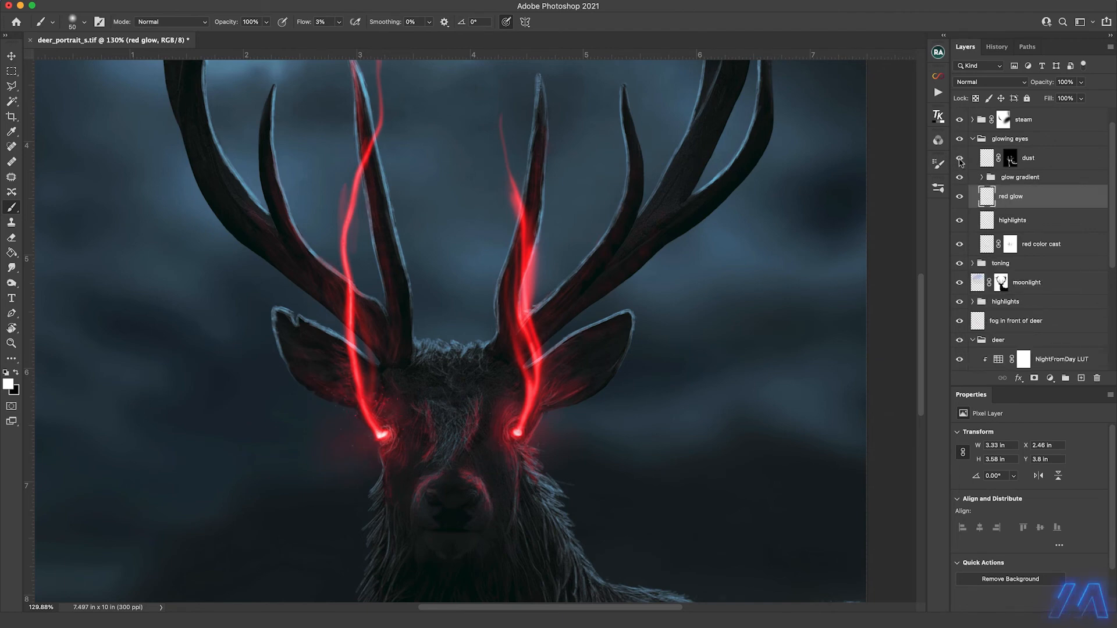
mouse_move(456, 402)
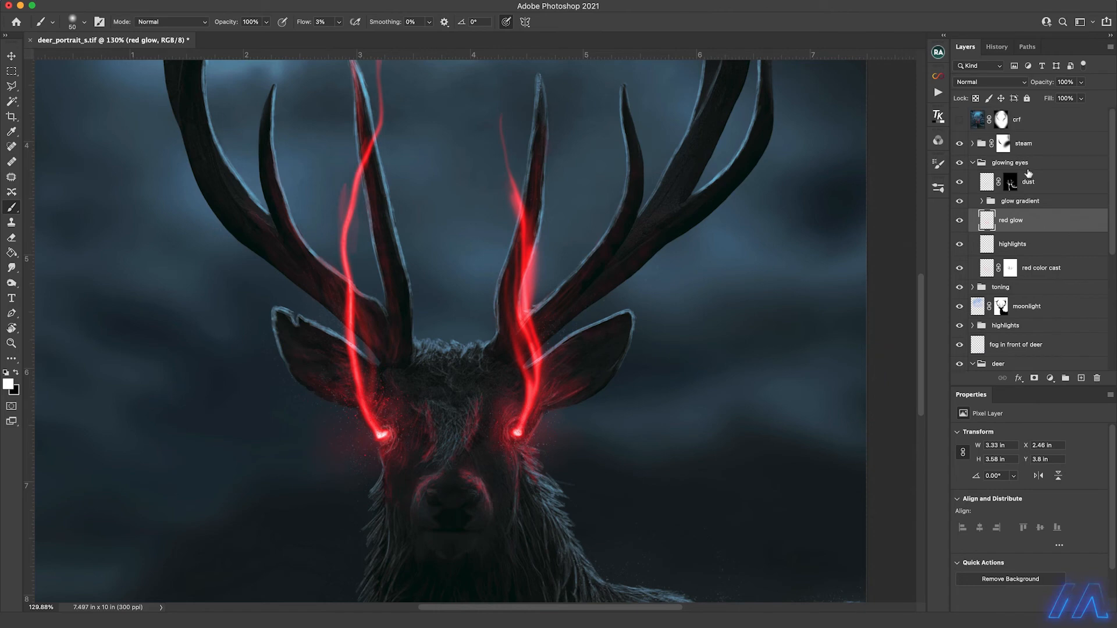
left_click(974, 163)
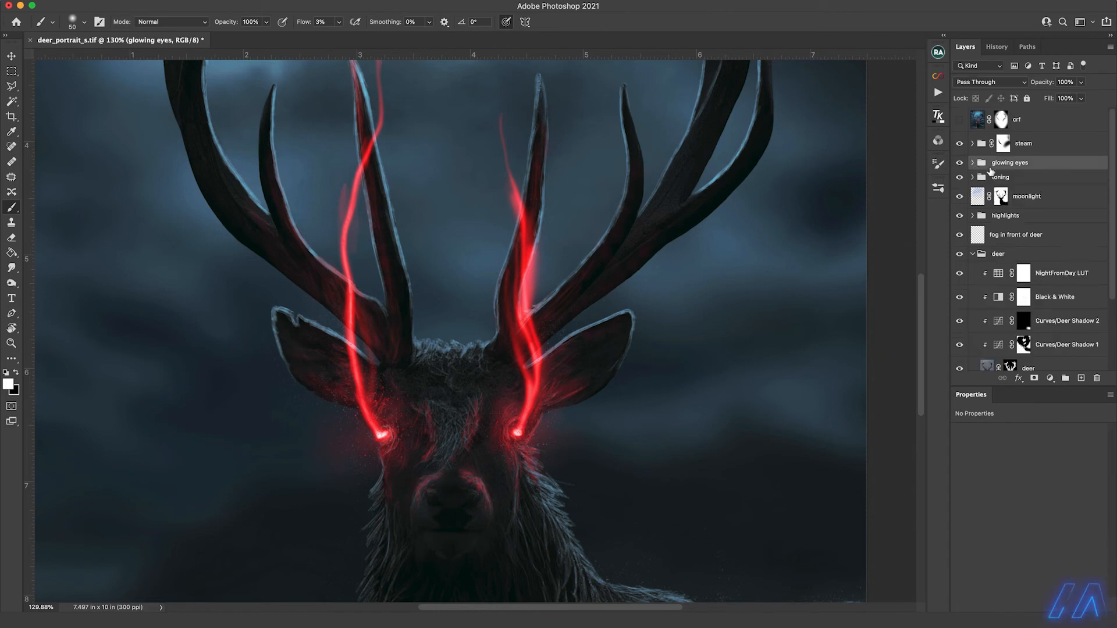
Expand the steam group and switch on its glow, dust, smoke and red hue layers.
left_click(971, 143)
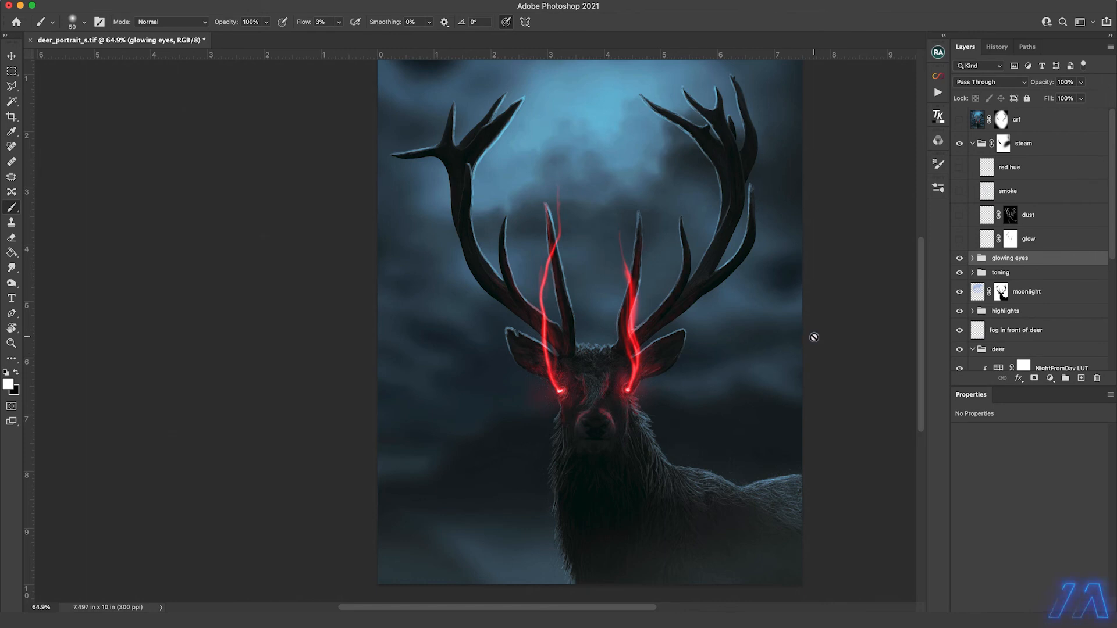
mouse_move(800, 256)
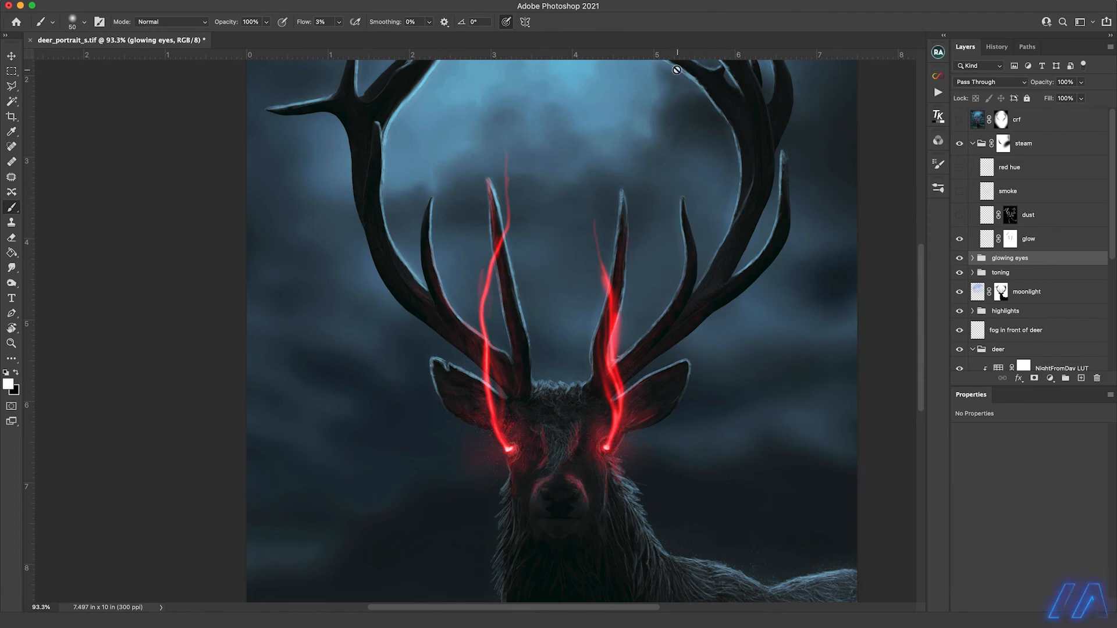
mouse_move(746, 263)
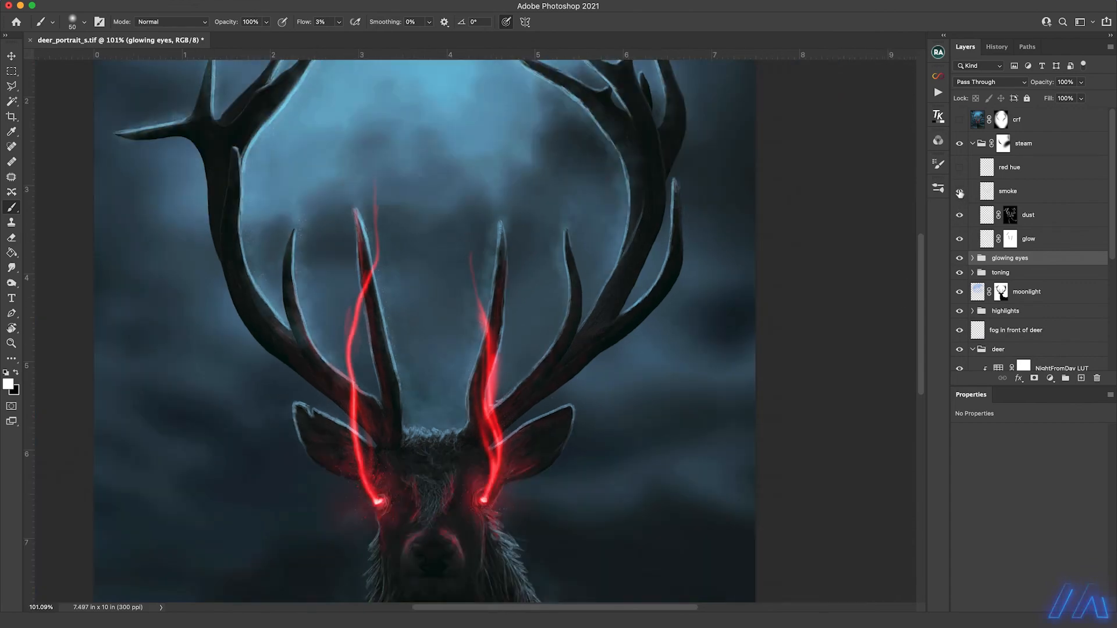
mouse_move(959, 193)
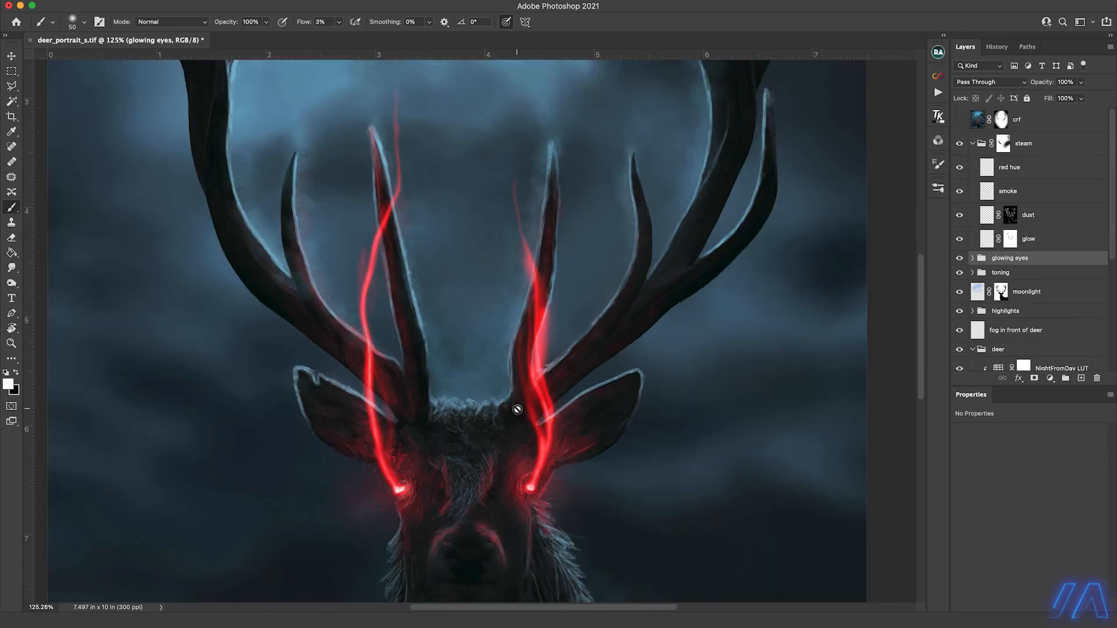
left_click(959, 167)
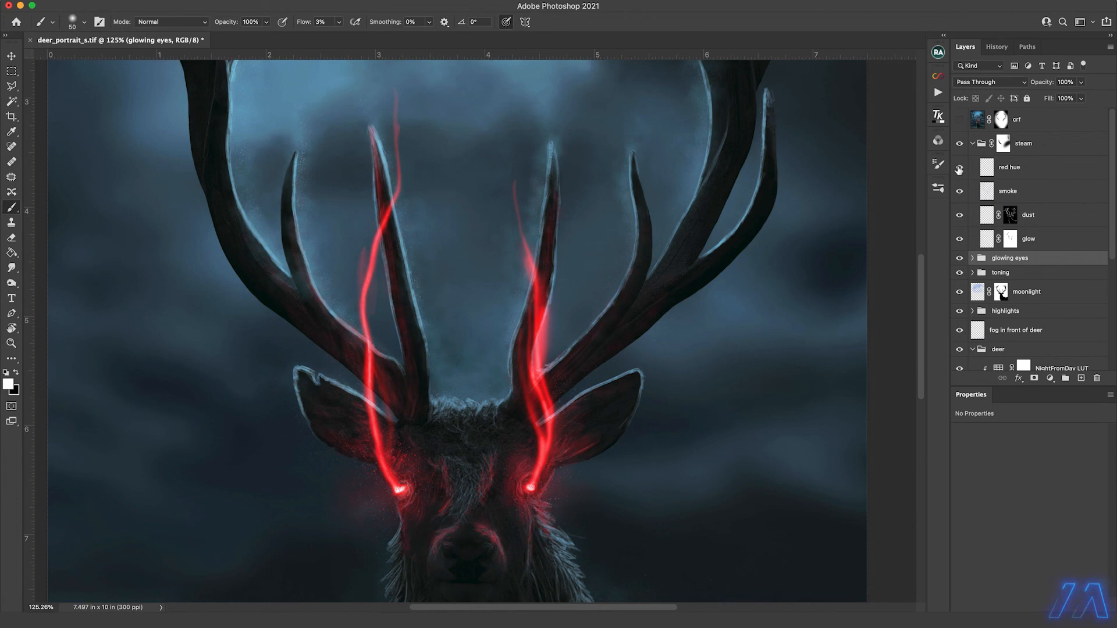
mouse_move(343, 274)
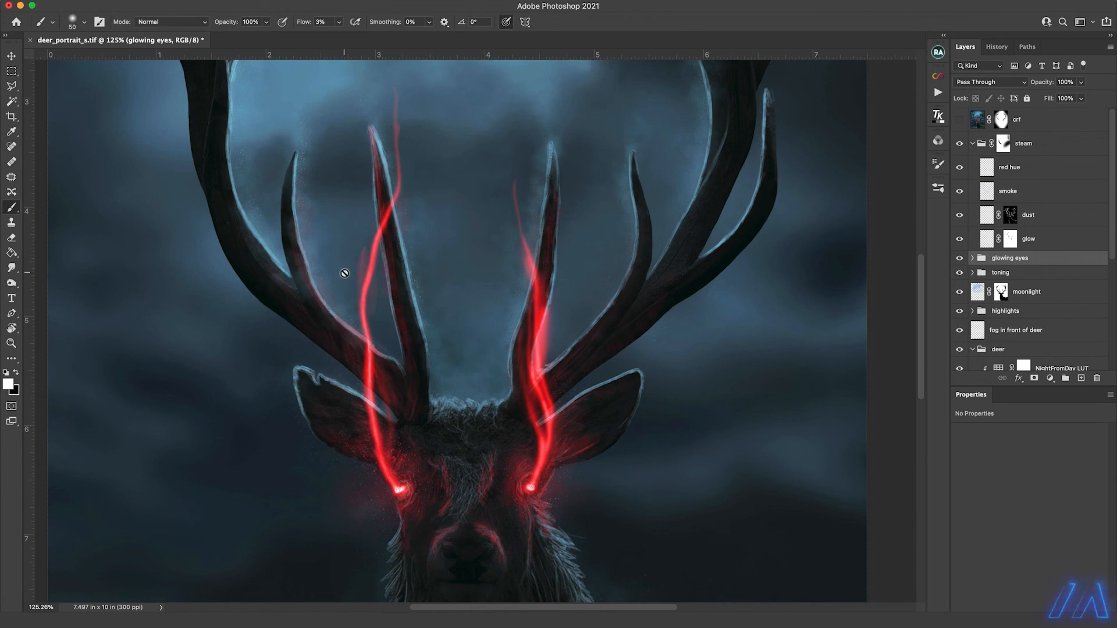
mouse_move(529, 376)
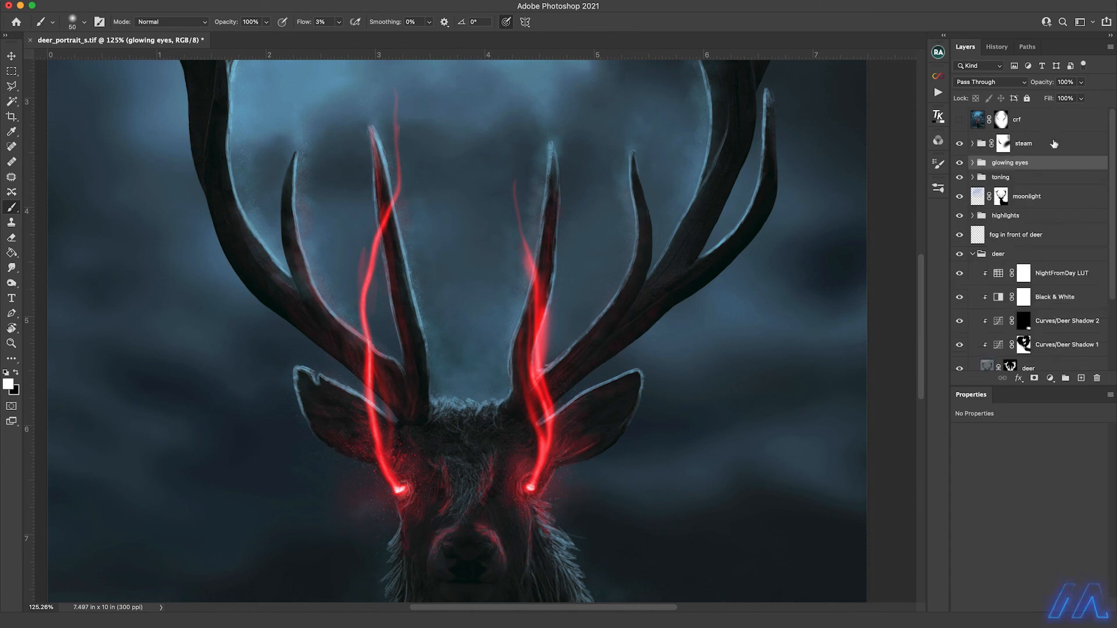
Select the steam group and disable the crf layer's mask so it covers the whole image.
left_click(1025, 143)
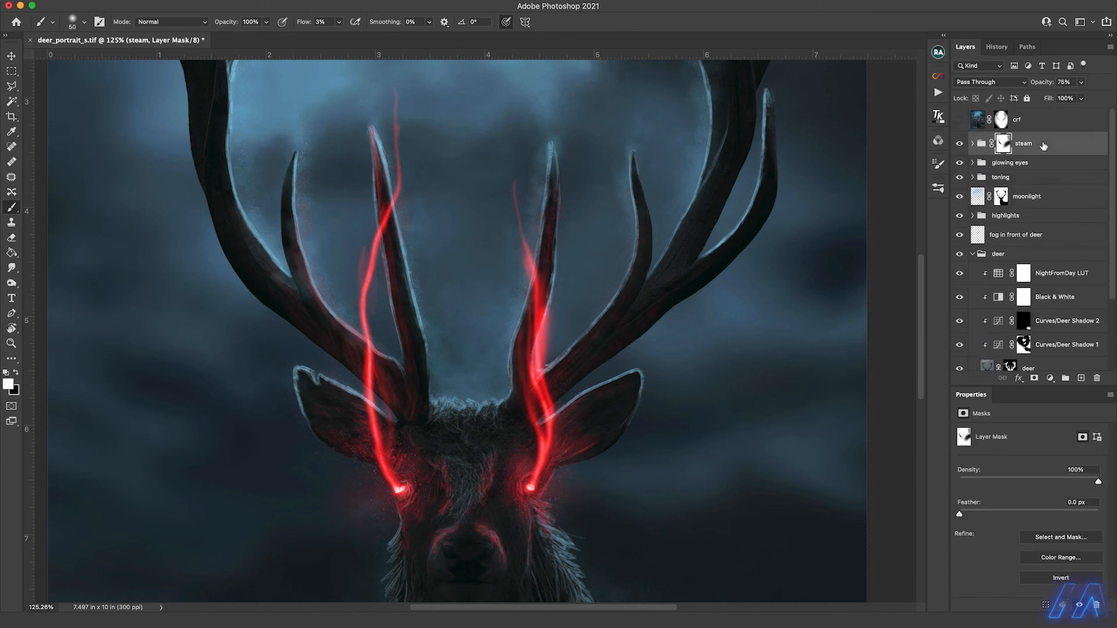
mouse_move(1042, 146)
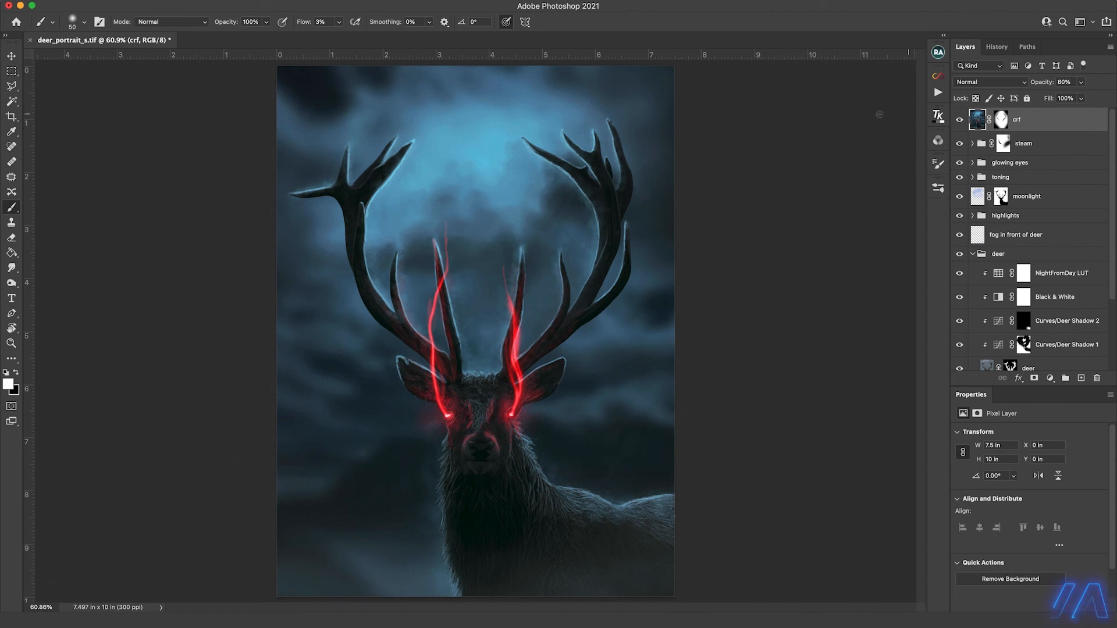
mouse_move(707, 328)
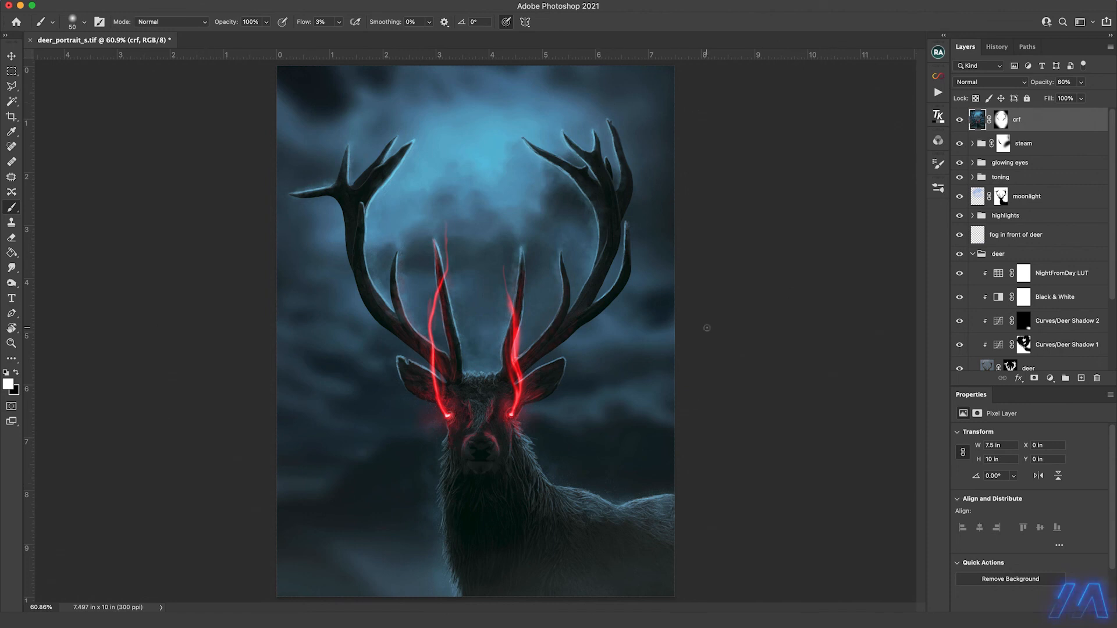
left_click(1002, 119)
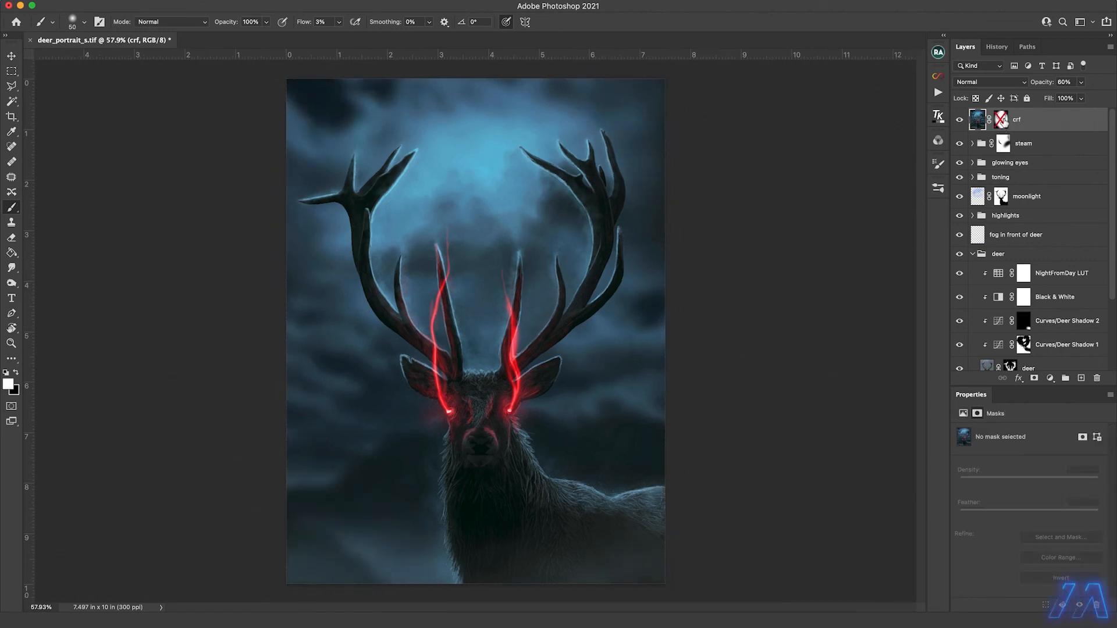
mouse_move(1003, 118)
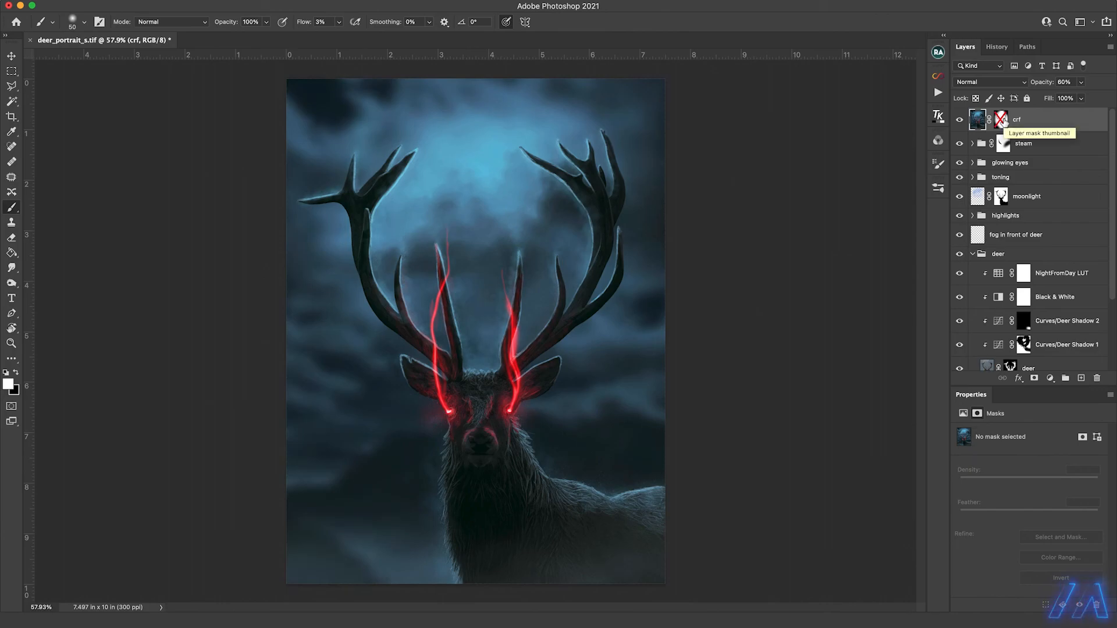